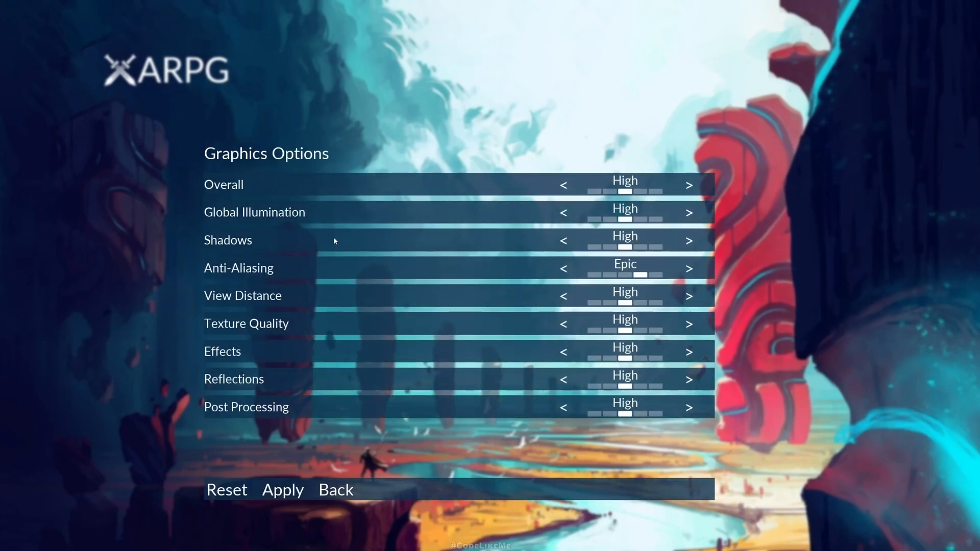
mouse_move(723, 172)
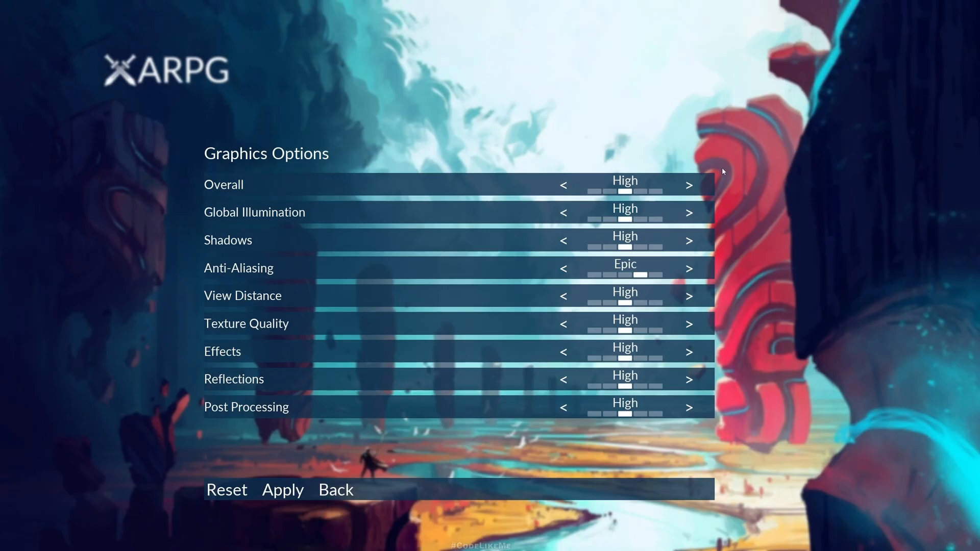
Step: Raise Overall to Epic, drop it back through High to Low, then up to Medium
left_click(690, 184)
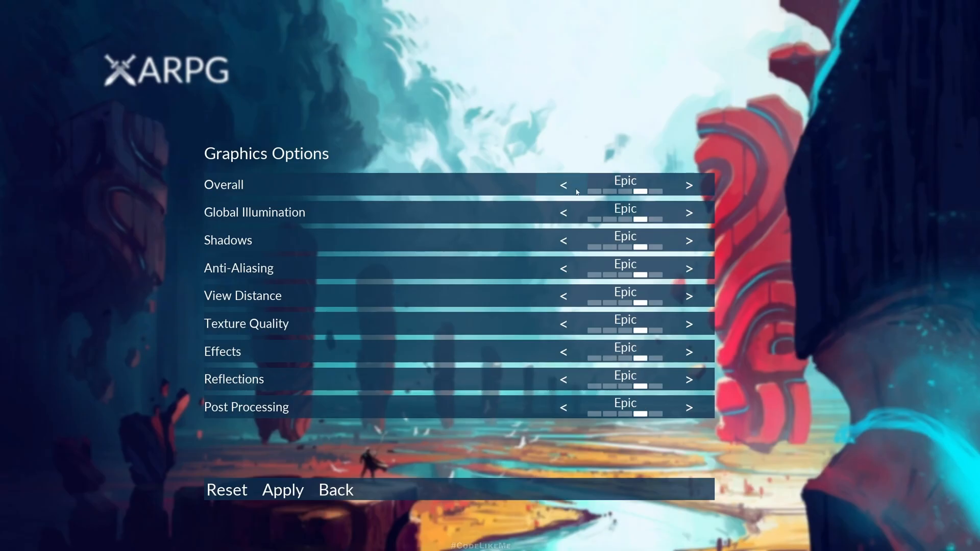
left_click(564, 185)
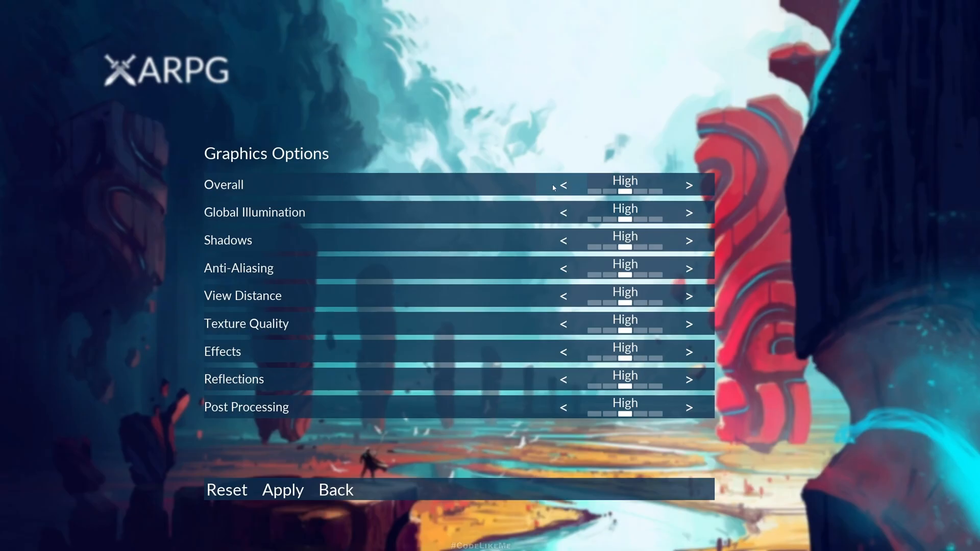
left_click(565, 184)
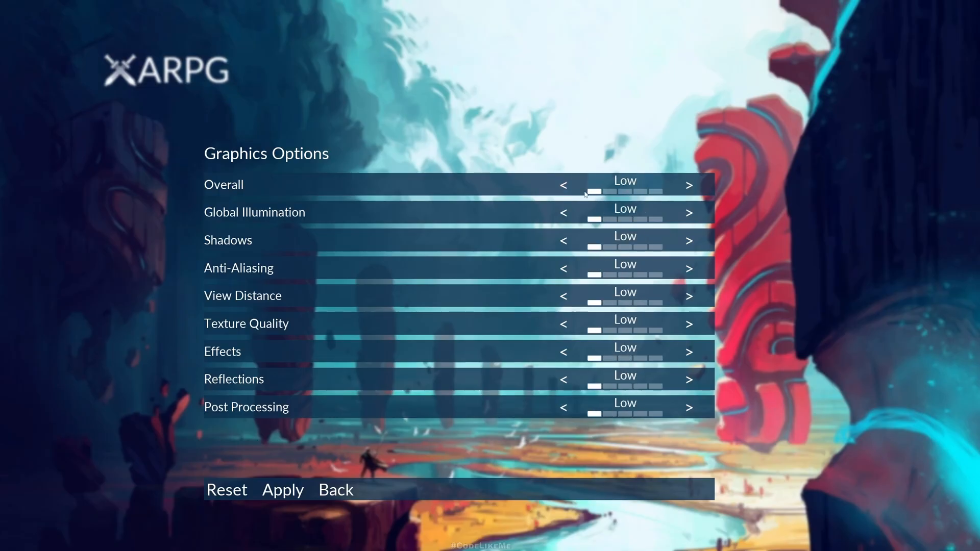
left_click(690, 185)
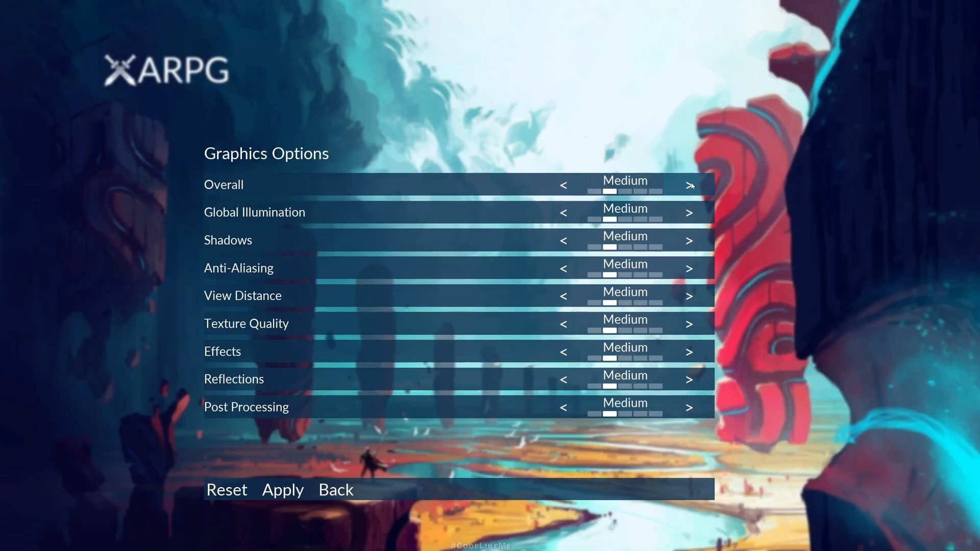
Step: Cycle Overall on through High and Epic and around again so all rows follow
left_click(689, 185)
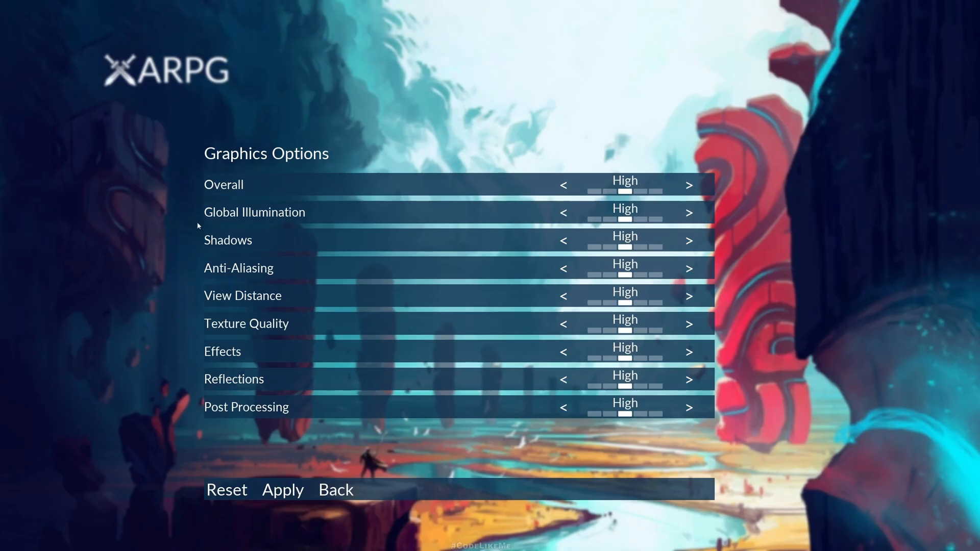
left_click(688, 186)
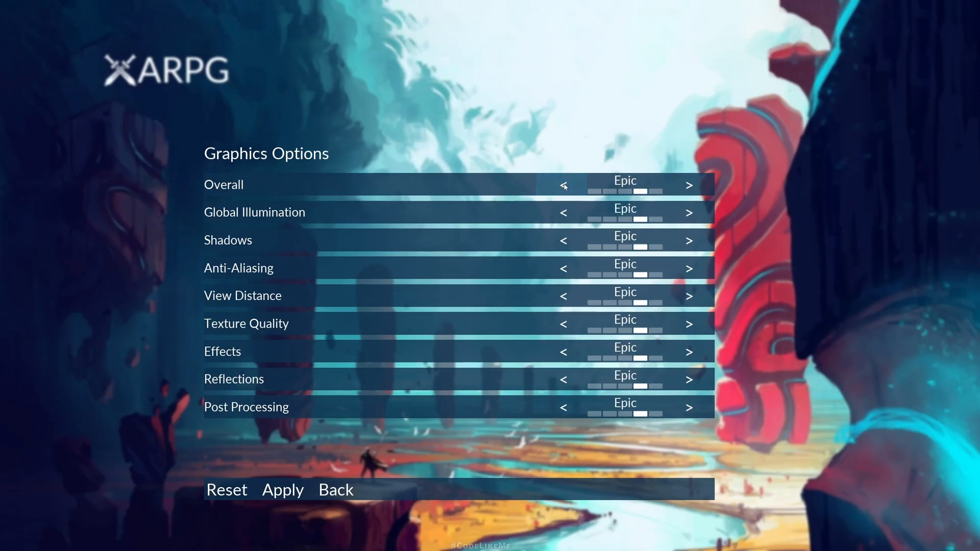
left_click(563, 185)
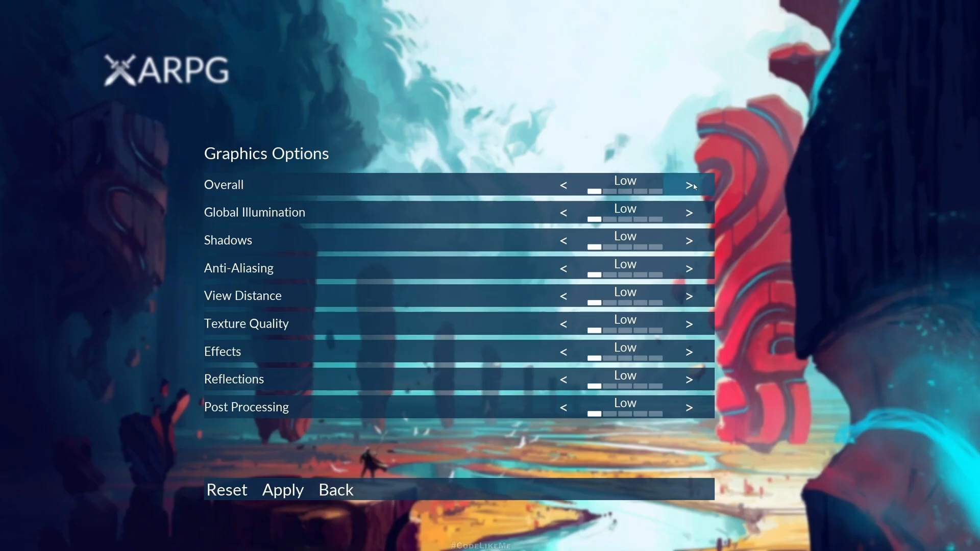
left_click(689, 185)
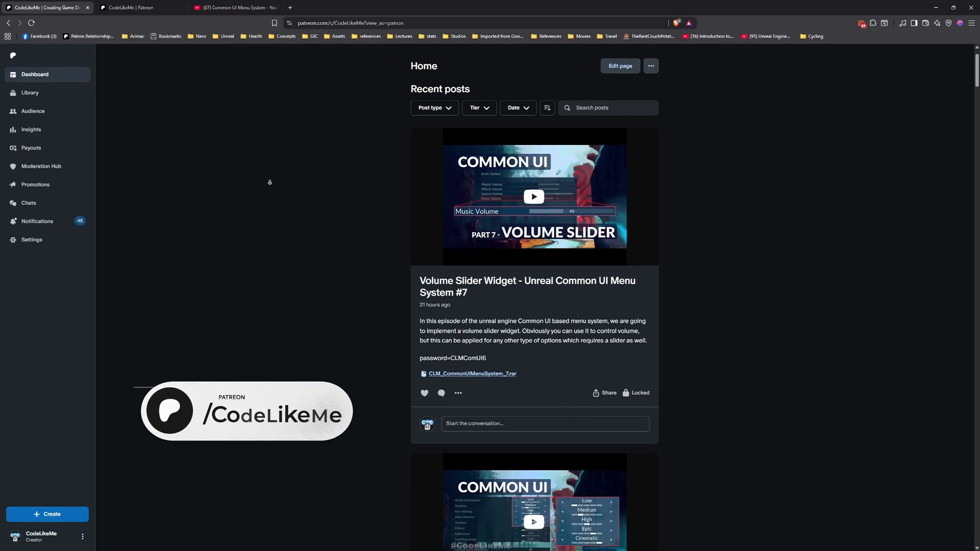
Step: Scroll down the Patreon Recent posts feed past the Common UI, cooking and action RPG tutorials
scroll("down", 3)
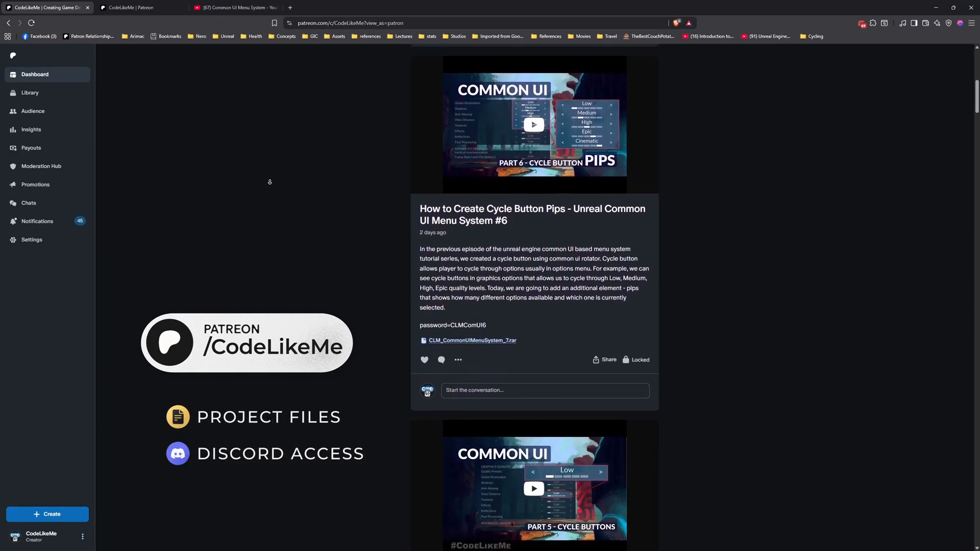
scroll("down", 3)
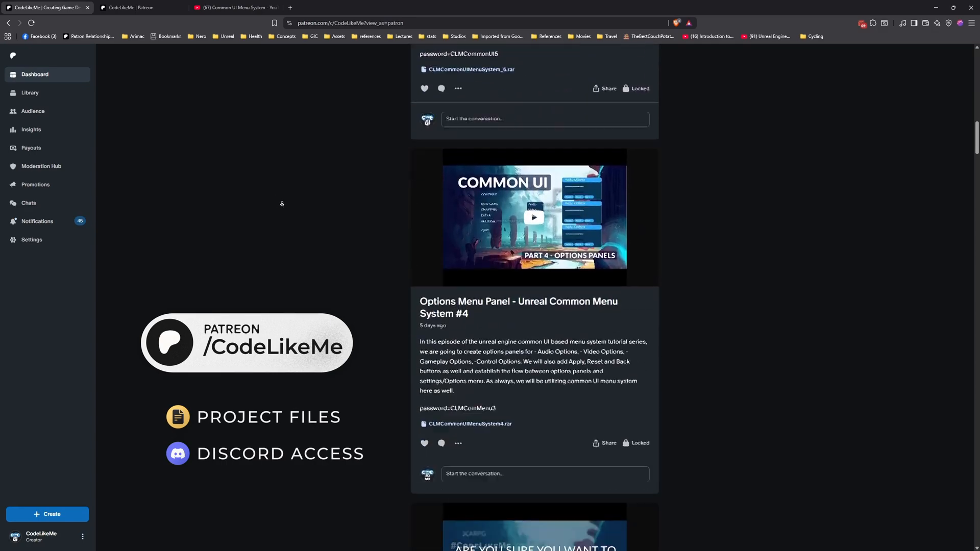
scroll("down", 3)
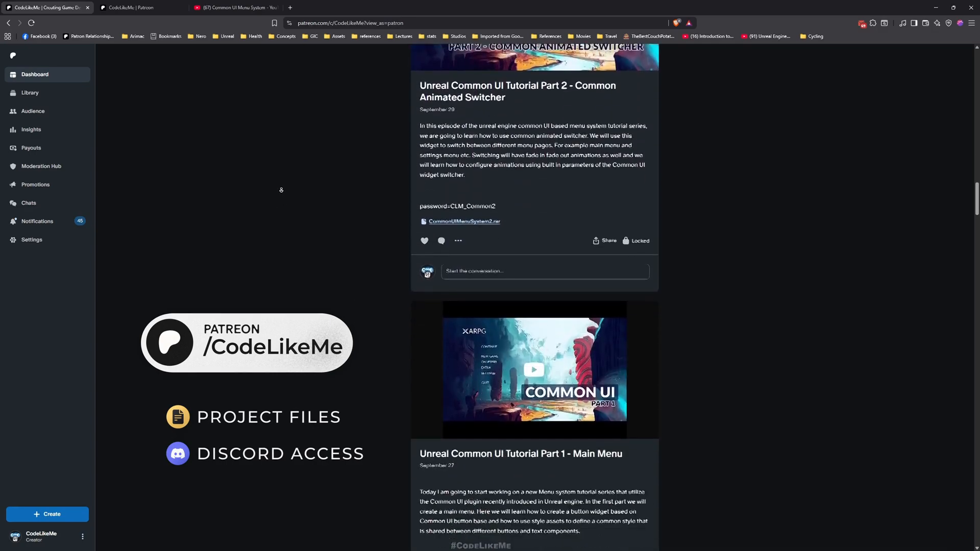
scroll("down", 3)
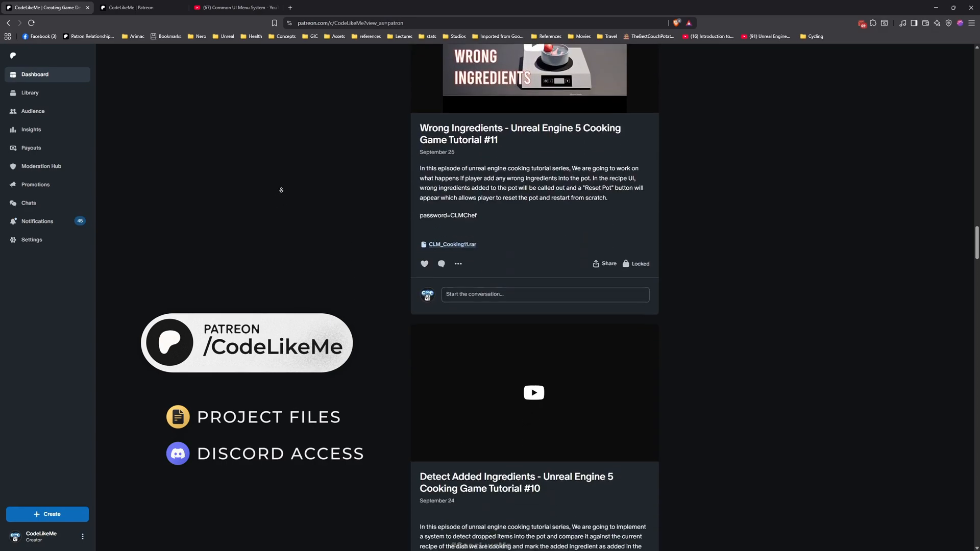
scroll("down", 3)
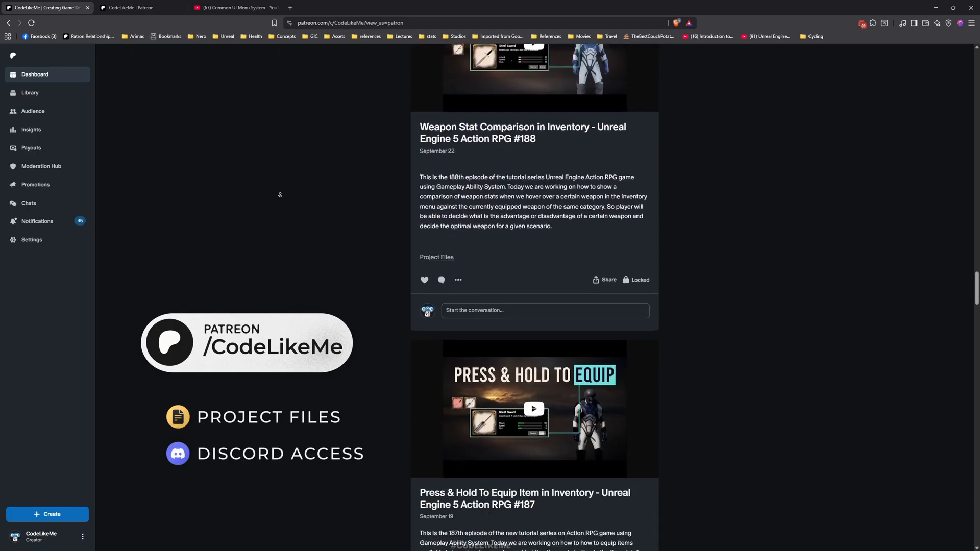
scroll("down", 3)
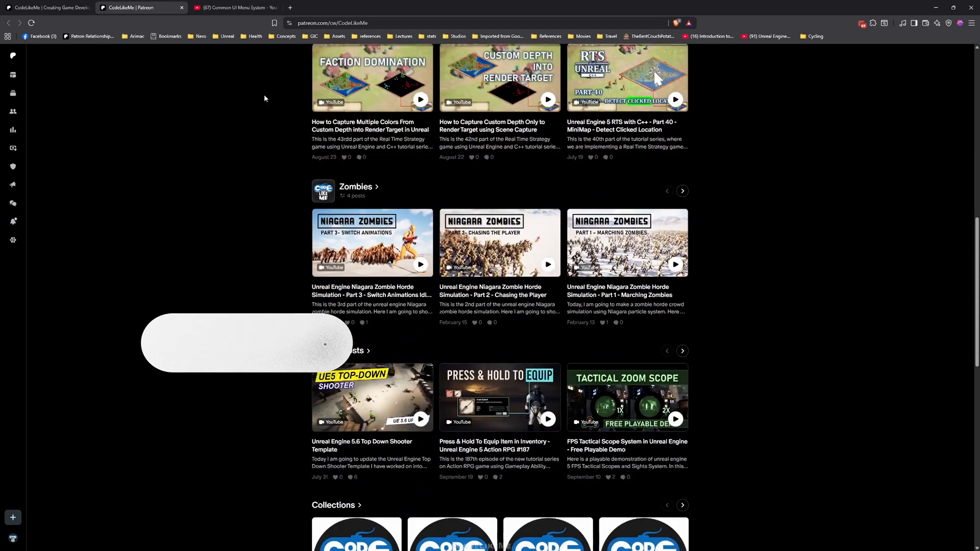
Step: Switch to the YouTube tab showing the seven-video Common UI Menu System playlist
left_click(242, 8)
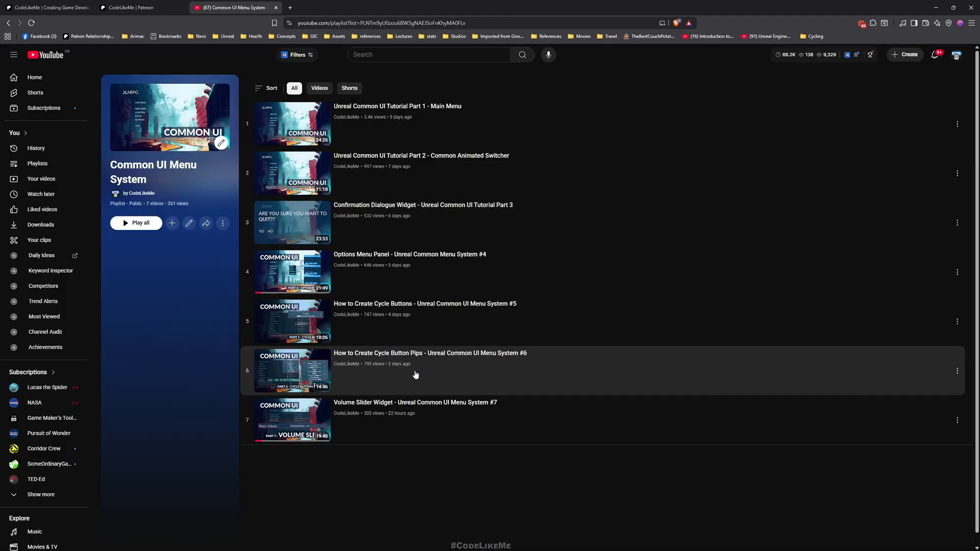
mouse_move(186, 437)
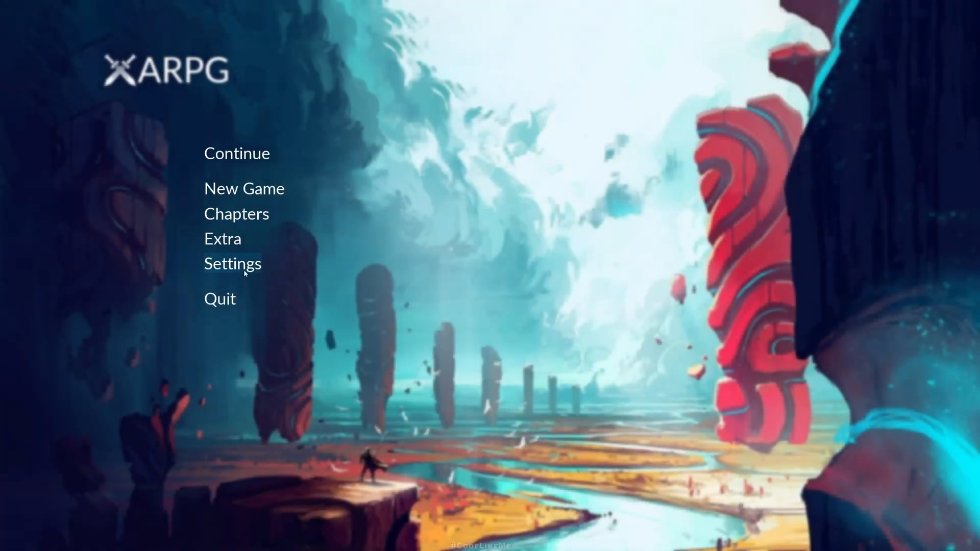
Step: Enter Settings > Graphics and cycle Overall past Epic to Custom and around to High
left_click(233, 264)
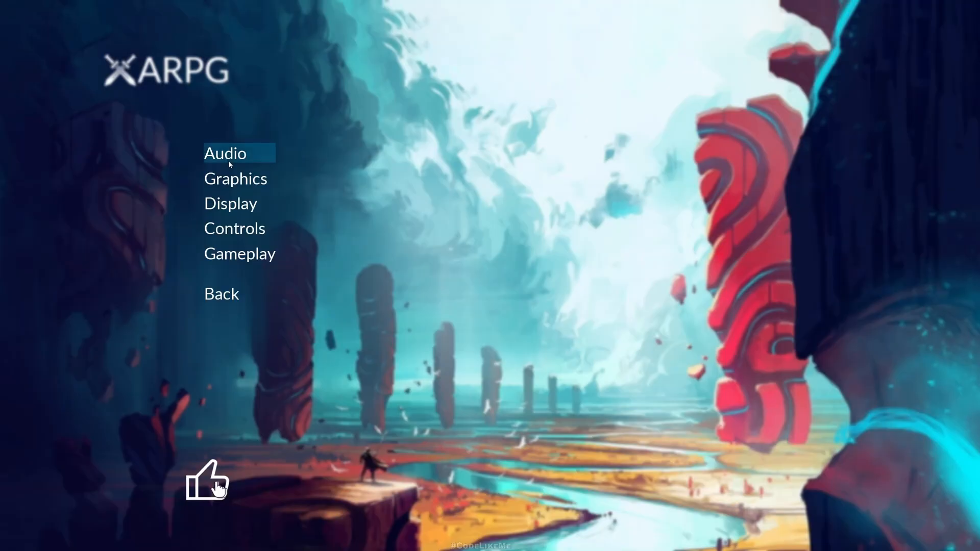
left_click(236, 179)
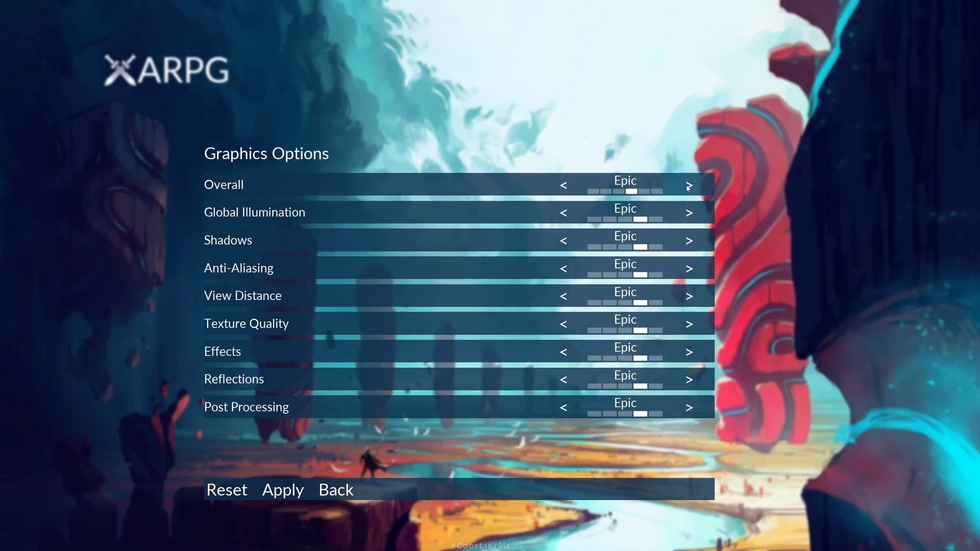
left_click(690, 184)
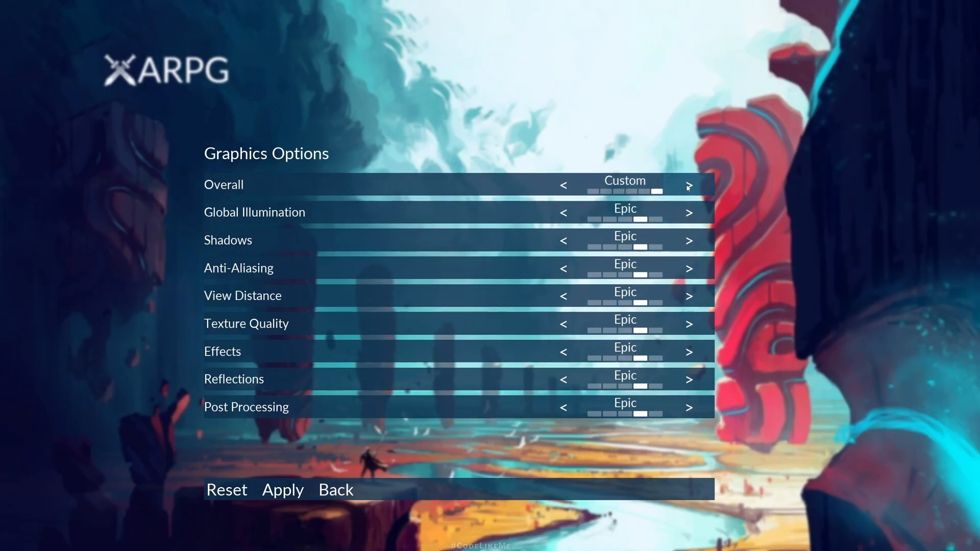
left_click(688, 186)
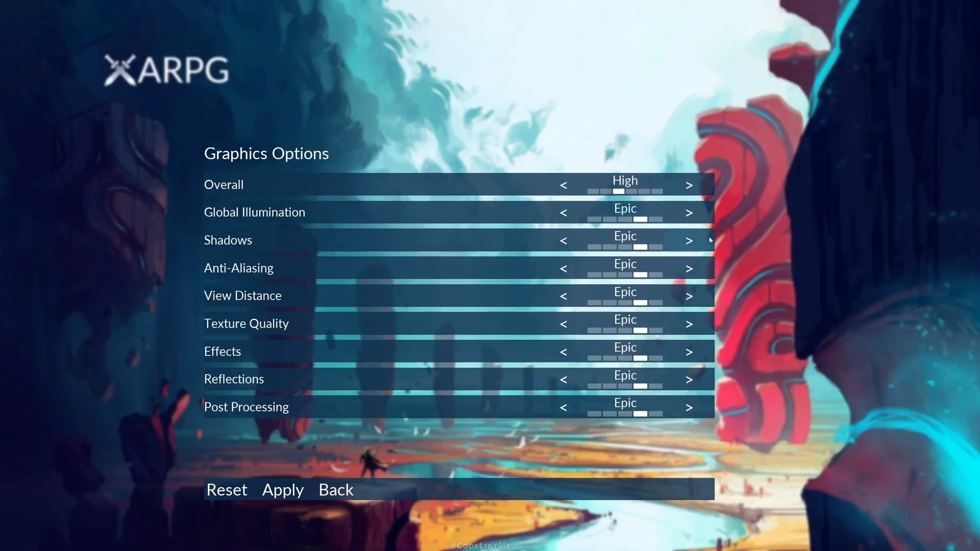
Step: Cycle Overall on to Epic and Cinematic and back, the Epic rows staying unchanged
left_click(690, 185)
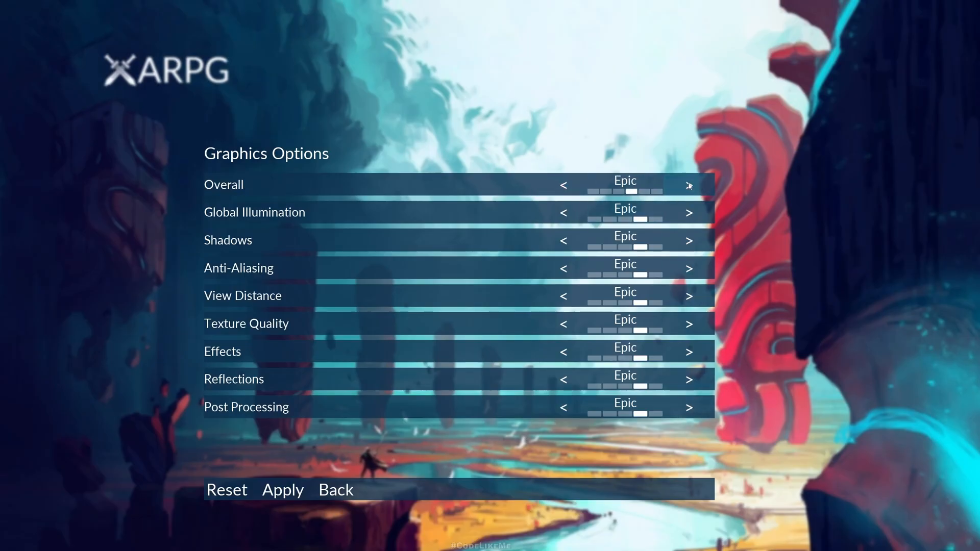
left_click(689, 185)
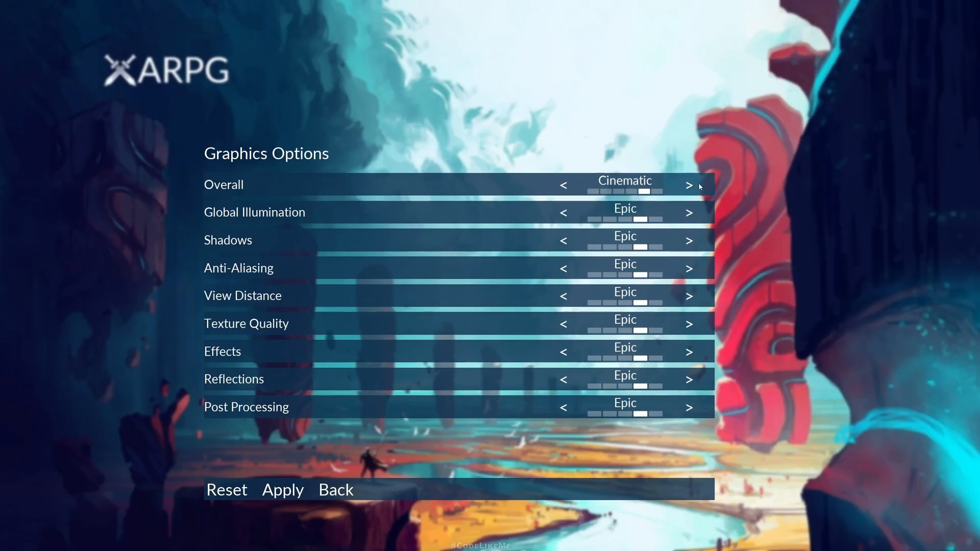
left_click(563, 184)
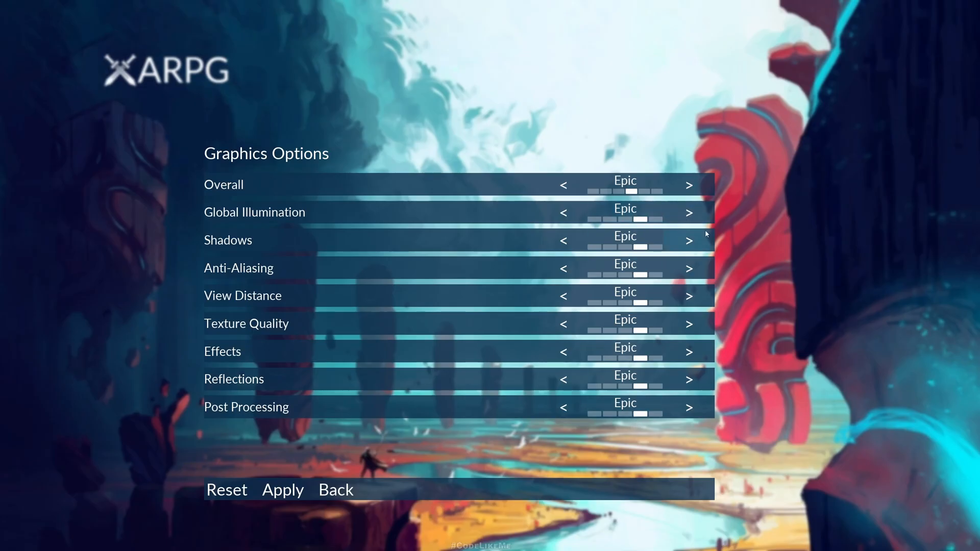
left_click(688, 240)
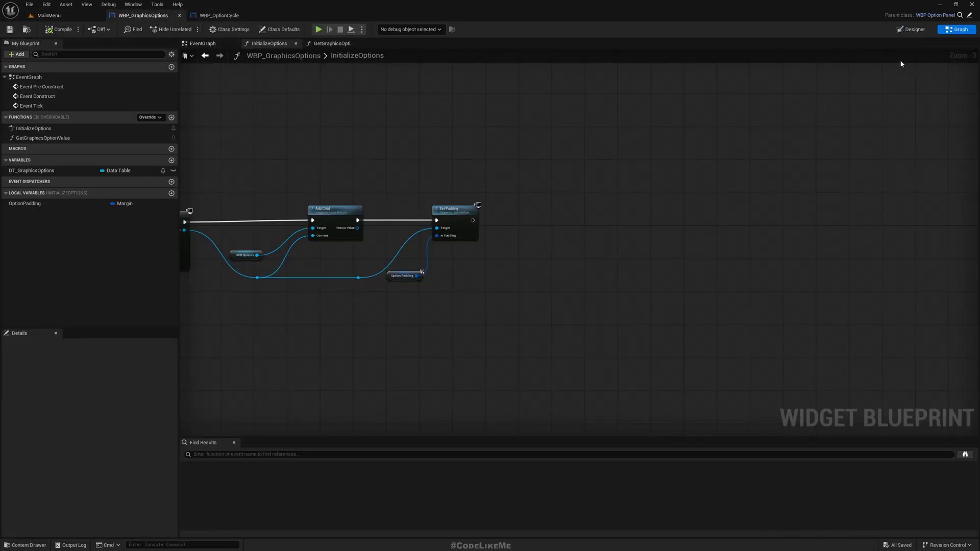
left_click(911, 28)
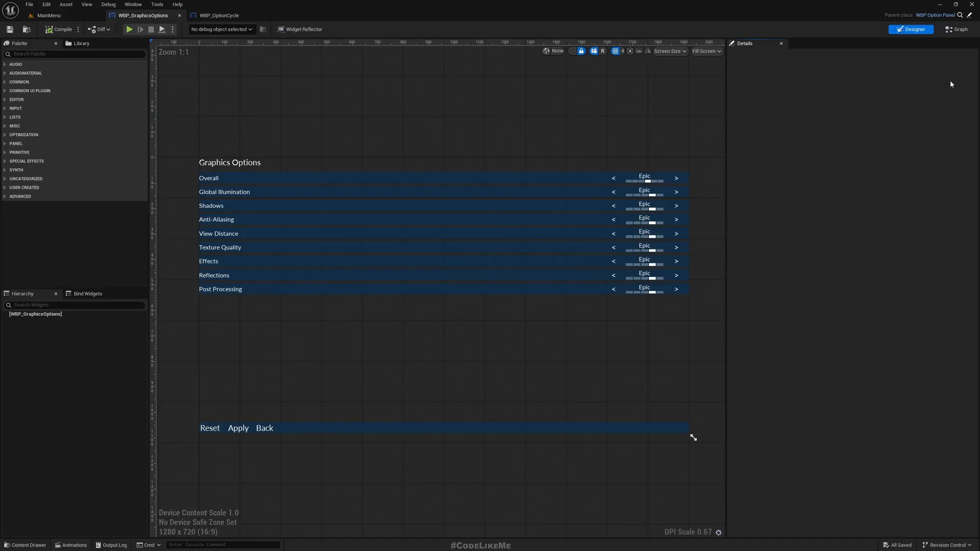
left_click(959, 29)
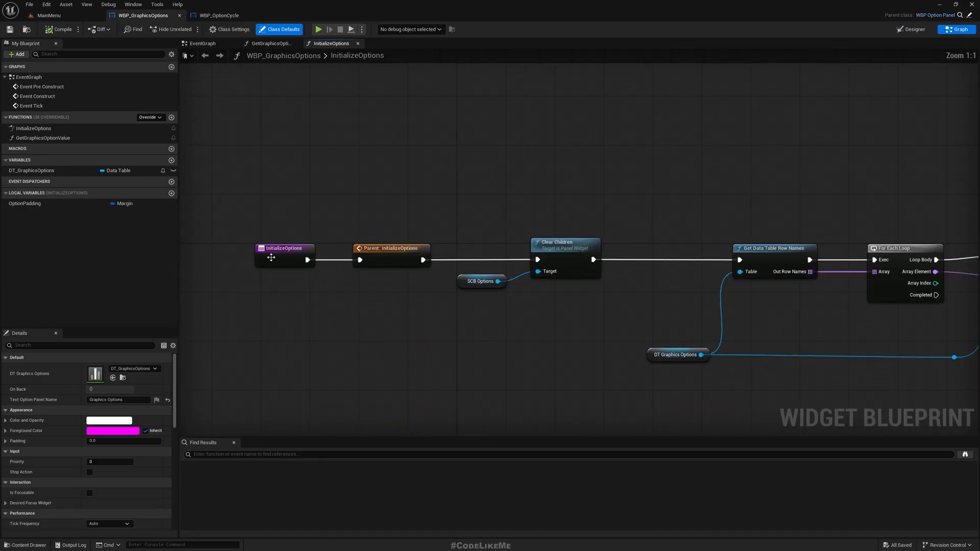
left_click(284, 248)
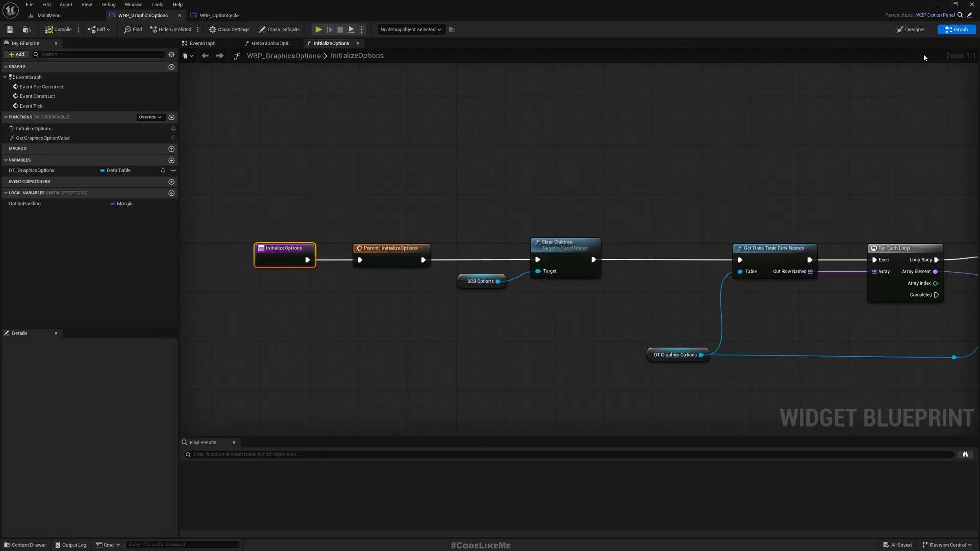
left_click(910, 29)
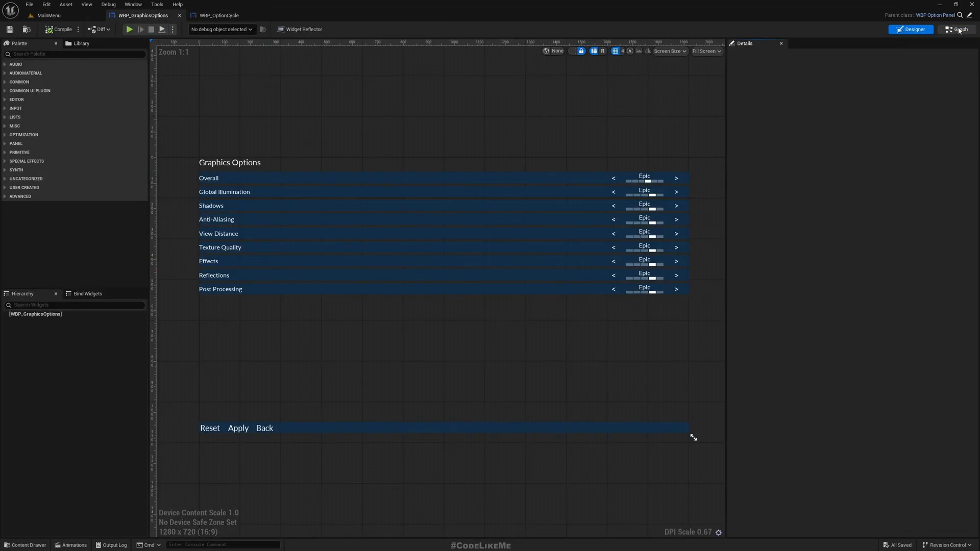
left_click(959, 28)
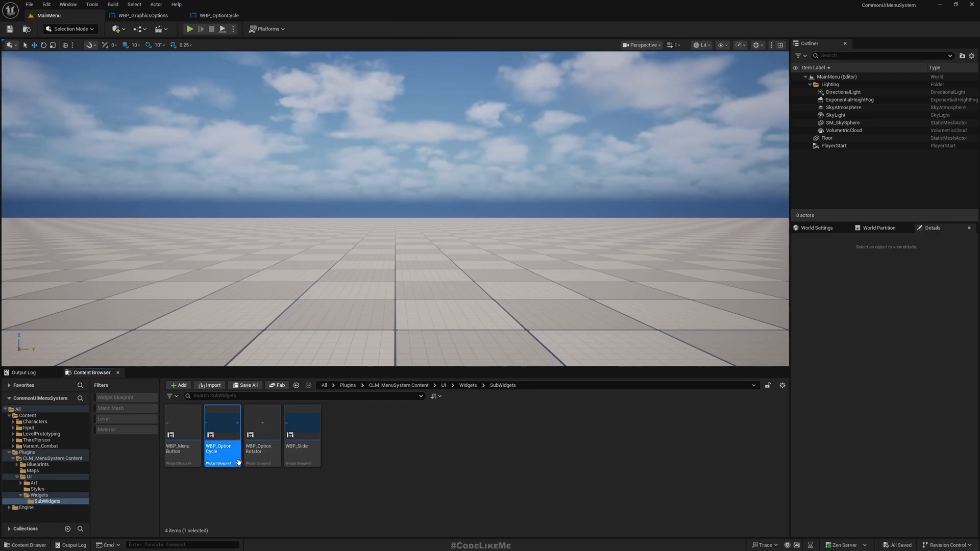
double_click(222, 434)
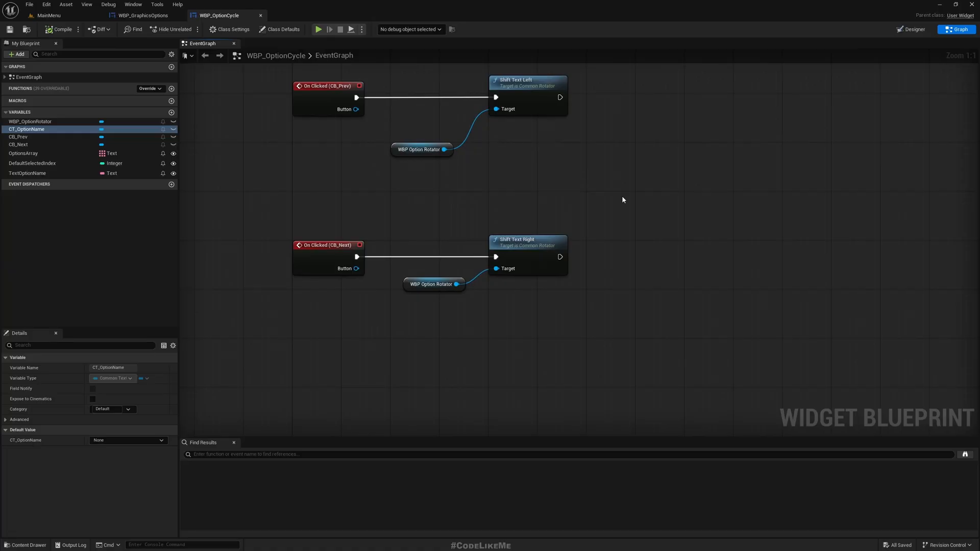
left_click(118, 15)
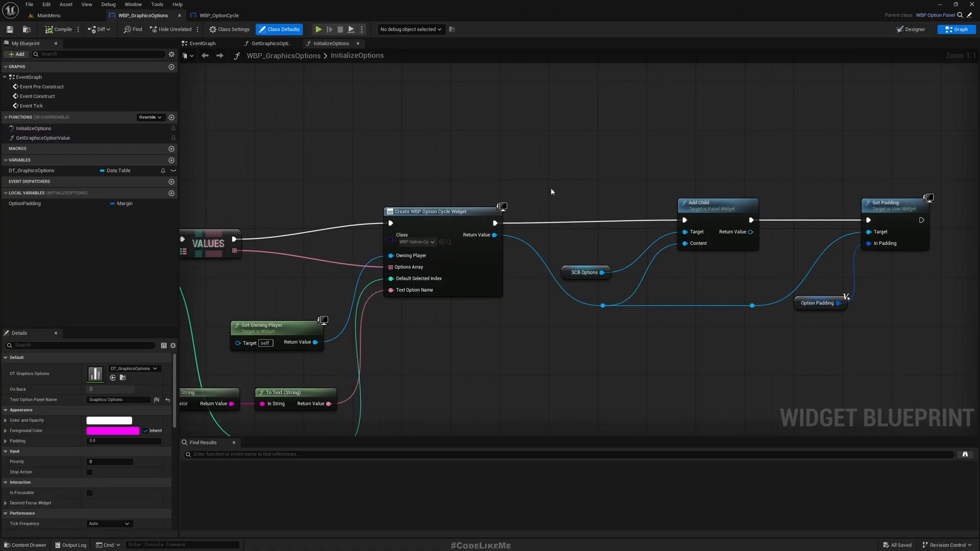
left_click(910, 29)
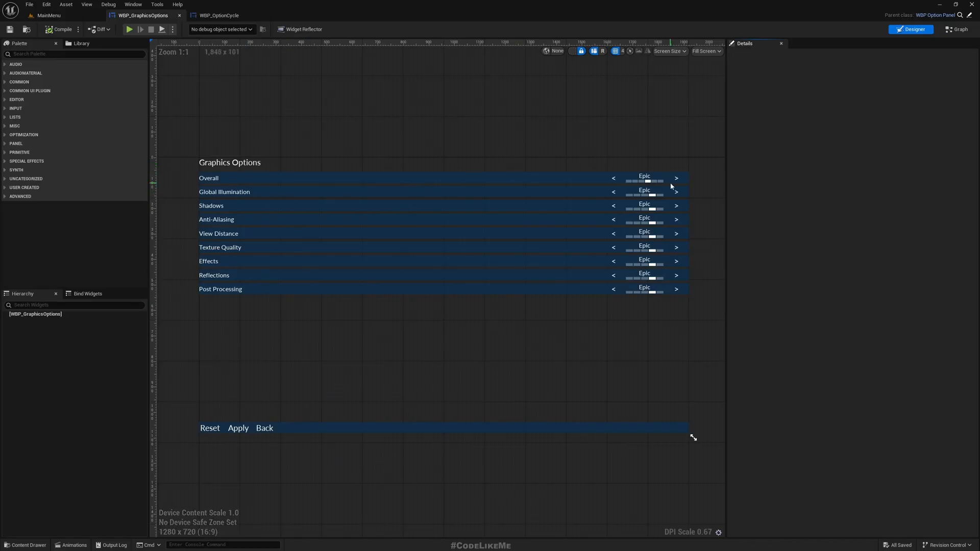
left_click(956, 29)
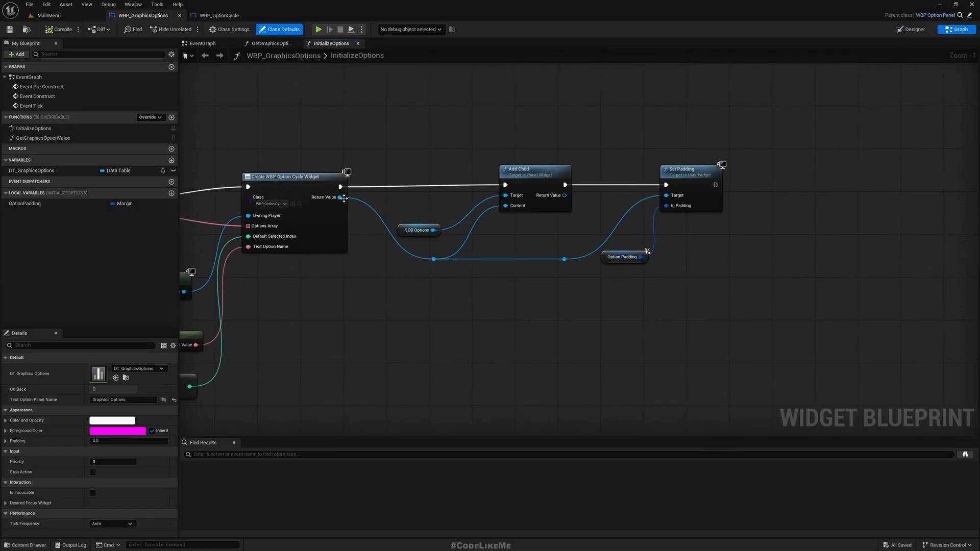
mouse_move(341, 197)
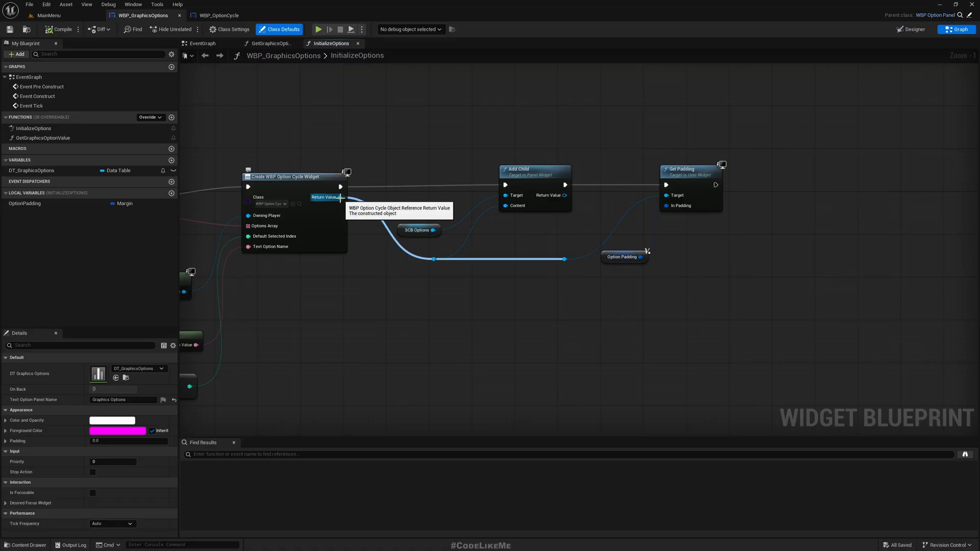
Step: Promote the created widget's Return Value to a variable named OverallOption
left_click_drag(339, 197, 397, 316)
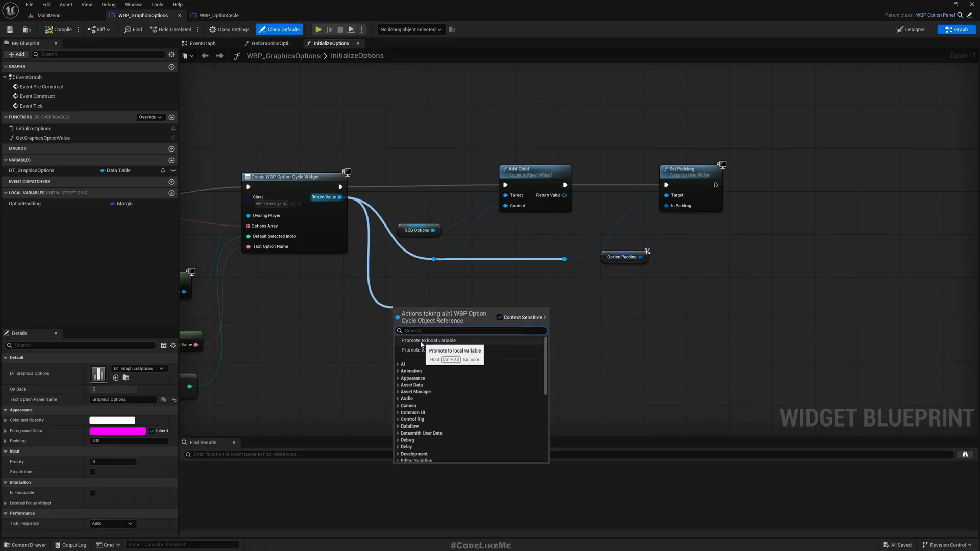
left_click(429, 340)
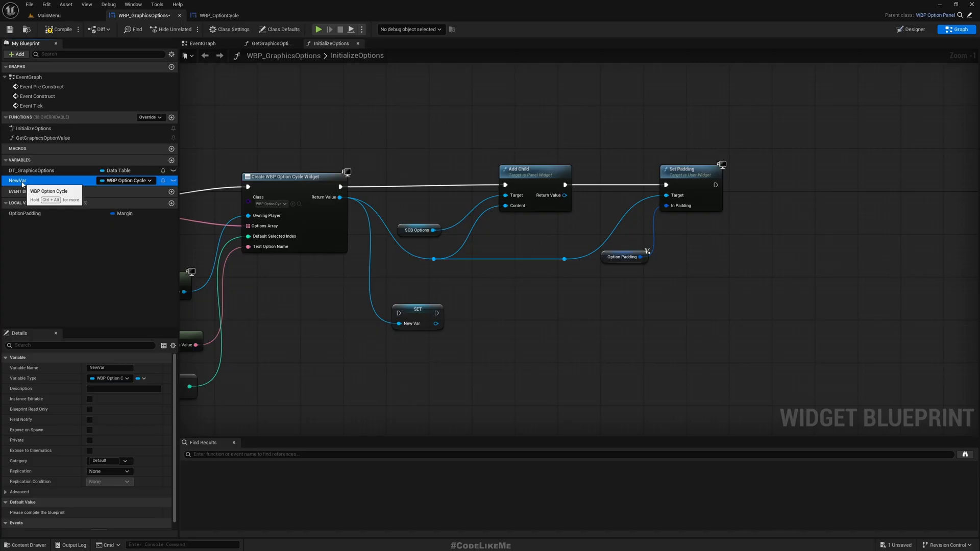
mouse_move(29, 184)
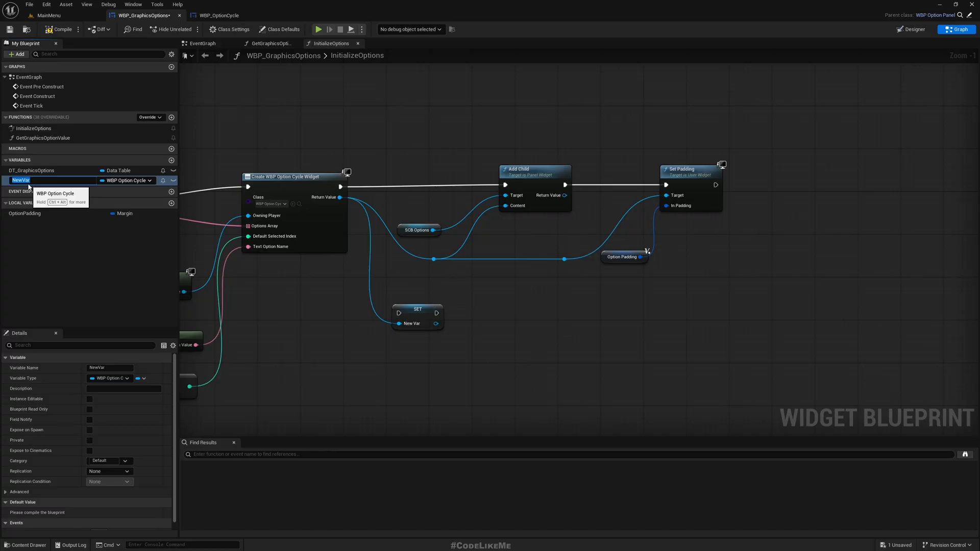
type("OverallOption")
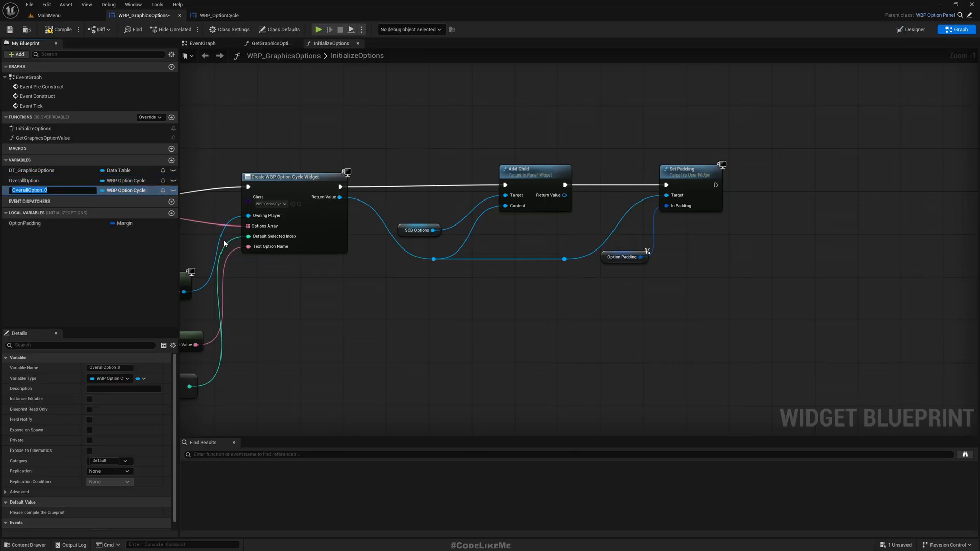
Step: Add an OtherOptions variable of WBP Option Cycle and make it an Array
type("AllOther")
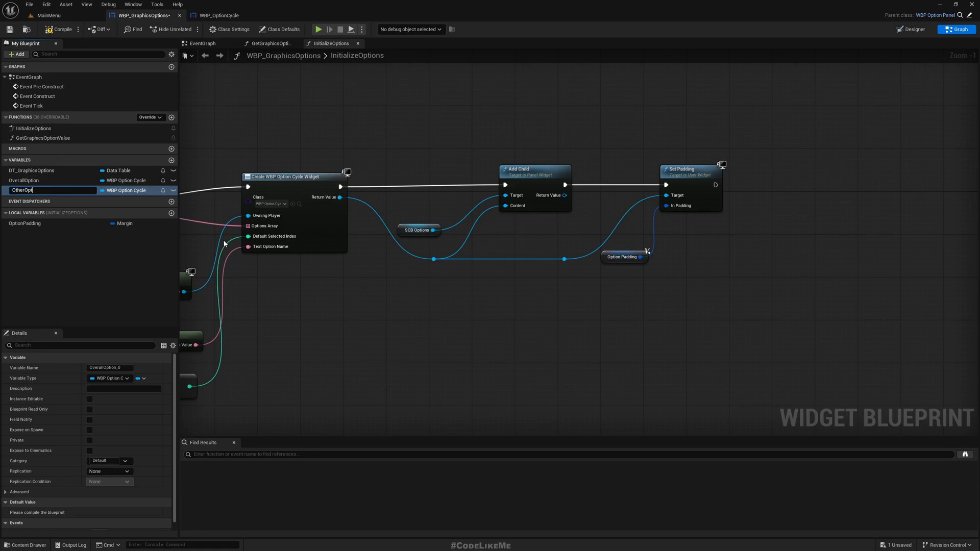
key("Enter")
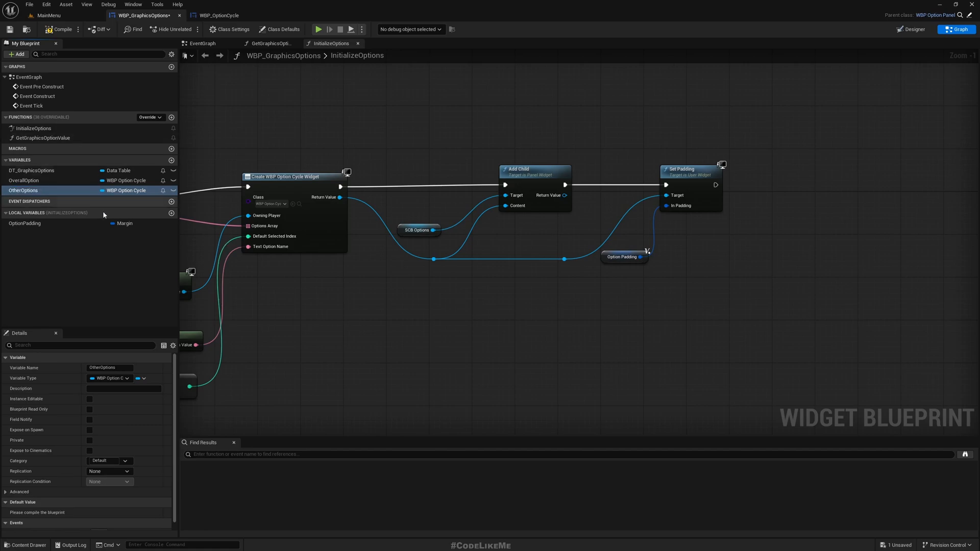
left_click(140, 377)
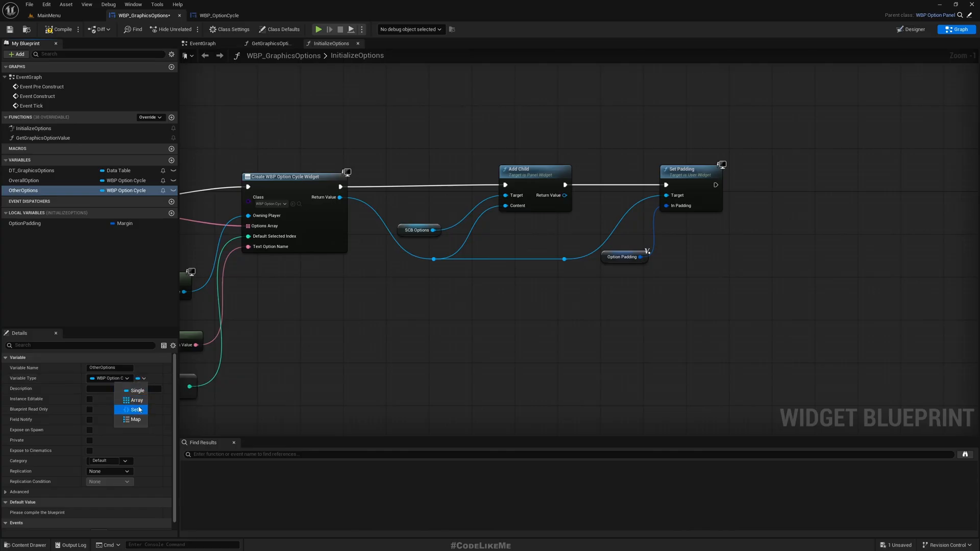
left_click(135, 409)
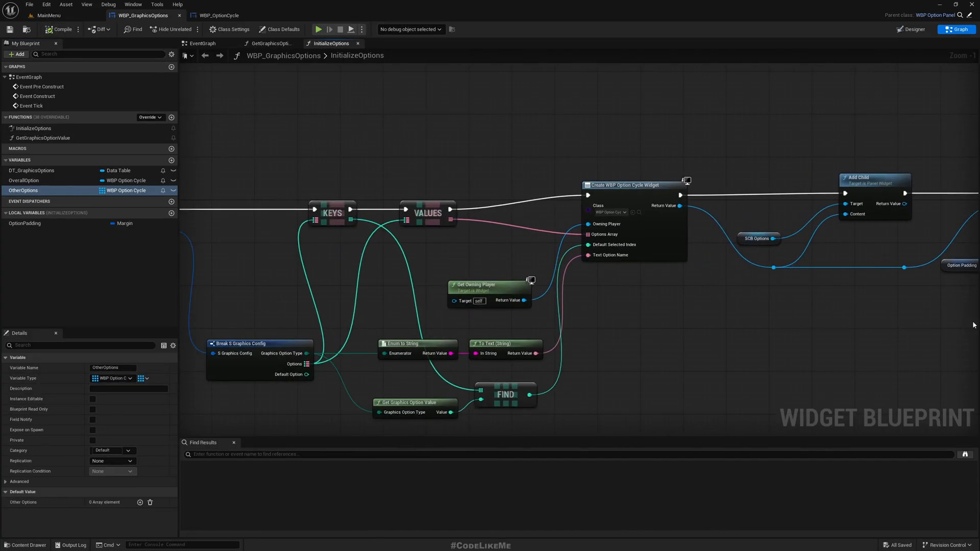
Step: Route Graphics Option Type into an Equal (Enum) node compared against Overall
scroll("down", 3)
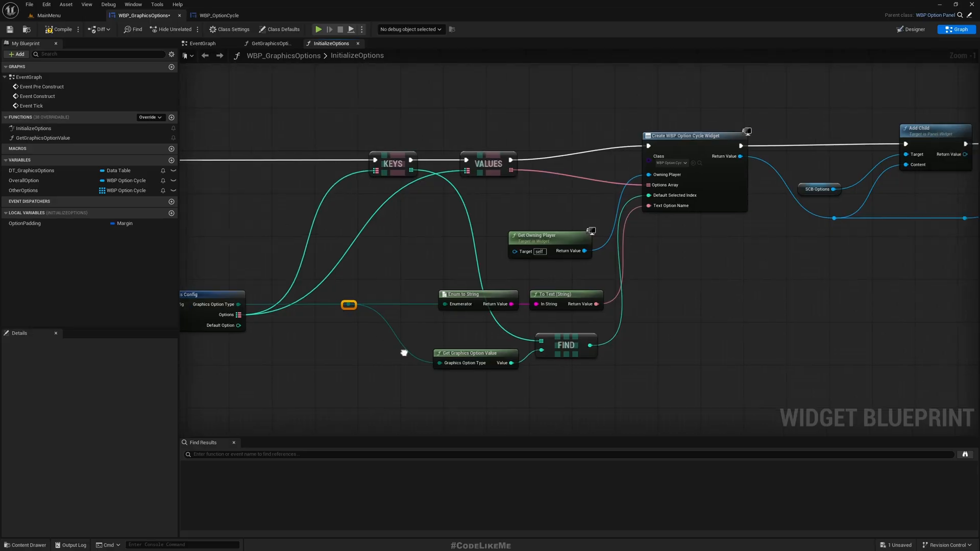
scroll("down", 3)
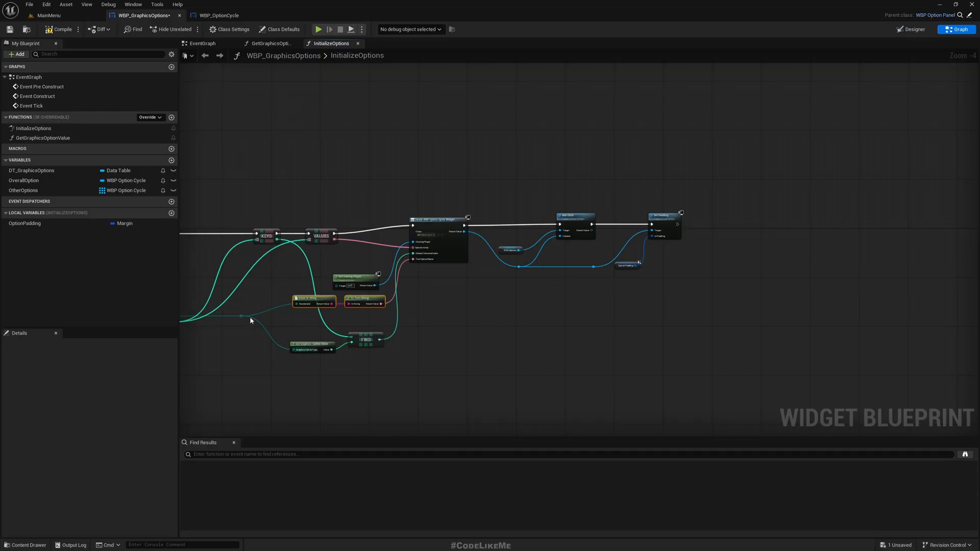
left_click_drag(247, 316, 695, 313)
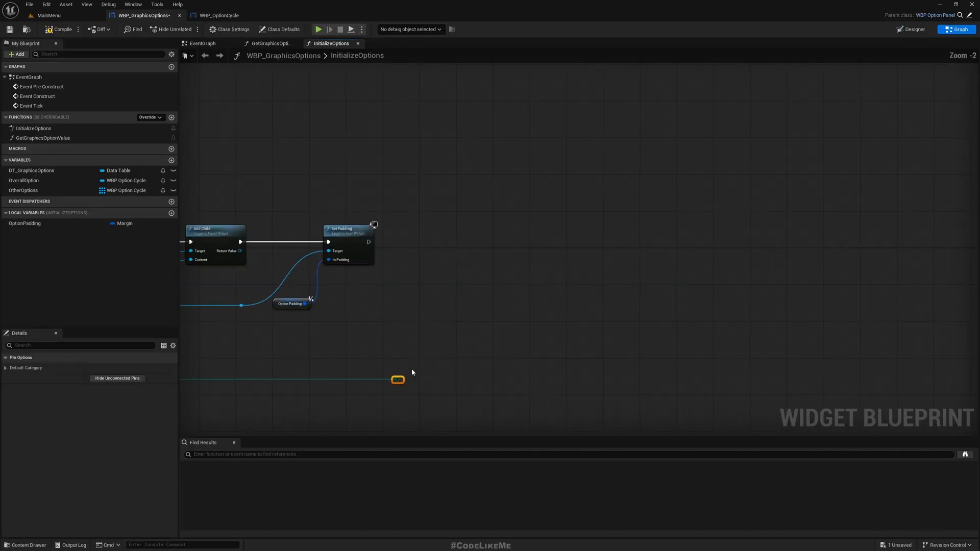
left_click_drag(398, 380, 455, 324)
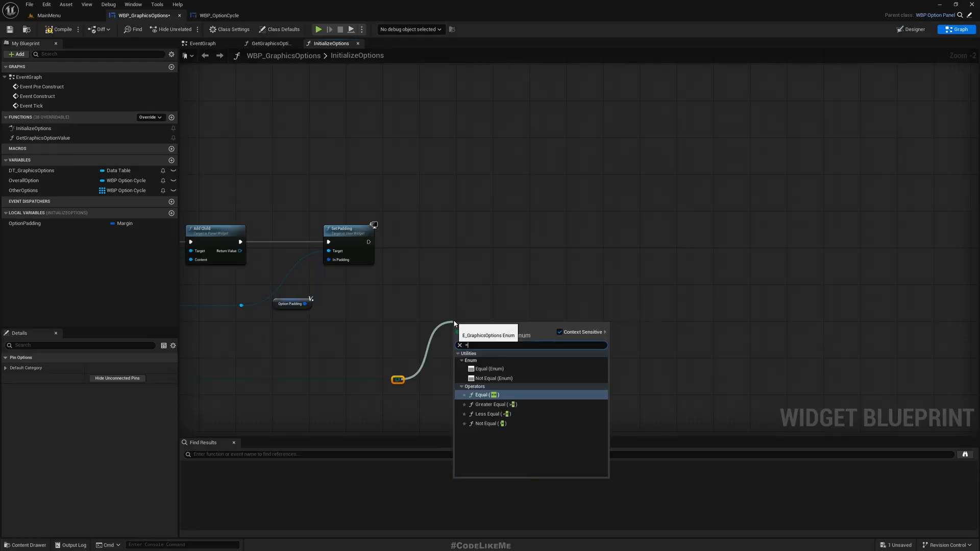
left_click(479, 394)
type("bran")
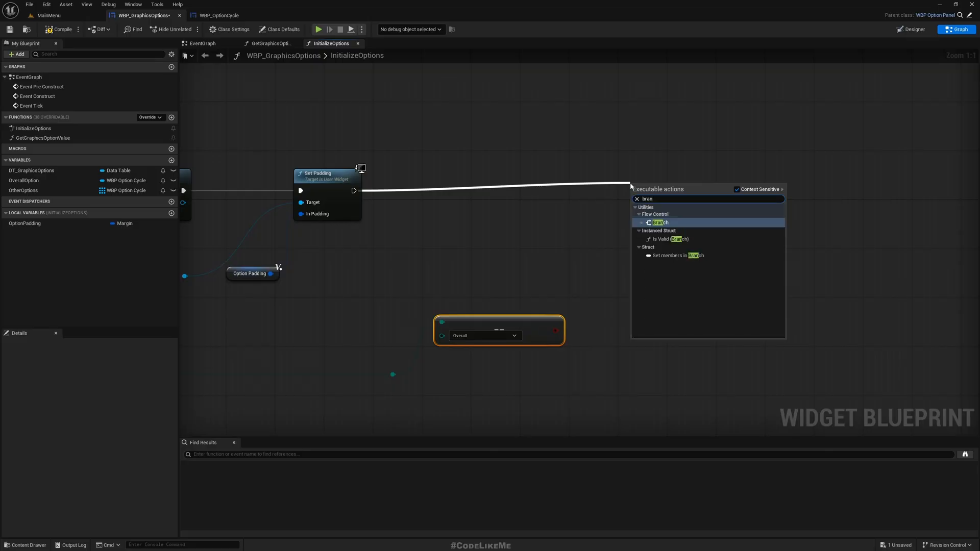
Step: Branch on the Equal result: True sets OverallOption, False calls AddUnique on OtherOptions
left_click(659, 223)
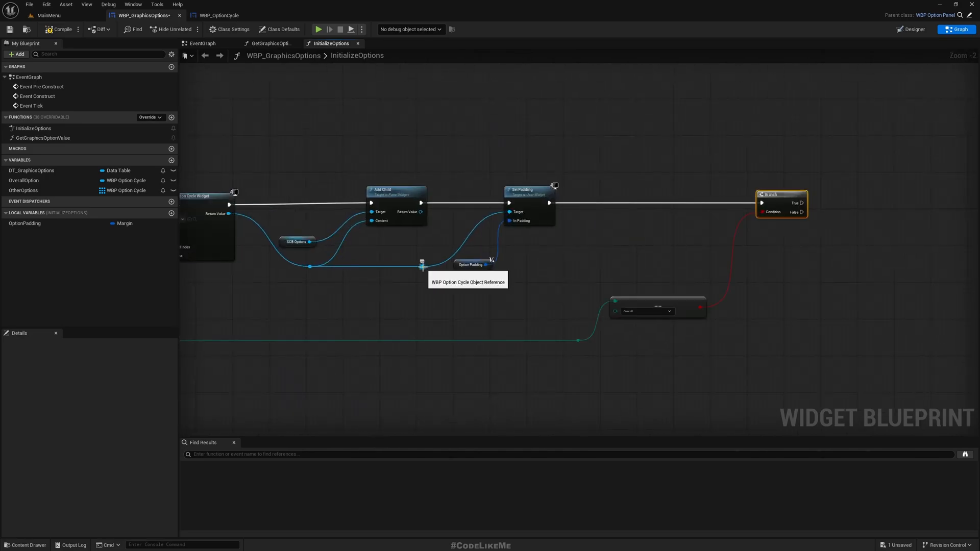
mouse_move(347, 307)
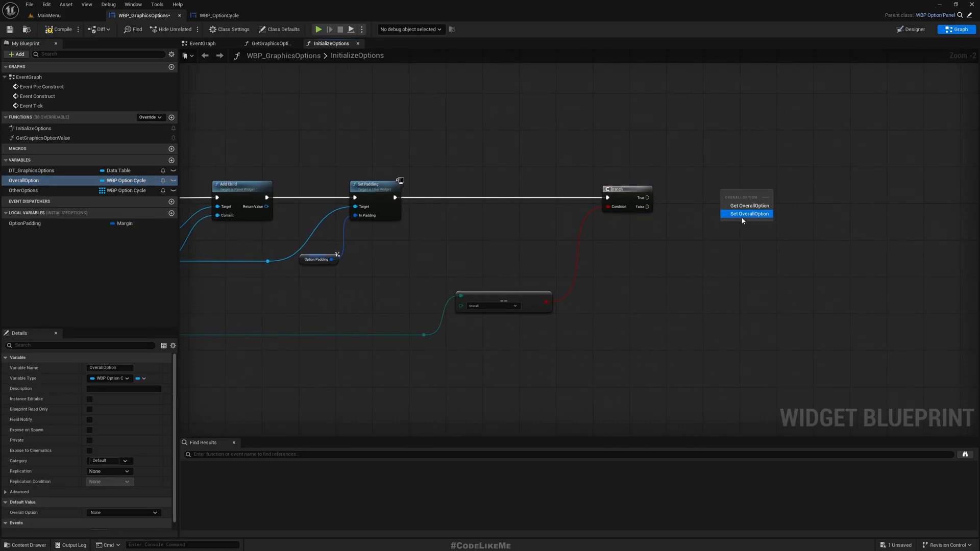
left_click(749, 214)
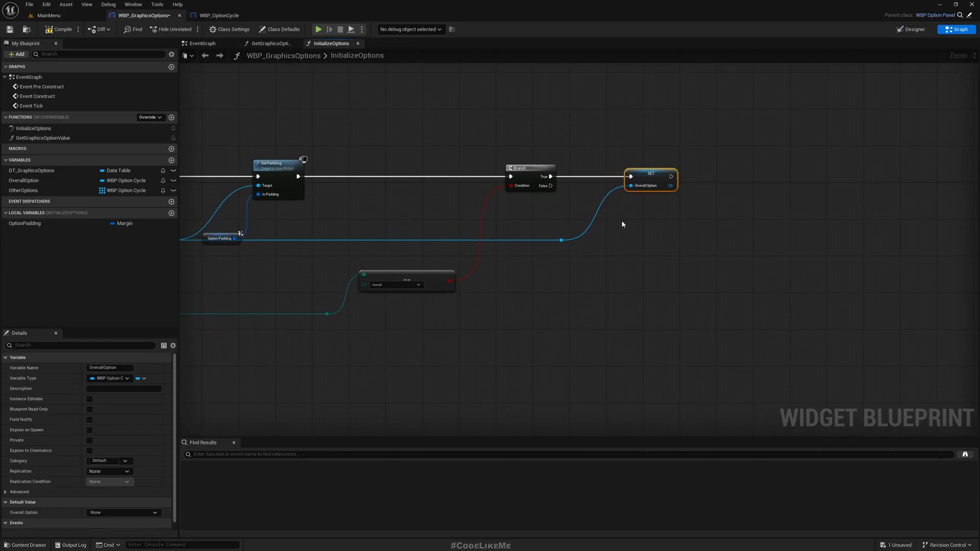
left_click(24, 189)
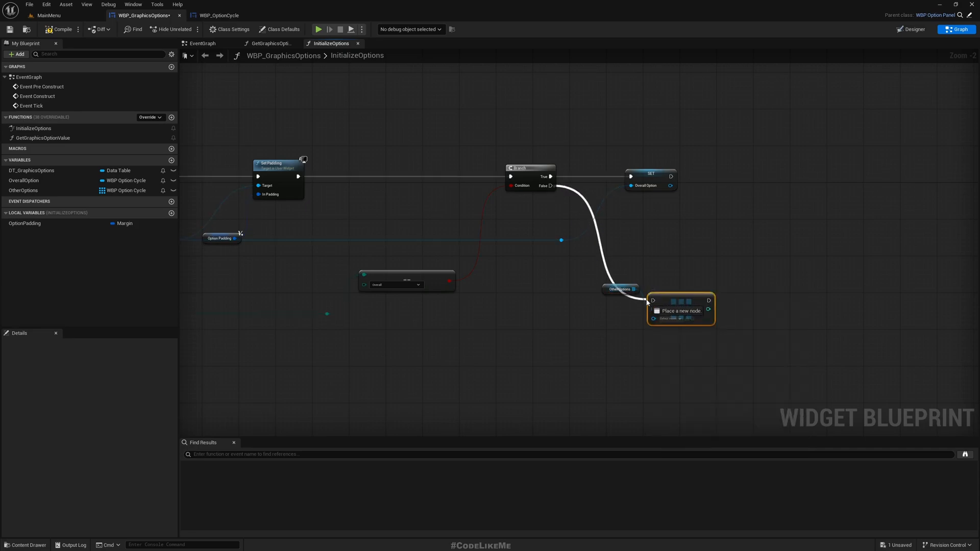
left_click(679, 310)
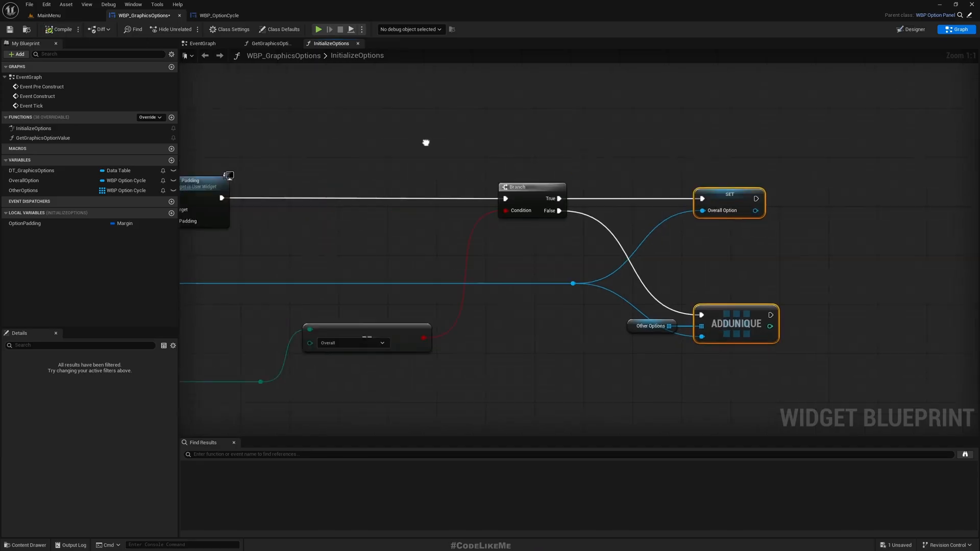
scroll("down", 3)
type("cl")
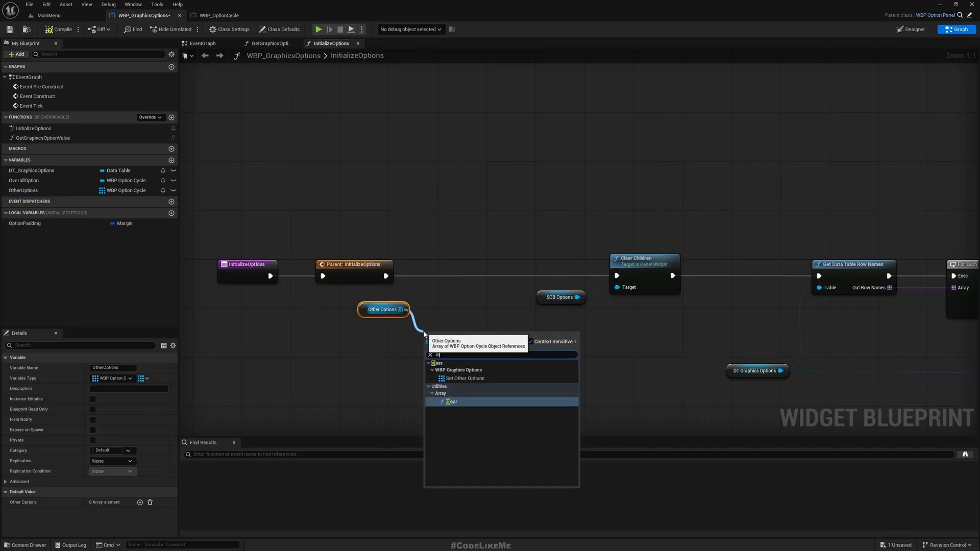
Step: After Parent: InitializeOptions, Clear OtherOptions and reset OverallOption before Clear Children
left_click(451, 401)
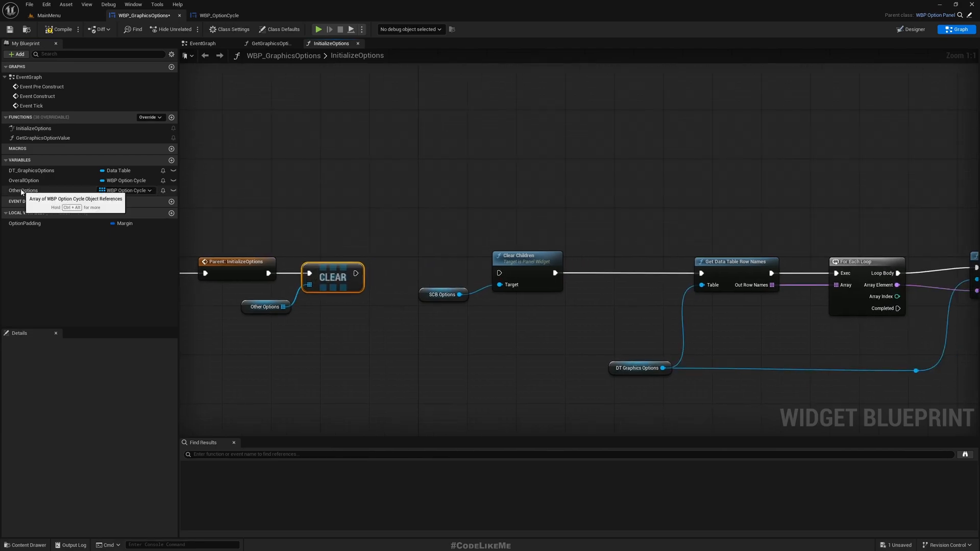
left_click(25, 180)
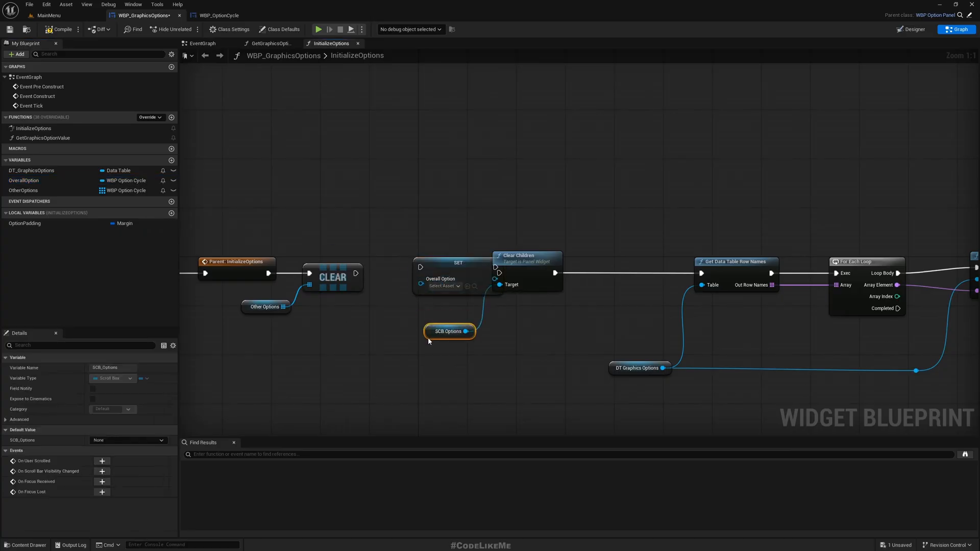
left_click(458, 269)
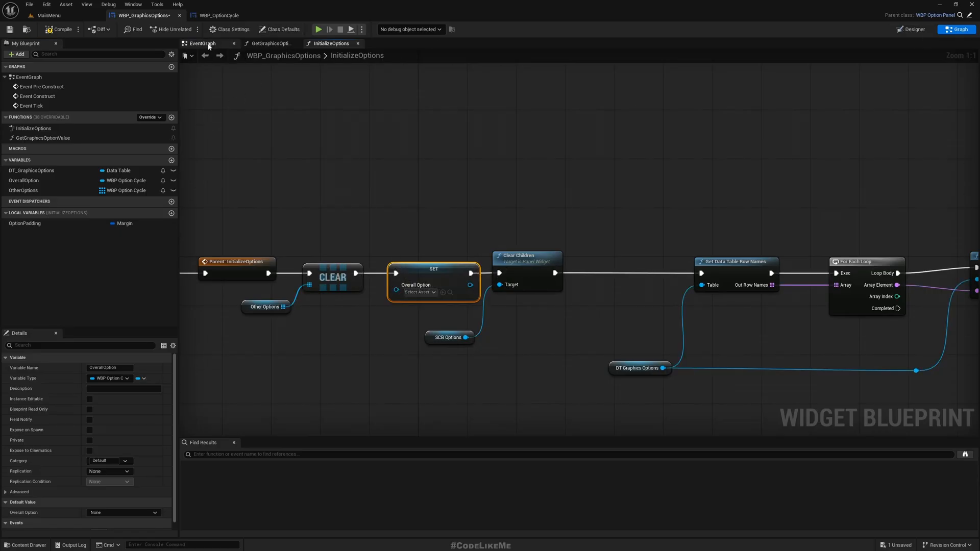
left_click(200, 43)
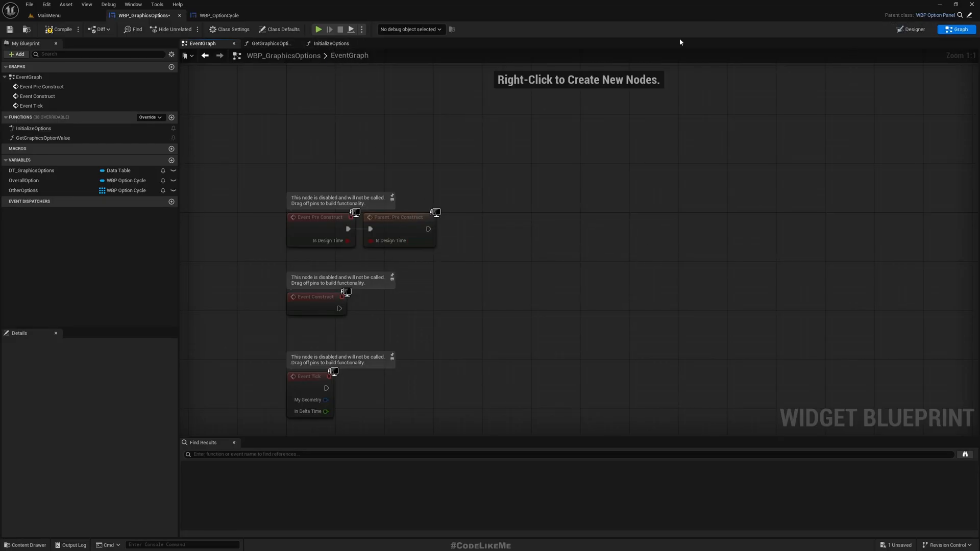
mouse_move(353, 101)
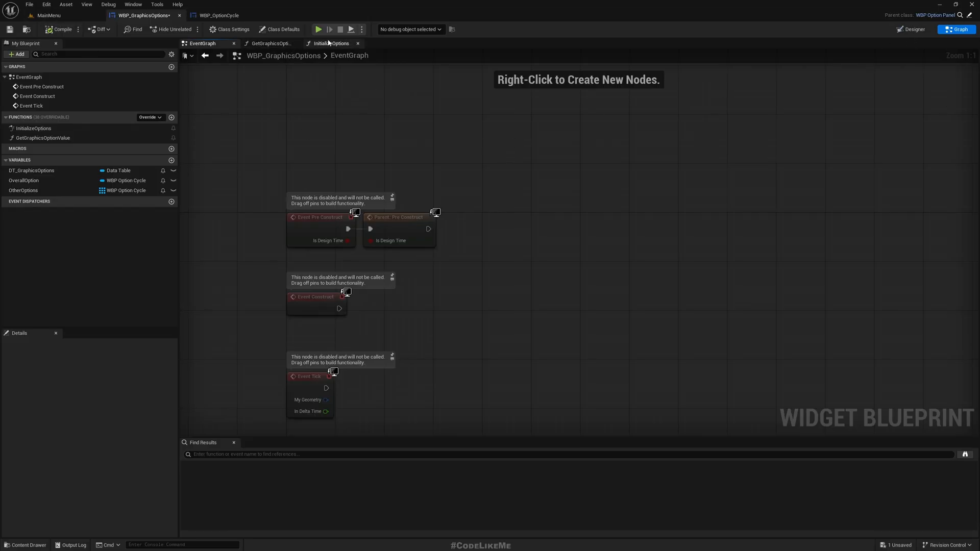
left_click(333, 43)
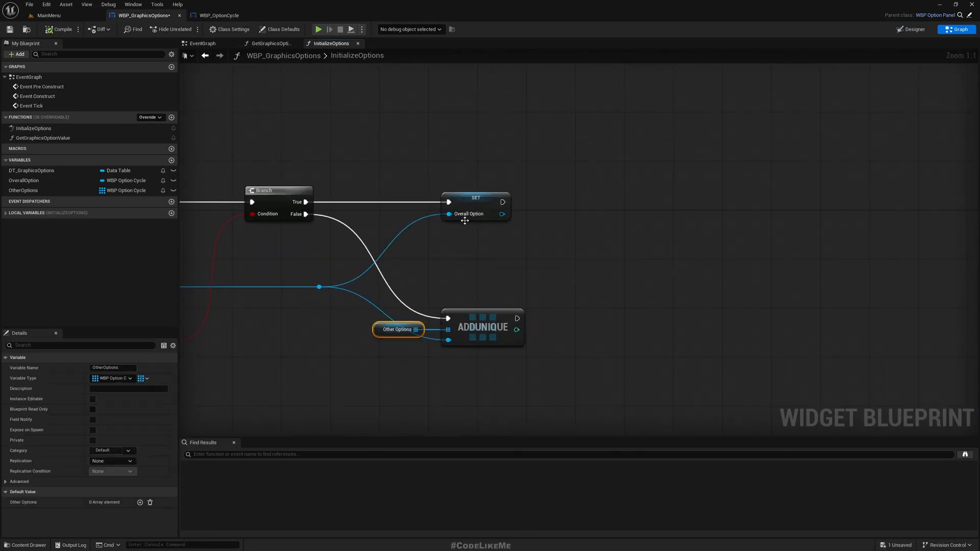
Step: Place a Get OverallOption node below the For Each Loop, then move to WBP_OptionCycle
scroll("down", 3)
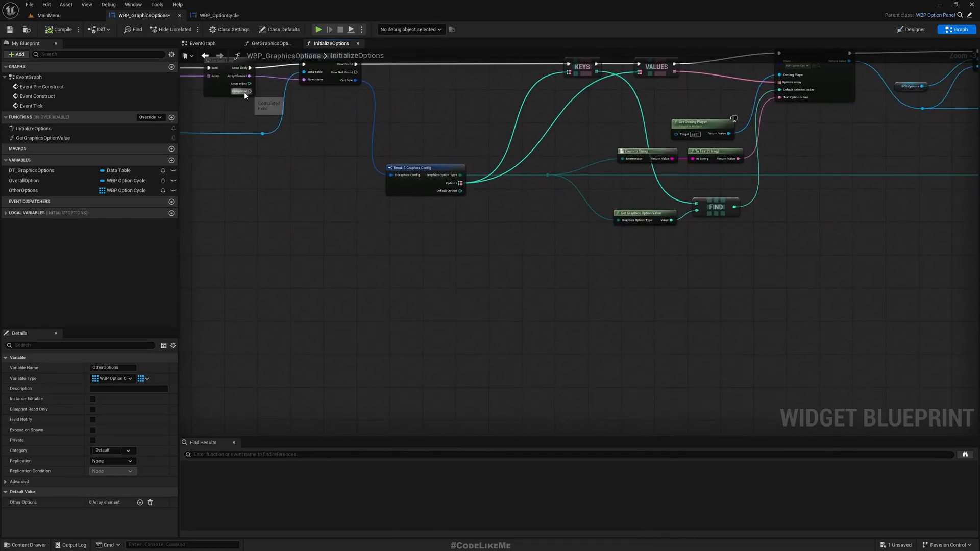
left_click_drag(249, 91, 361, 322)
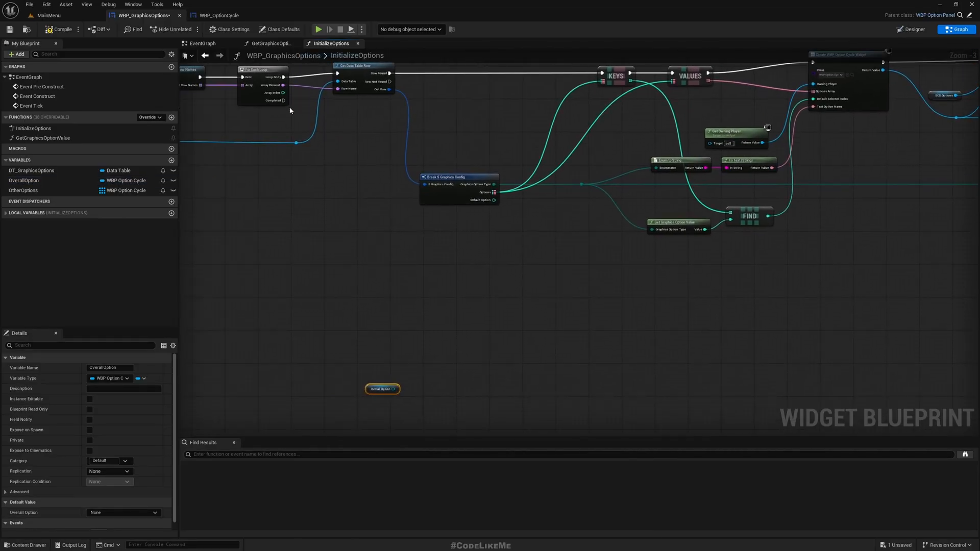
left_click_drag(394, 388, 442, 388)
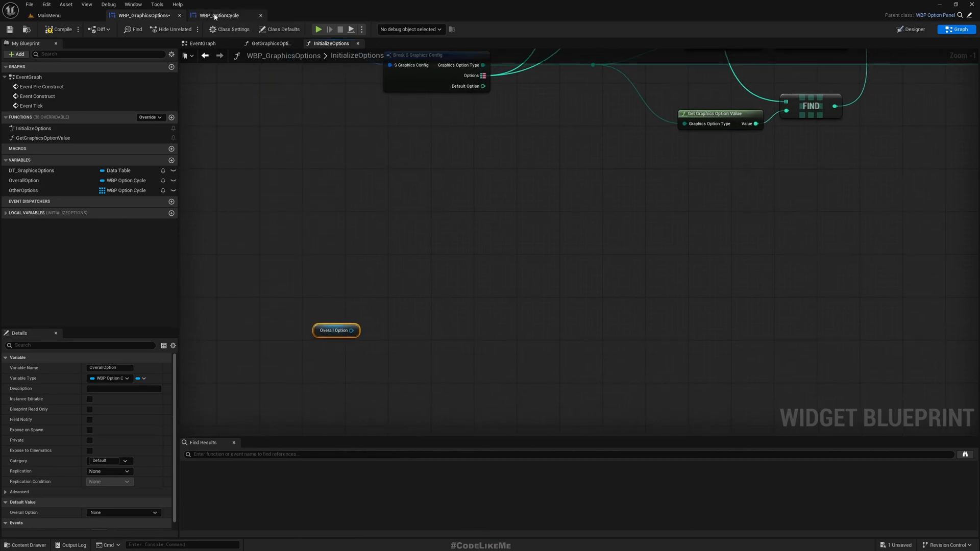
left_click(227, 16)
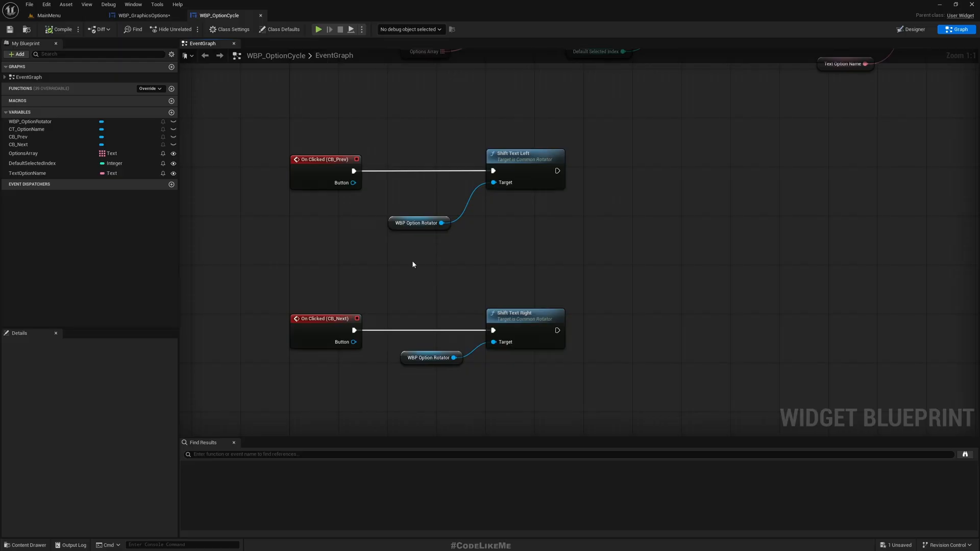
mouse_move(185, 181)
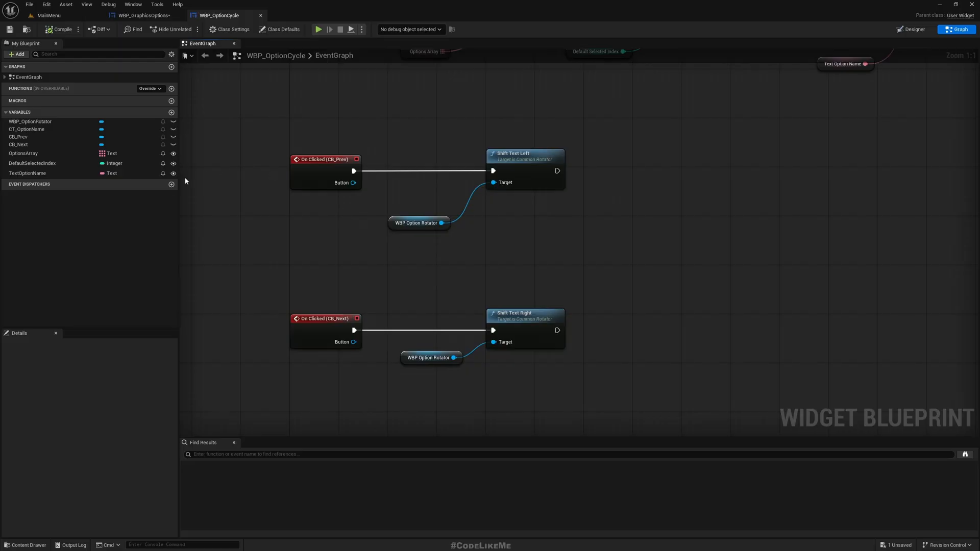
Step: Create an event dispatcher named OnOptionChanged and add an input parameter
left_click(172, 184)
type("OnOptionChang")
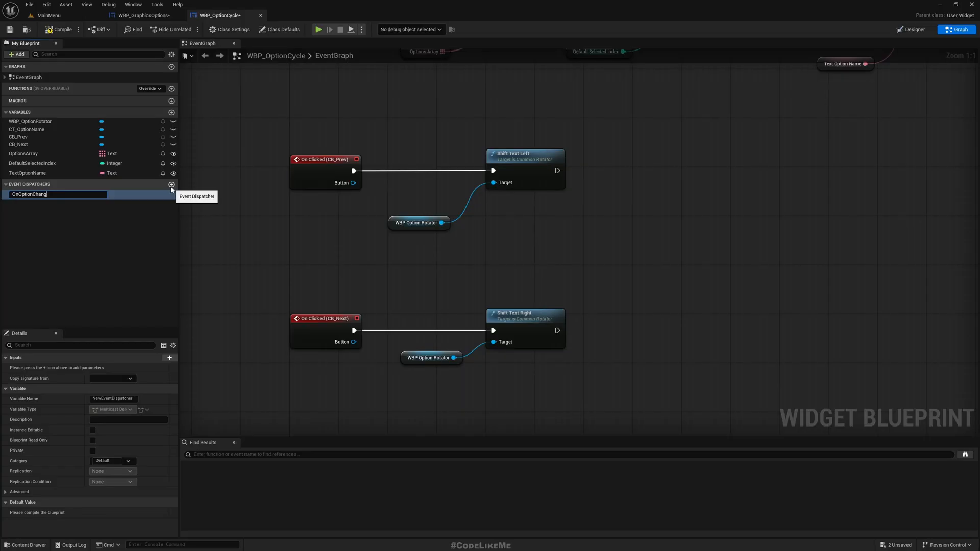
key("Enter")
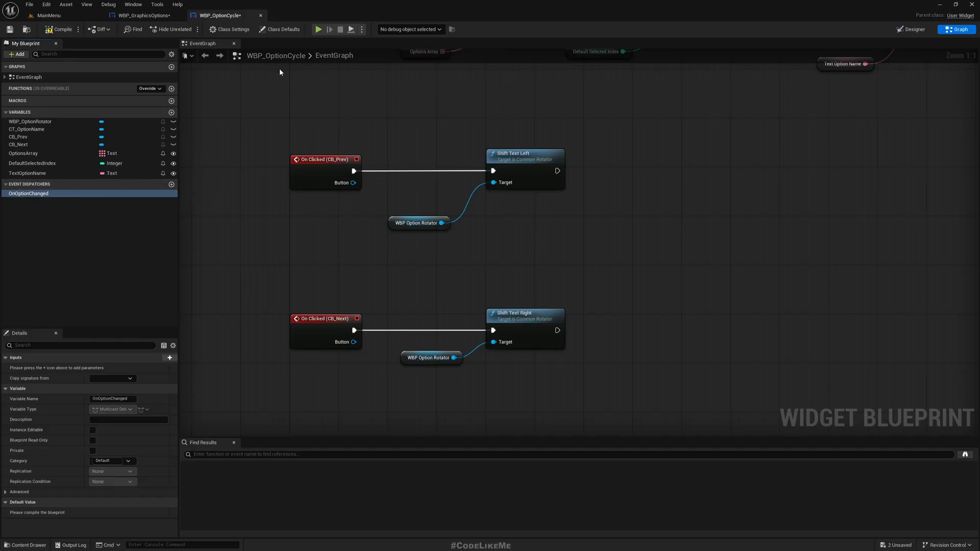
mouse_move(164, 334)
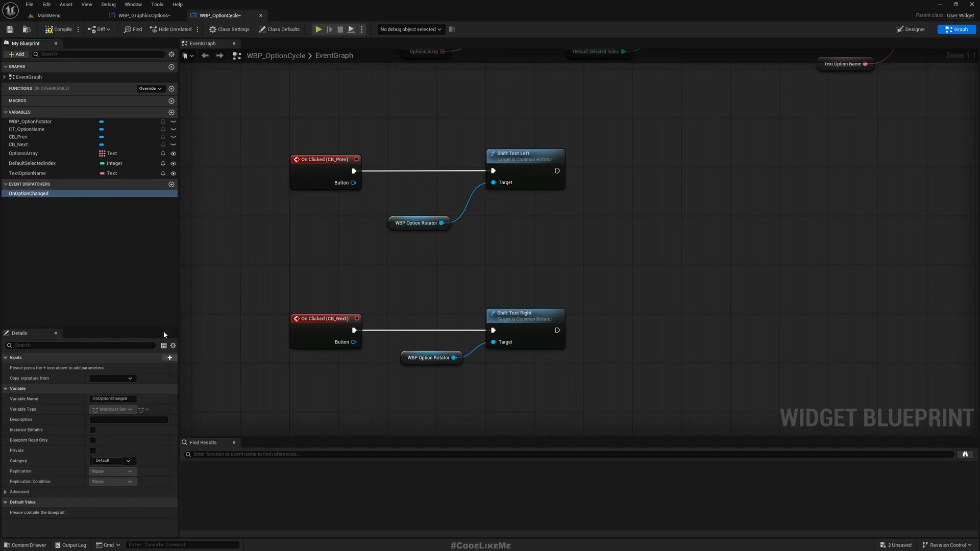
mouse_move(170, 358)
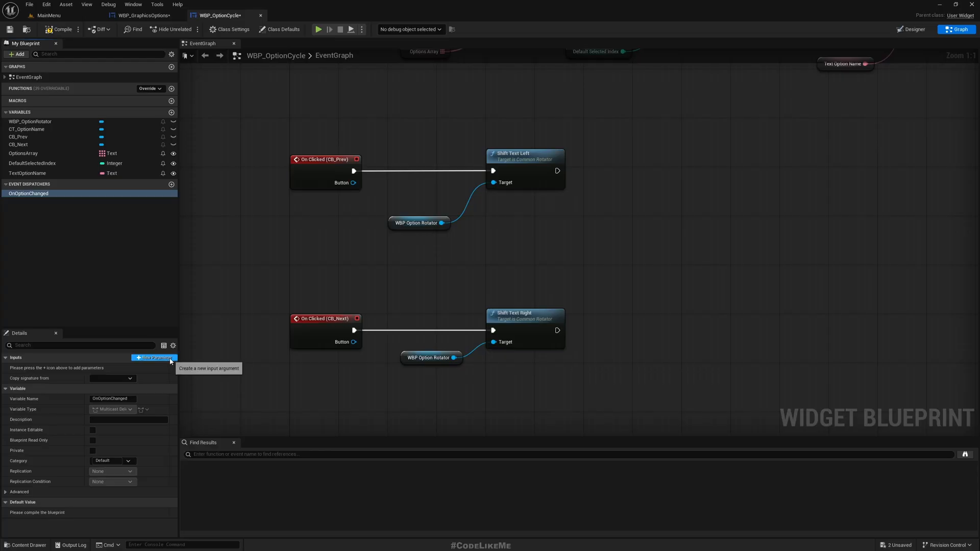
left_click(154, 359)
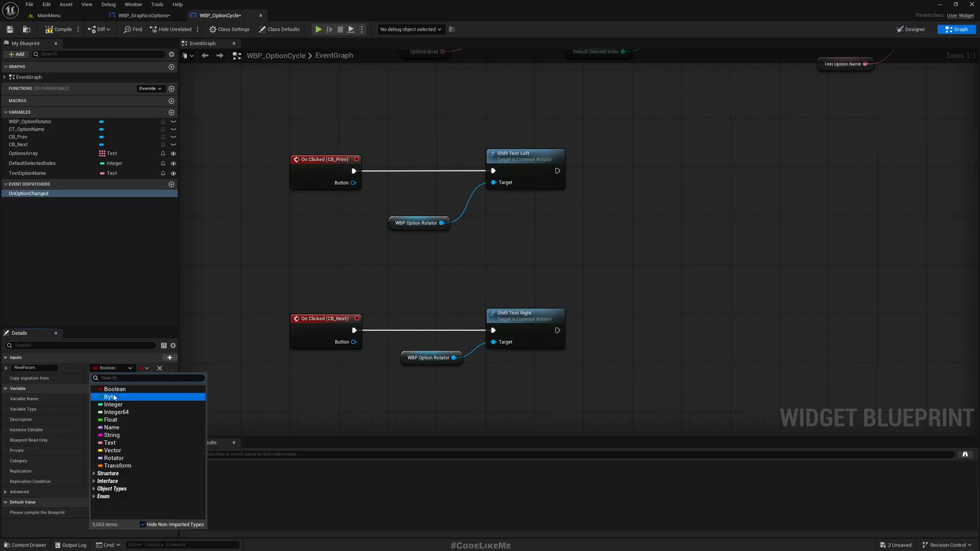
Step: Make the dispatcher input an Integer named SelectedIndex
left_click(112, 405)
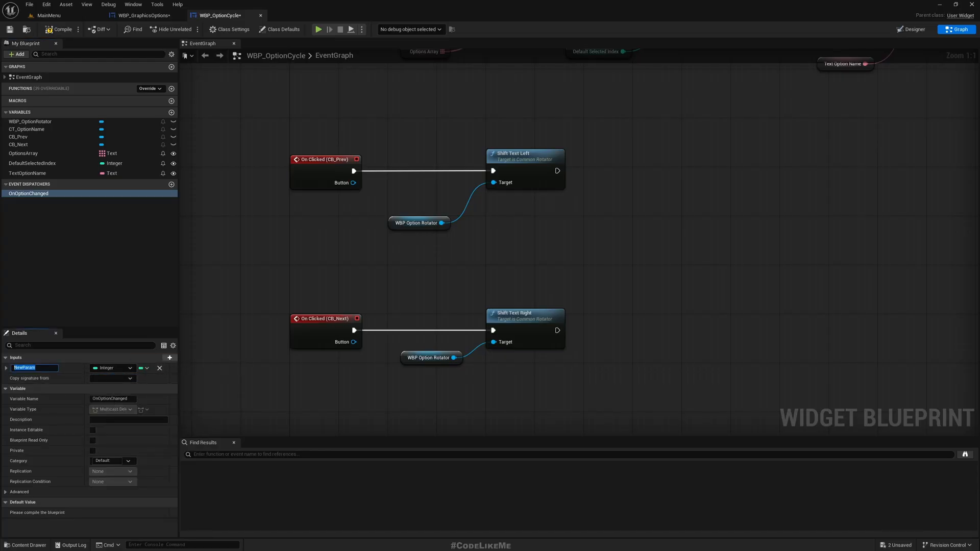
type("SelectedIndex")
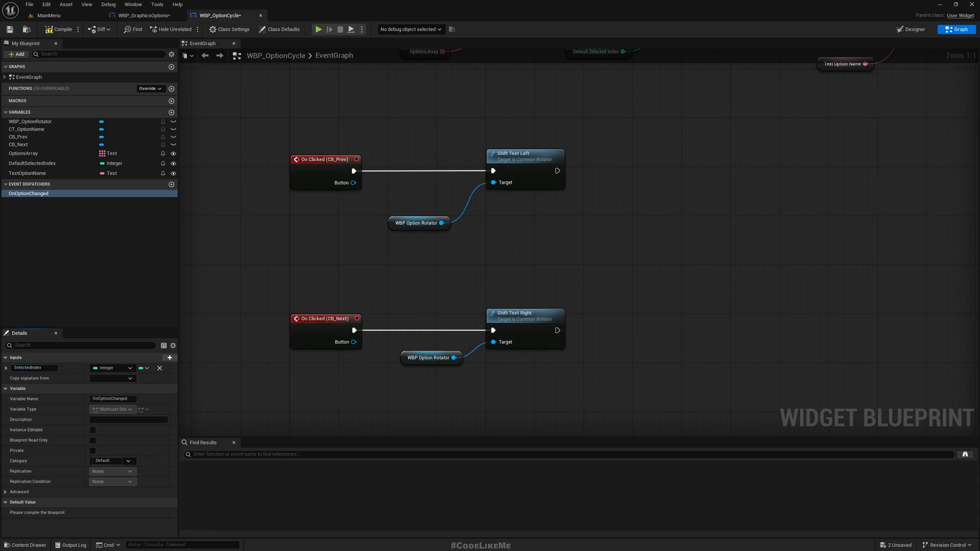
left_click(51, 43)
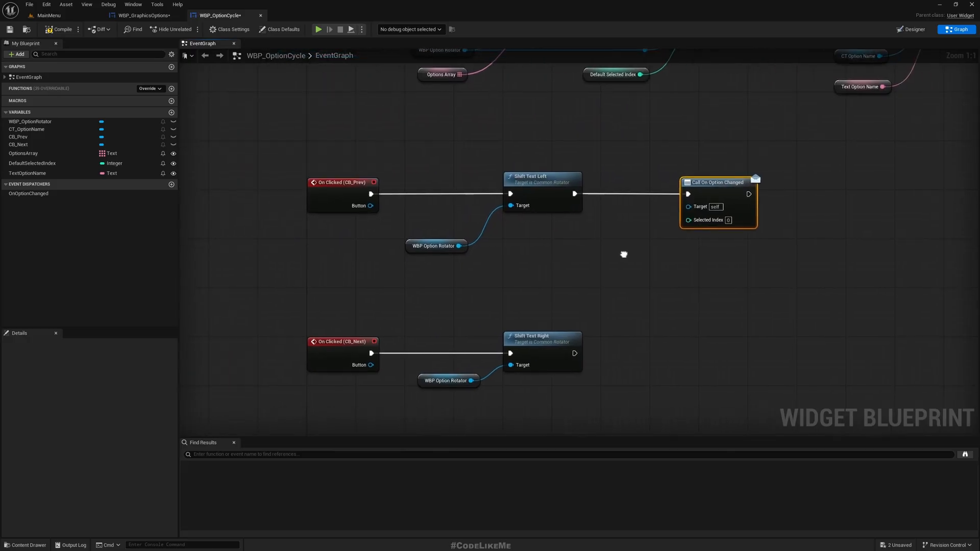
mouse_move(638, 263)
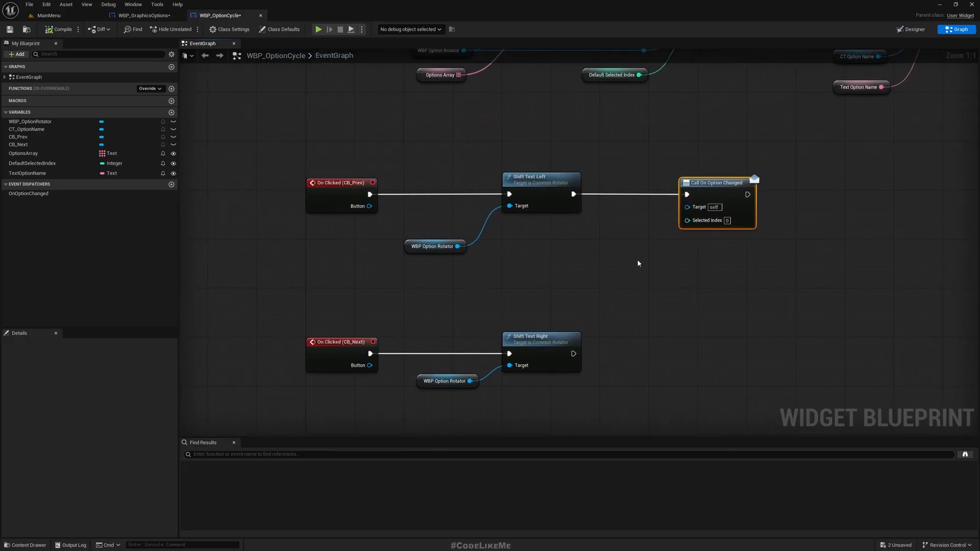
Step: Add the On Option Changed call for the button branch via the functions list search
left_click(150, 88)
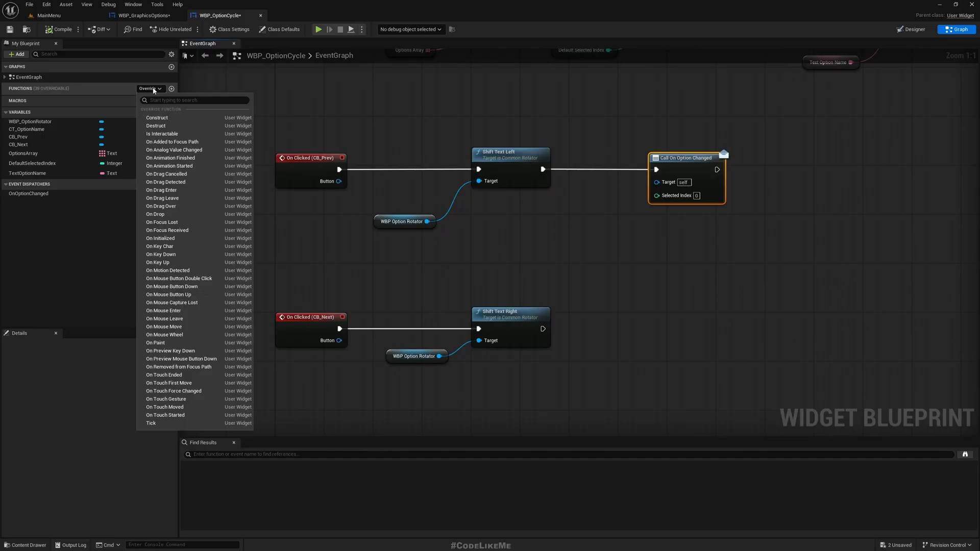
type("value")
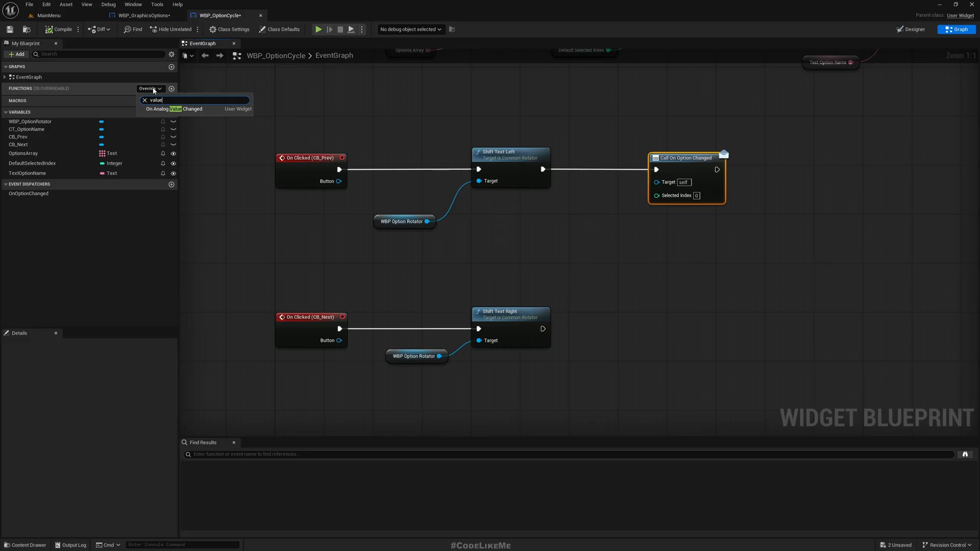
mouse_move(173, 108)
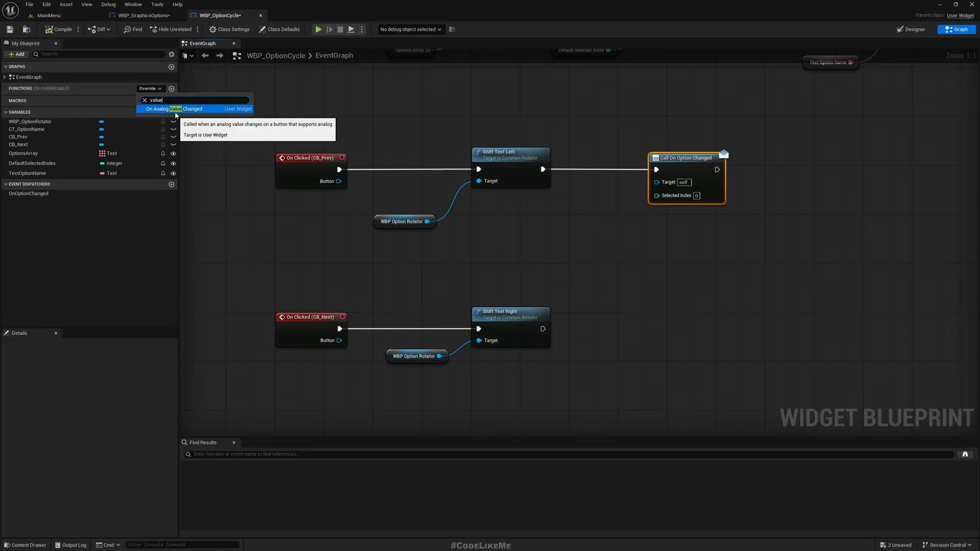
type("changed")
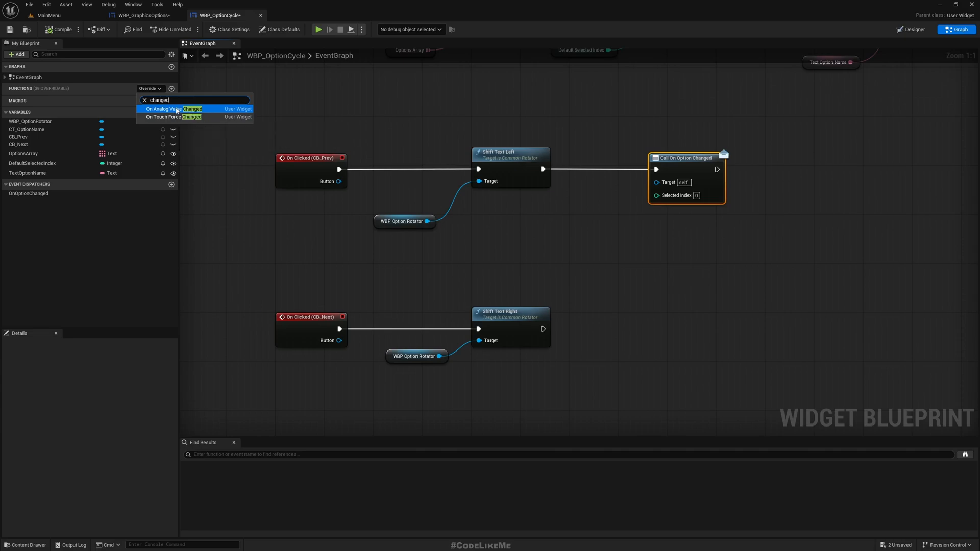
mouse_move(176, 108)
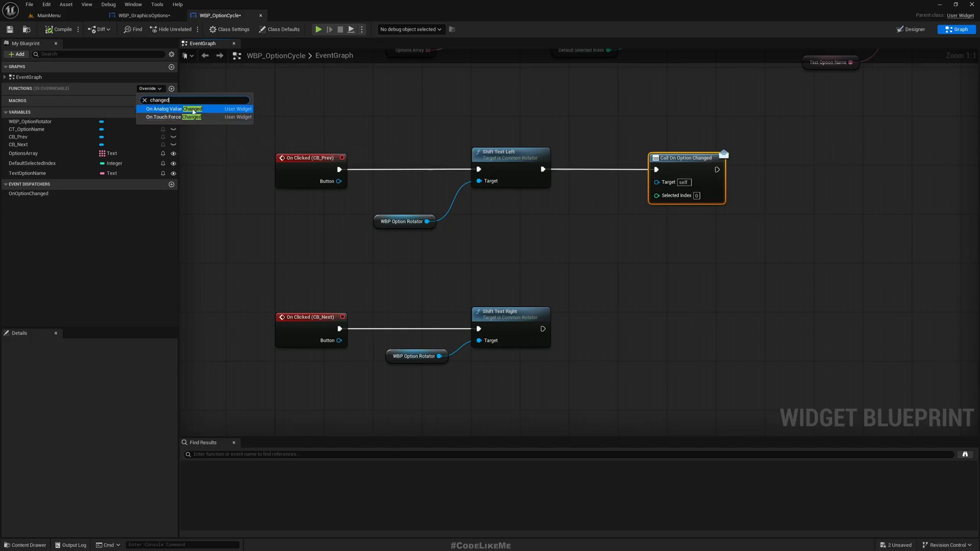
Step: Feed the rotator's Get Selected Index into the call's Selected Index pin
left_click_drag(427, 220, 509, 225)
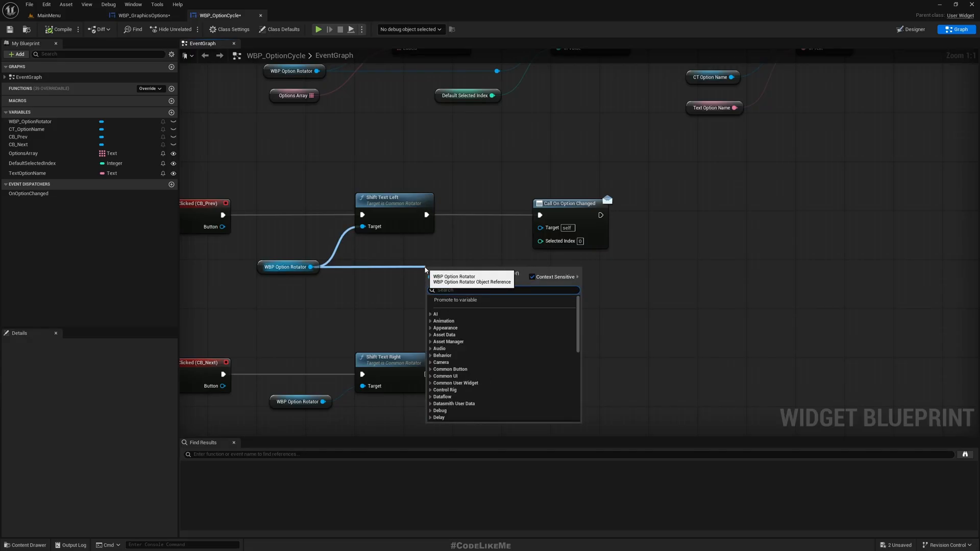
type("getse")
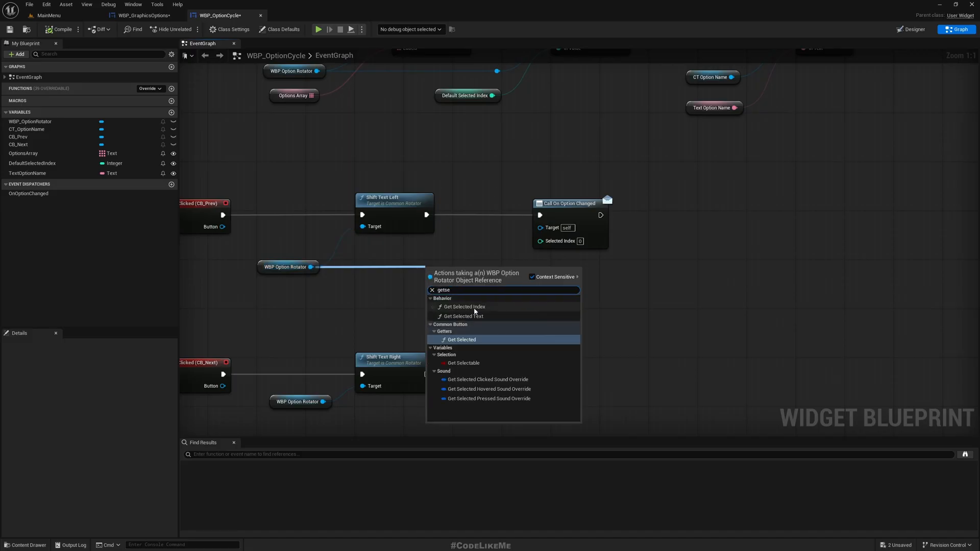
left_click(465, 306)
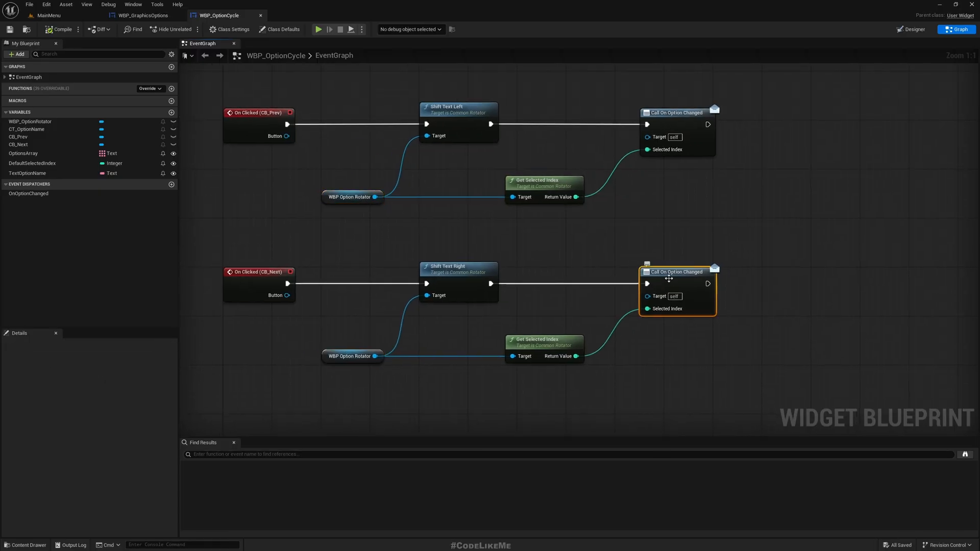
Step: In InitializeOptions, add a Bind Event to On Option Changed node from the Overall Option reference
left_click(28, 193)
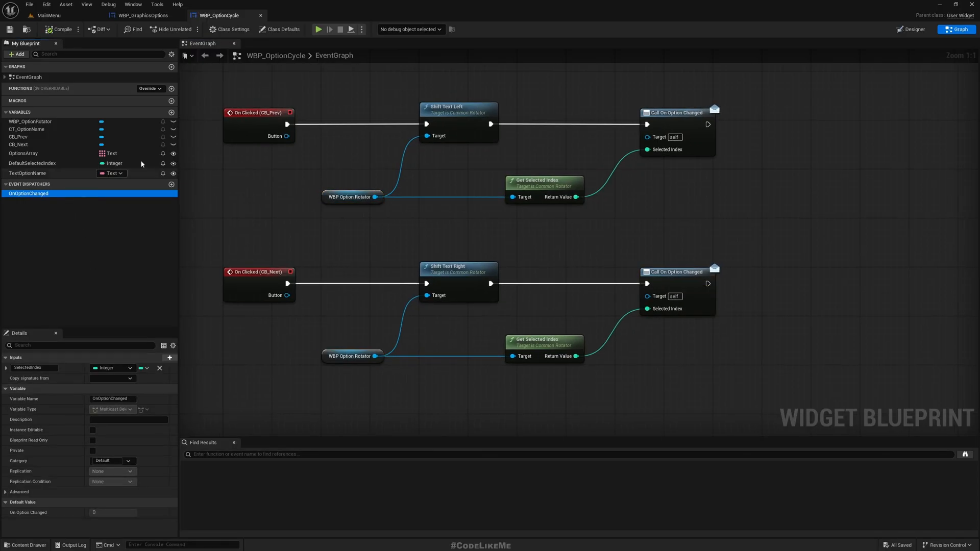
left_click(141, 14)
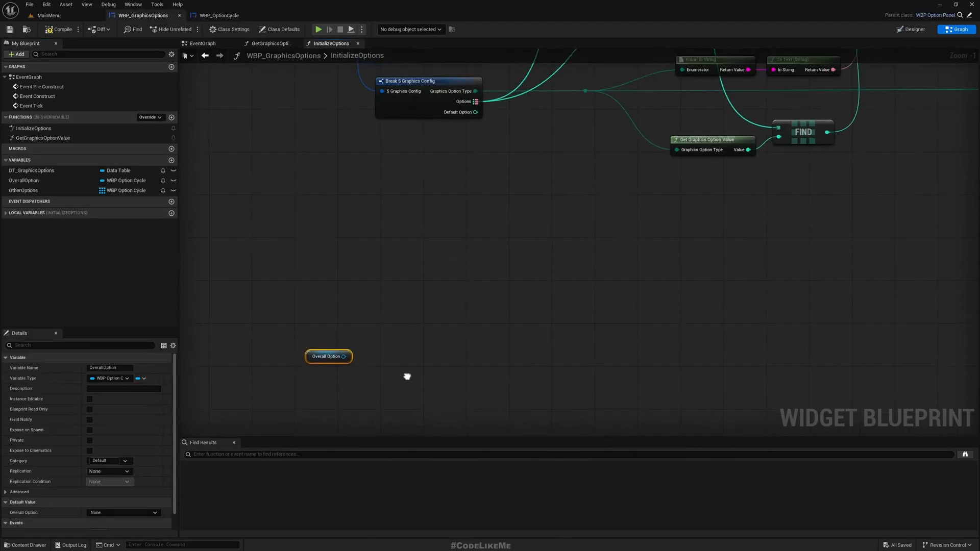
left_click_drag(343, 356, 351, 354)
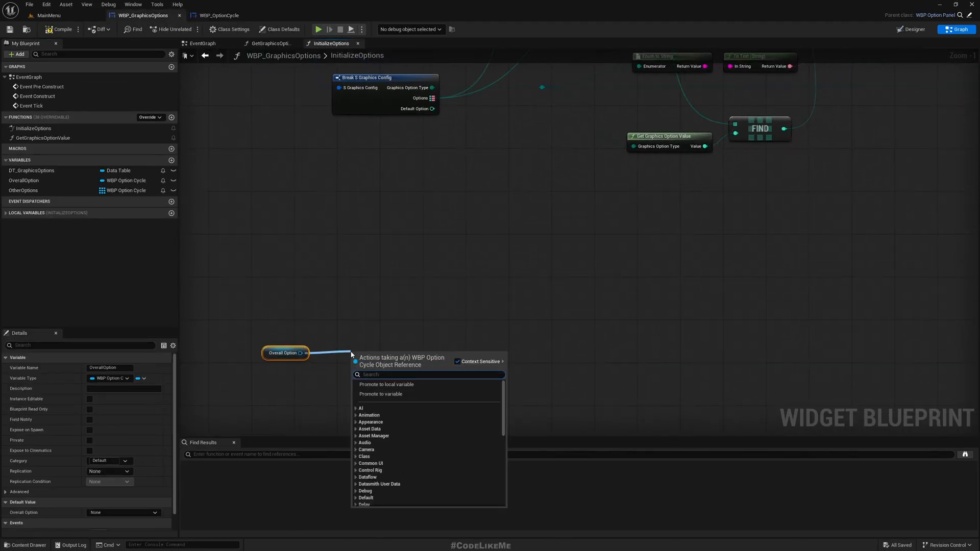
type("binde")
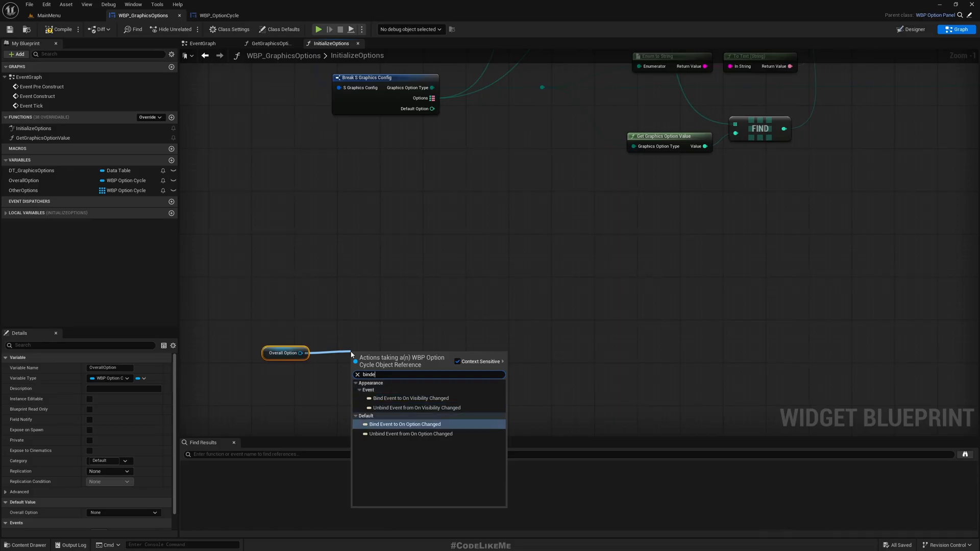
left_click(404, 423)
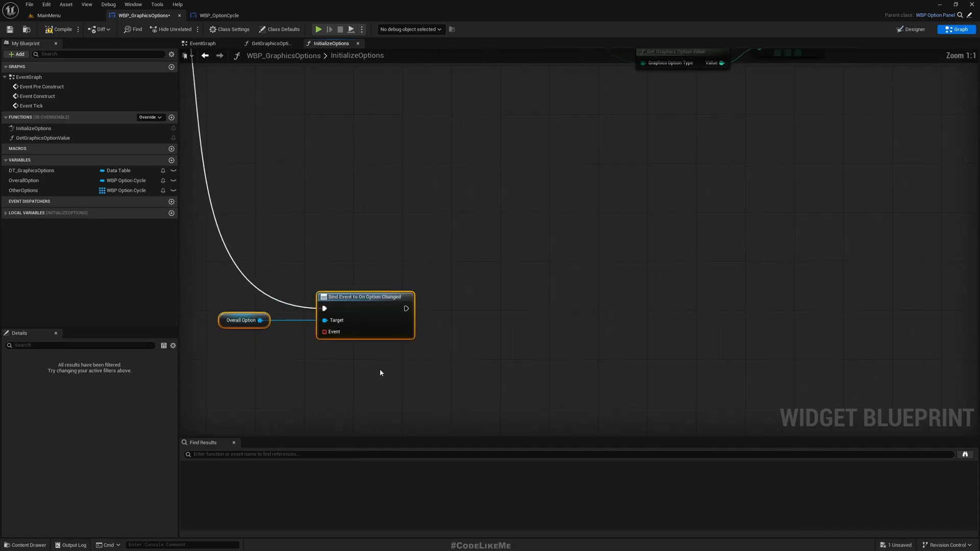
Step: Wire a Create Event node into the bind's Event pin and list its matching functions
left_click_drag(333, 331, 302, 356)
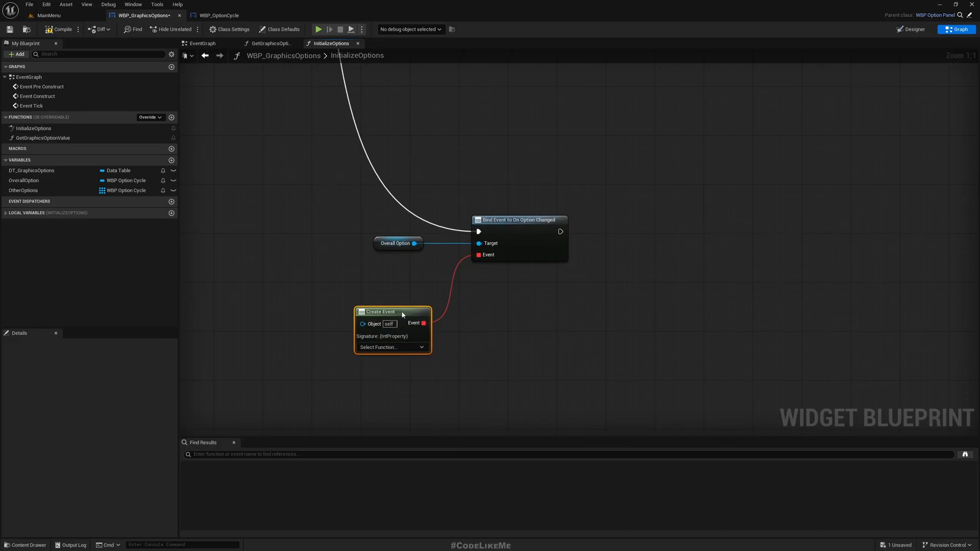
left_click(392, 347)
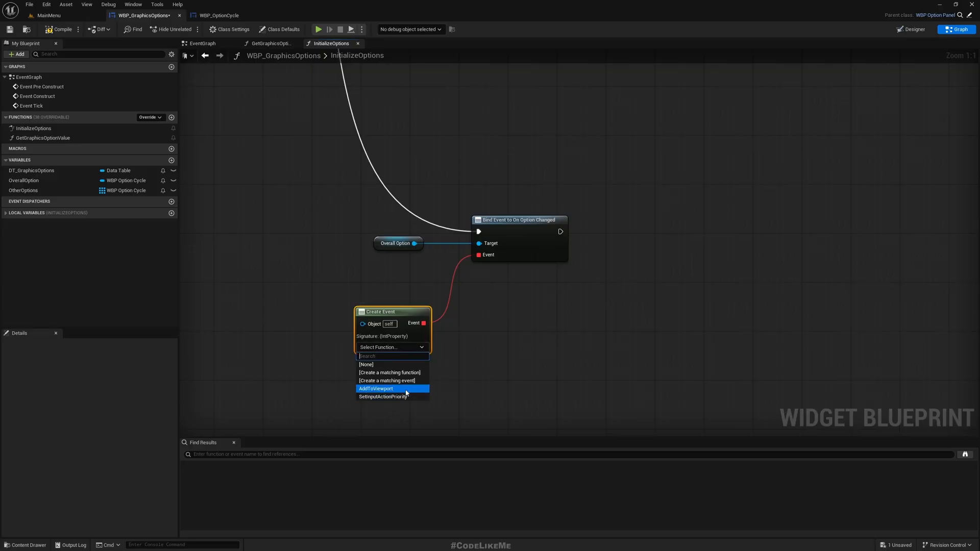
Step: Create the matching function for the event and rename it ChangeOverallValues
left_click(388, 380)
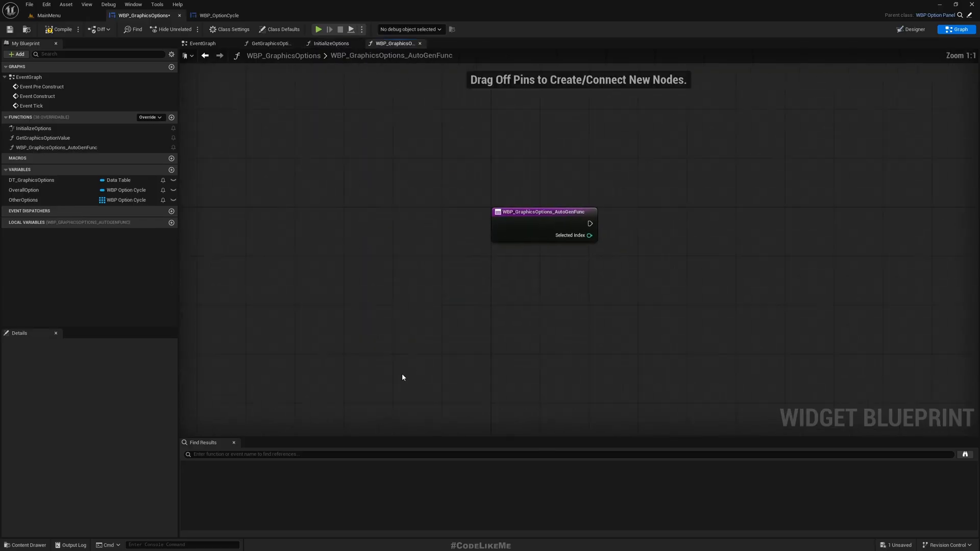
left_click(47, 147)
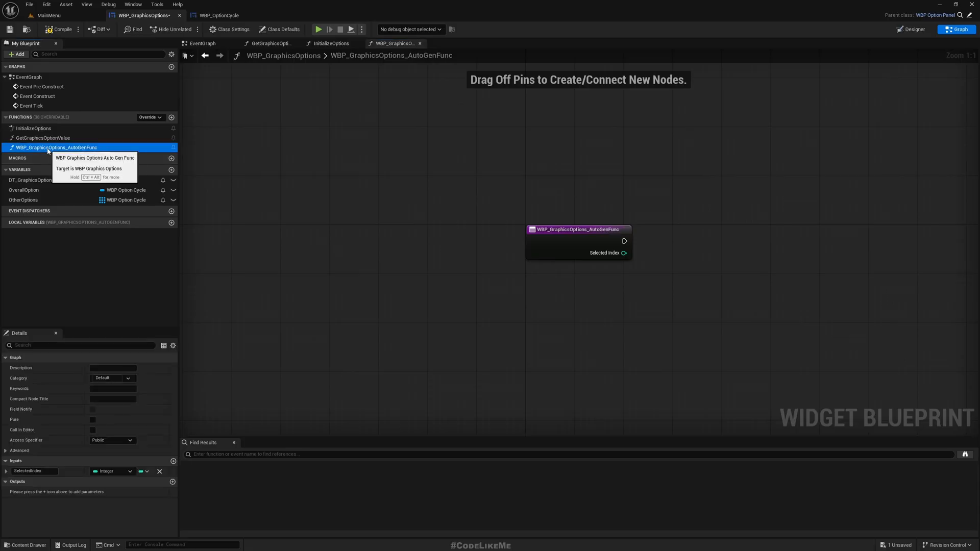
type("Change")
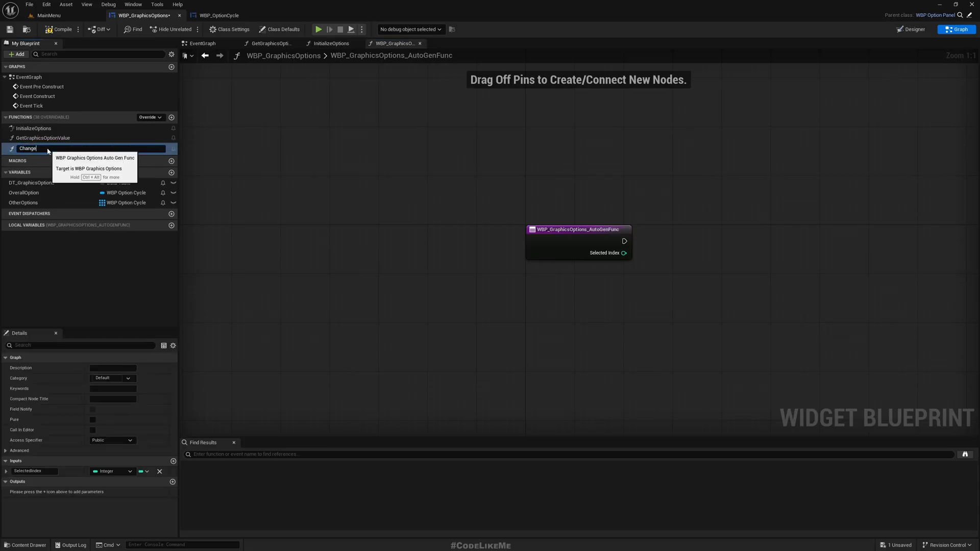
type("OverallValues")
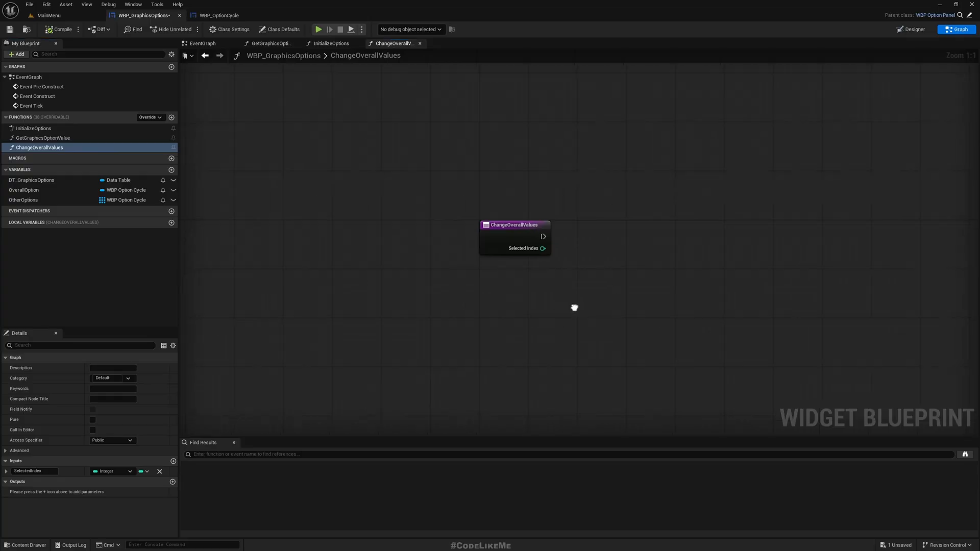
Step: Loop over Other Options and set each element's Default Selected Index
left_click_drag(573, 307, 494, 319)
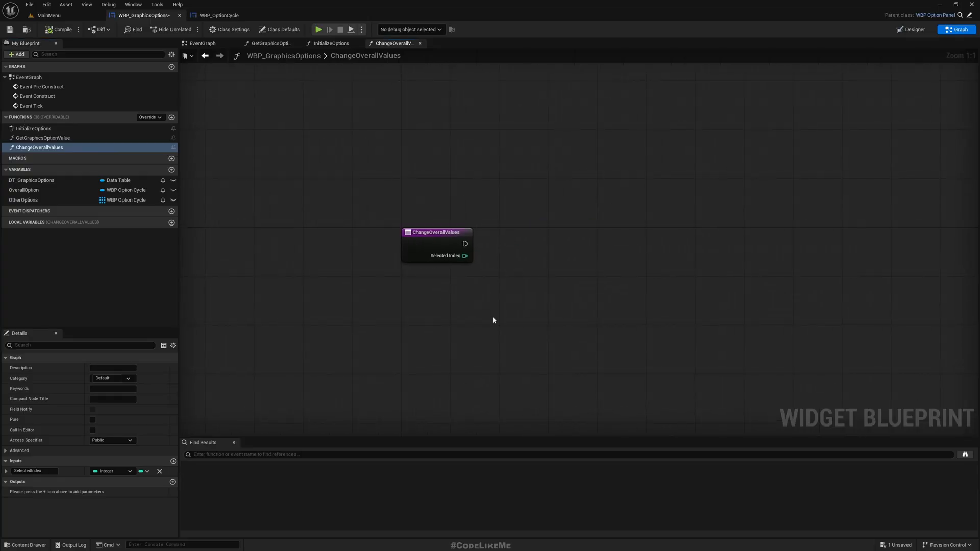
left_click(22, 200)
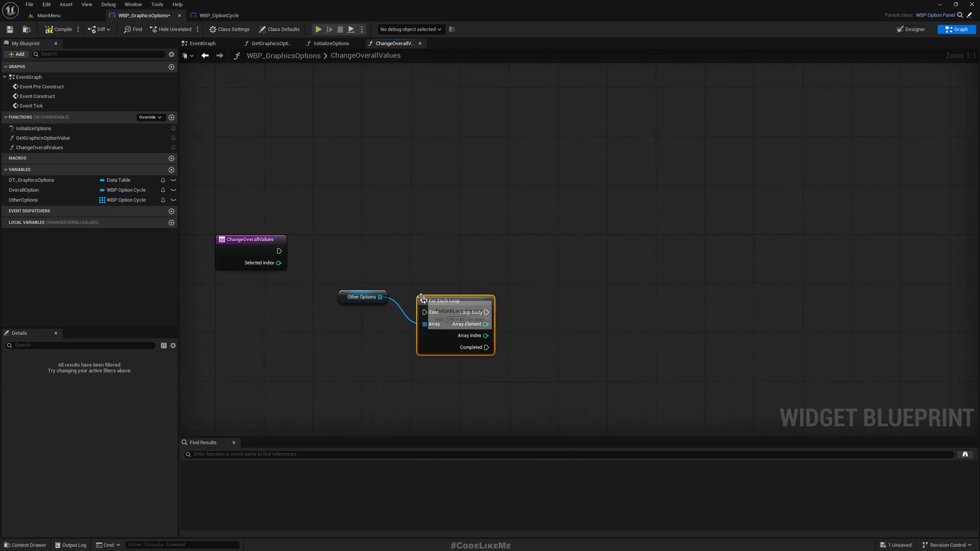
left_click_drag(279, 251, 424, 312)
type("set sel")
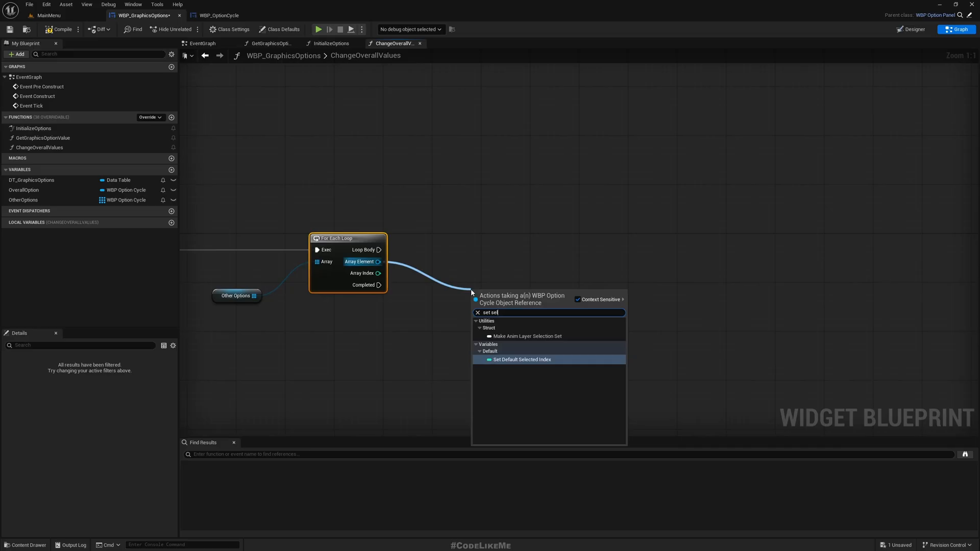
left_click(522, 359)
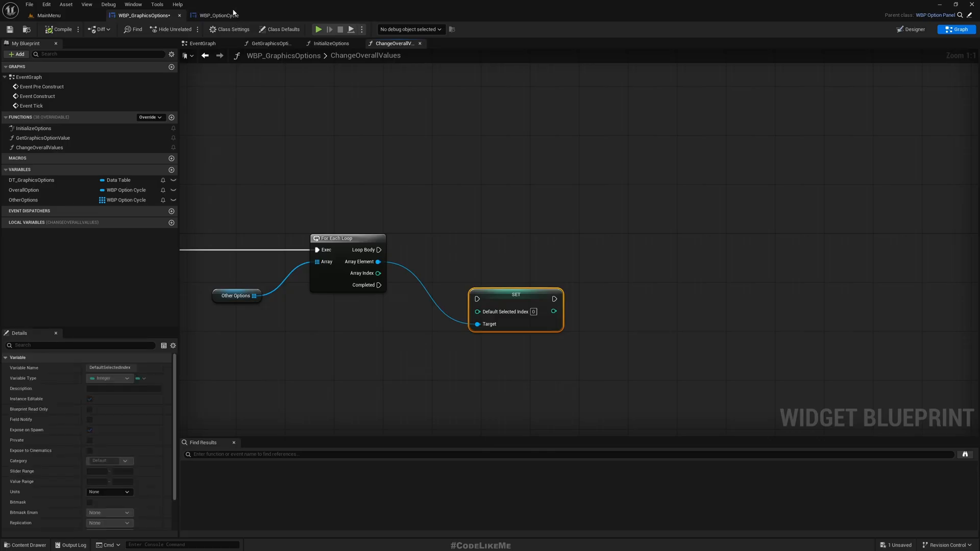
left_click(223, 15)
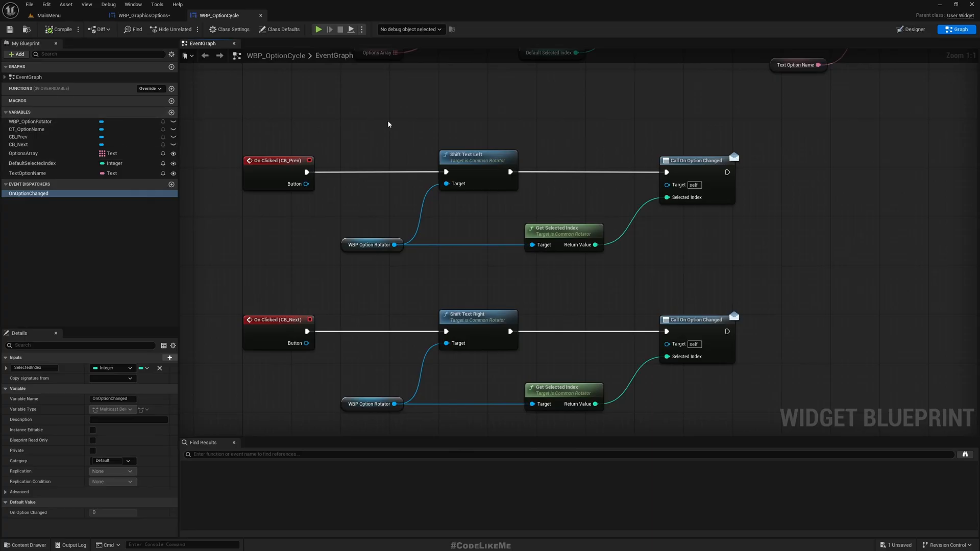
Step: Add a new UpdateSelection function to WBP_OptionCycle
scroll("down", 3)
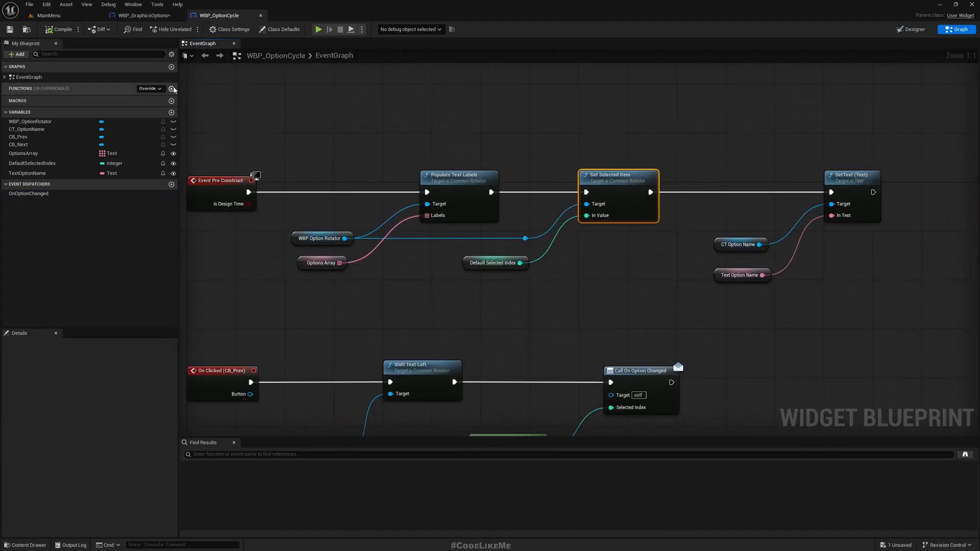
left_click(171, 88)
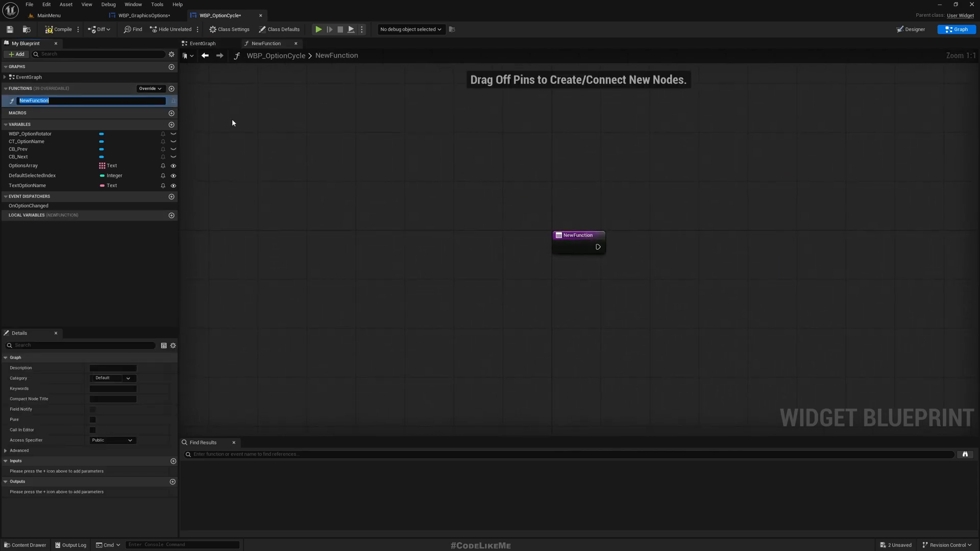
type("UpdateSe")
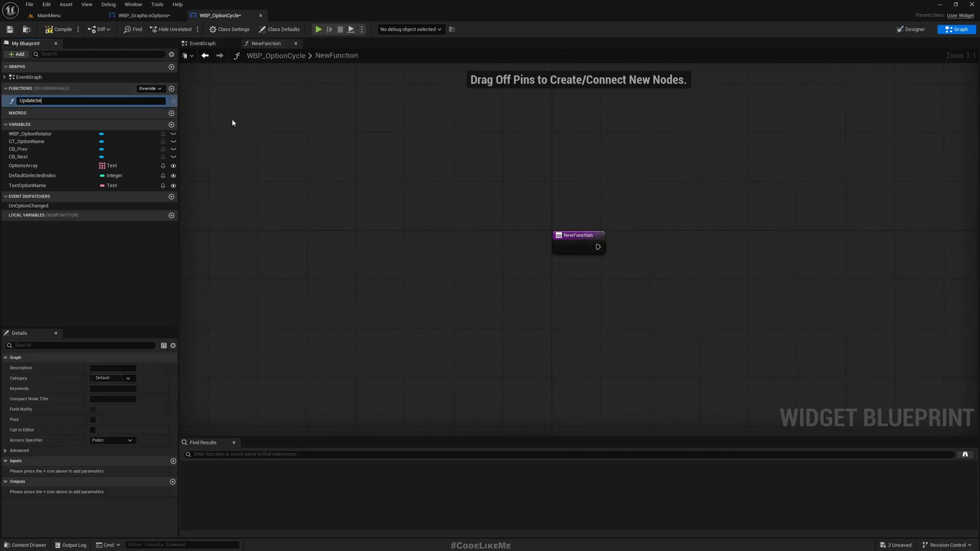
key("Enter")
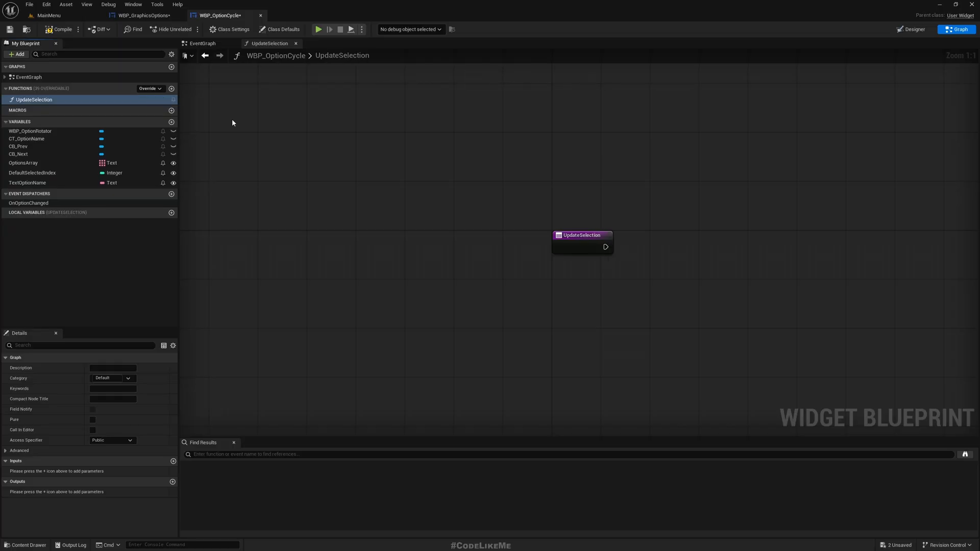
left_click_drag(581, 241, 479, 220)
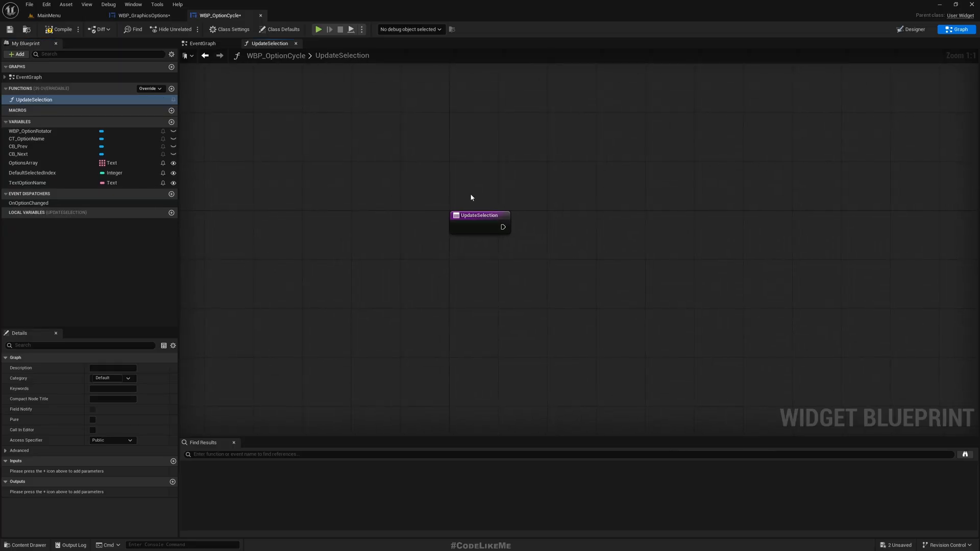
mouse_move(74, 153)
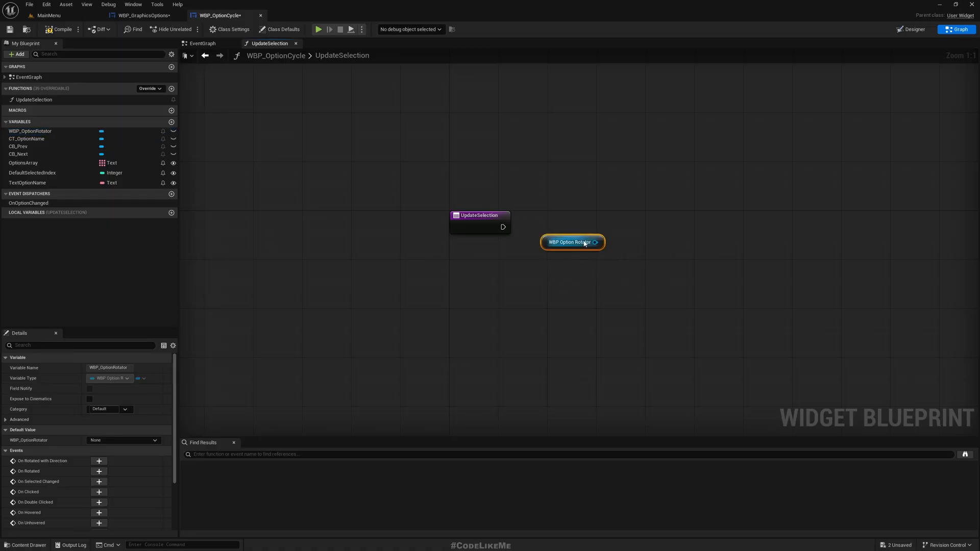
Step: Call Set Selected Item on the option rotator, with In Value promoted to a function input
left_click_drag(600, 242, 619, 256)
type("set selected")
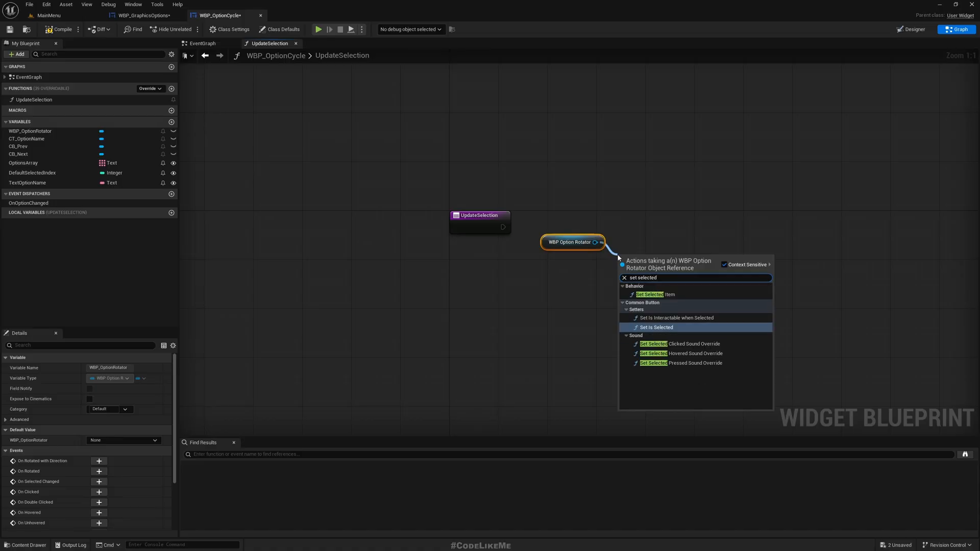
mouse_move(671, 296)
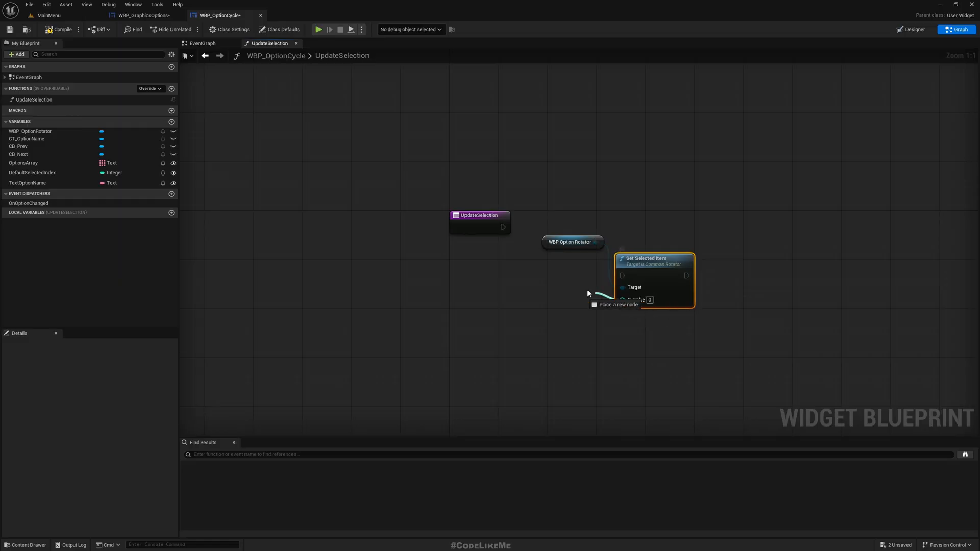
left_click_drag(503, 237, 623, 298)
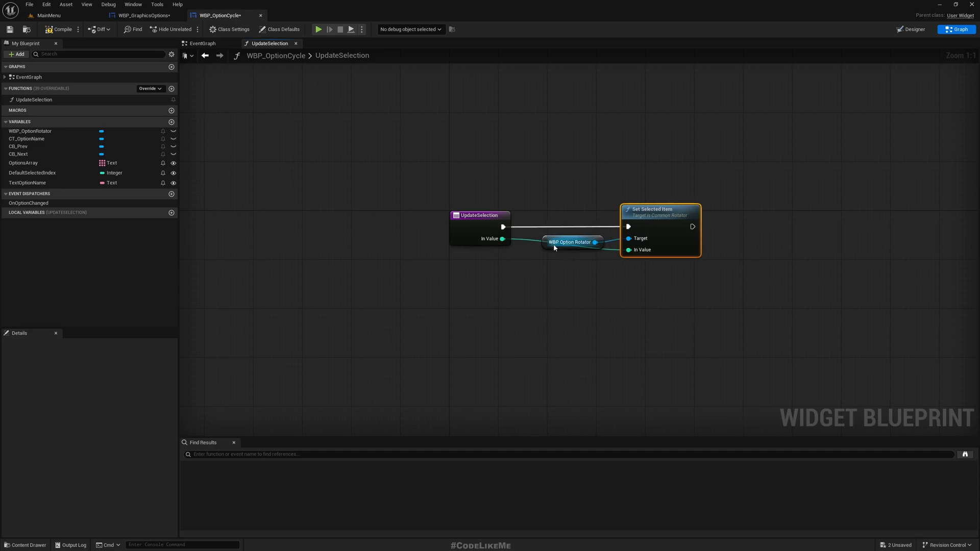
left_click_drag(568, 242, 574, 279)
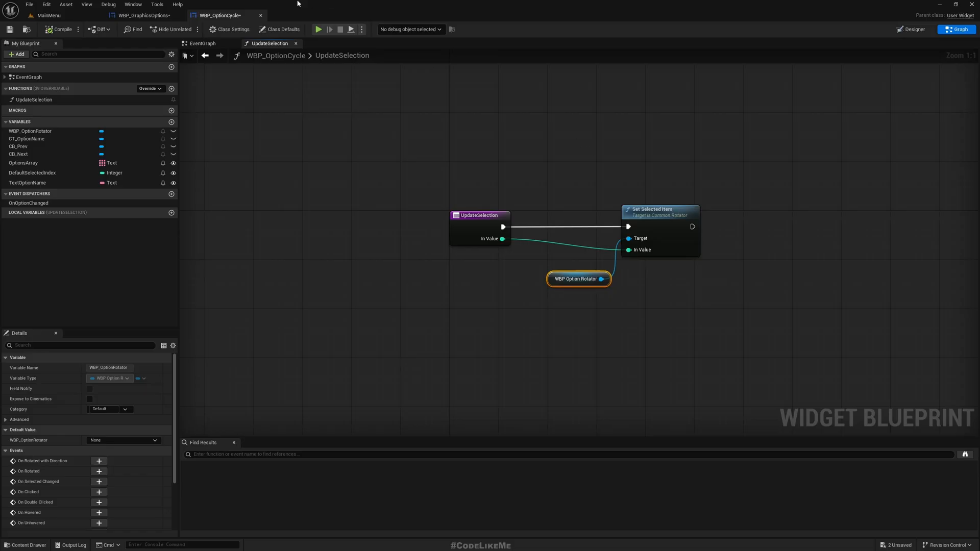
left_click(143, 14)
type("up")
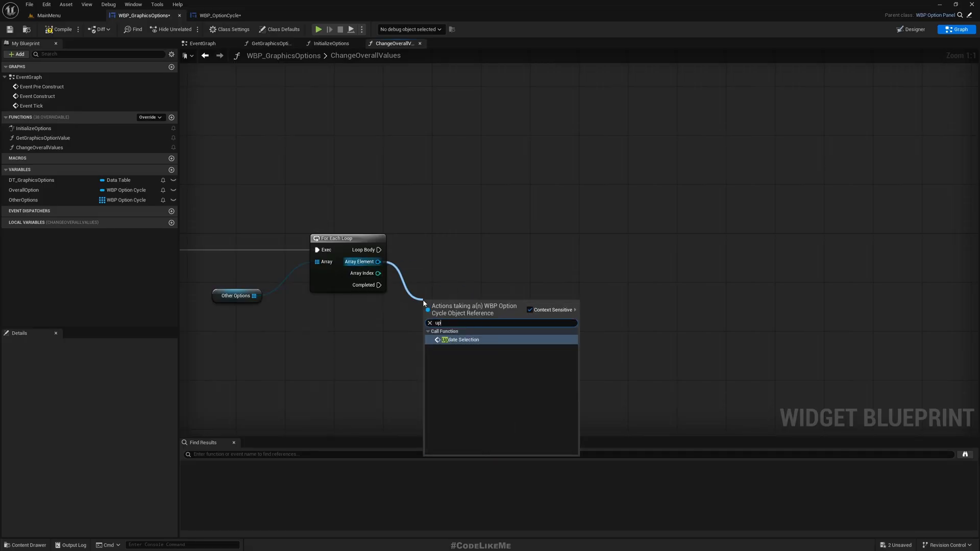
Step: Call Update Selection on each Other Options element in the loop, feeding In Value from Selected Index instead of Array Index
left_click(459, 340)
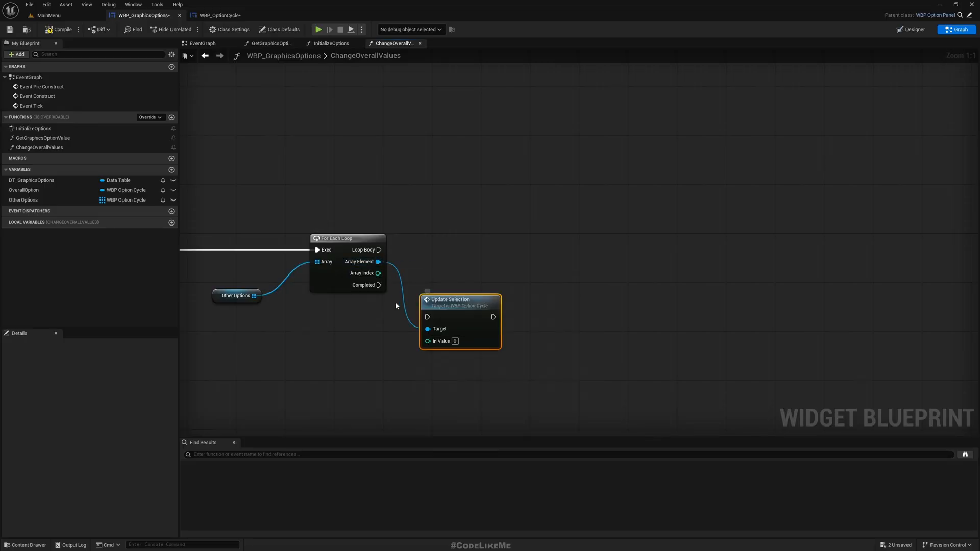
left_click_drag(377, 261, 428, 340)
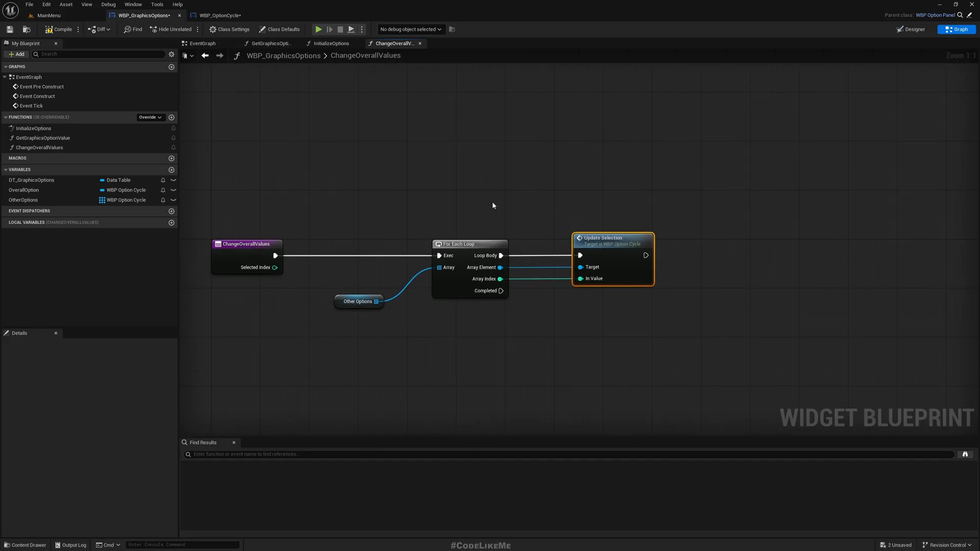
mouse_move(559, 173)
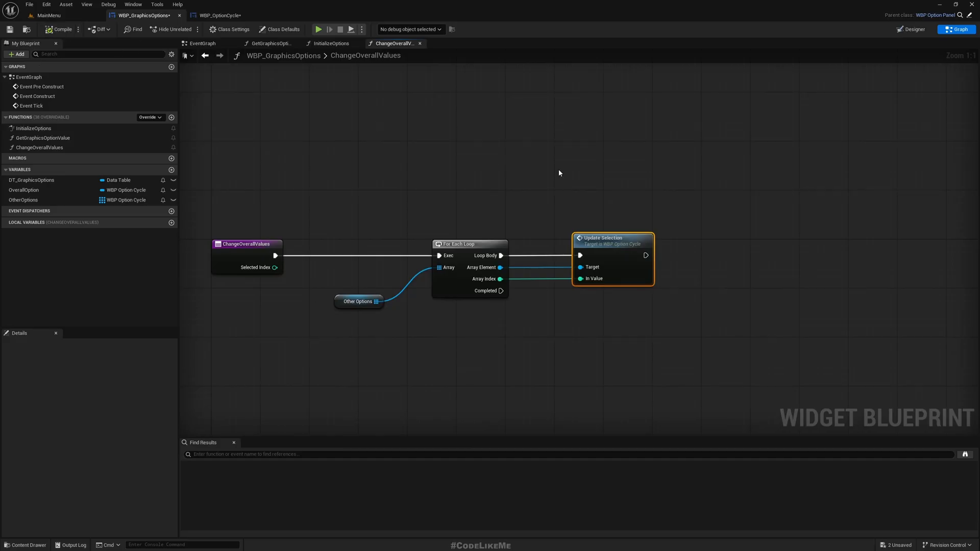
right_click(500, 267)
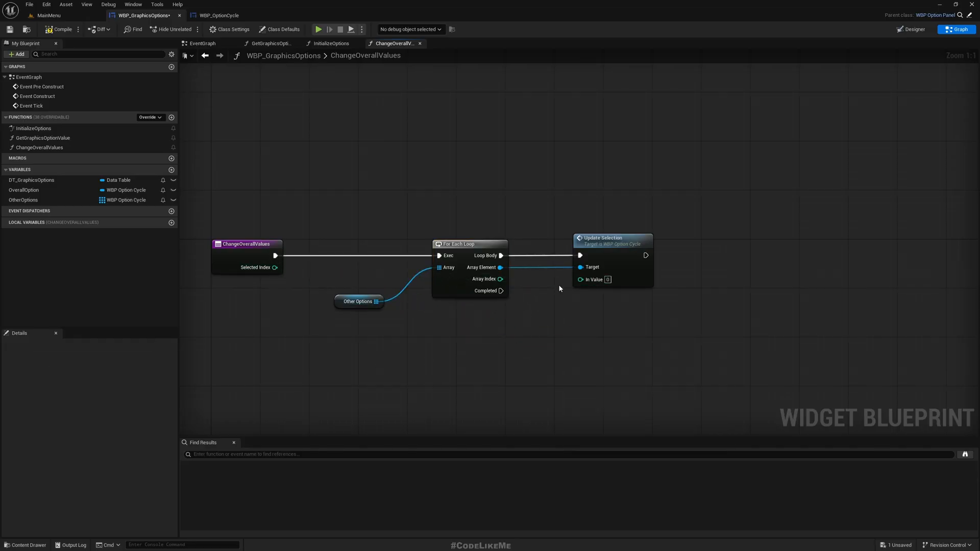
left_click_drag(605, 280, 503, 353)
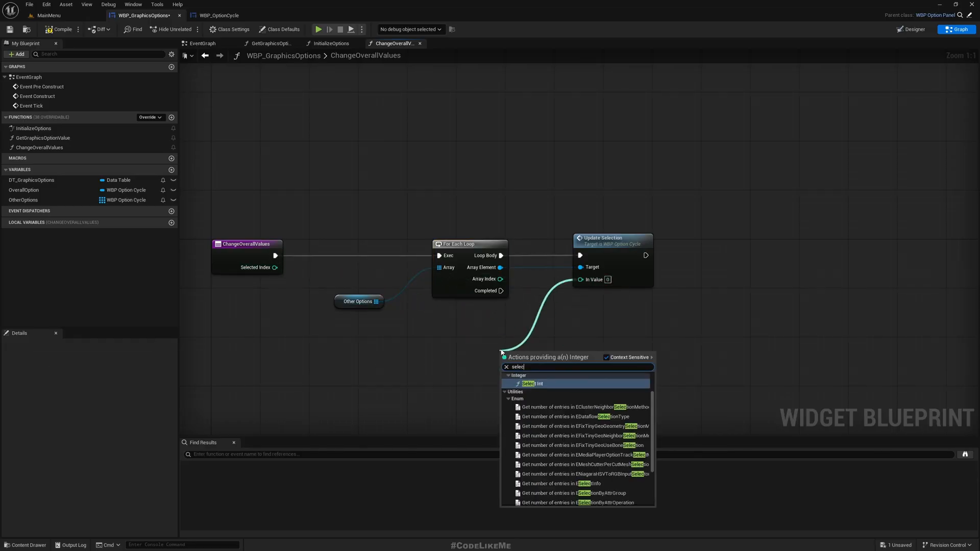
left_click(529, 383)
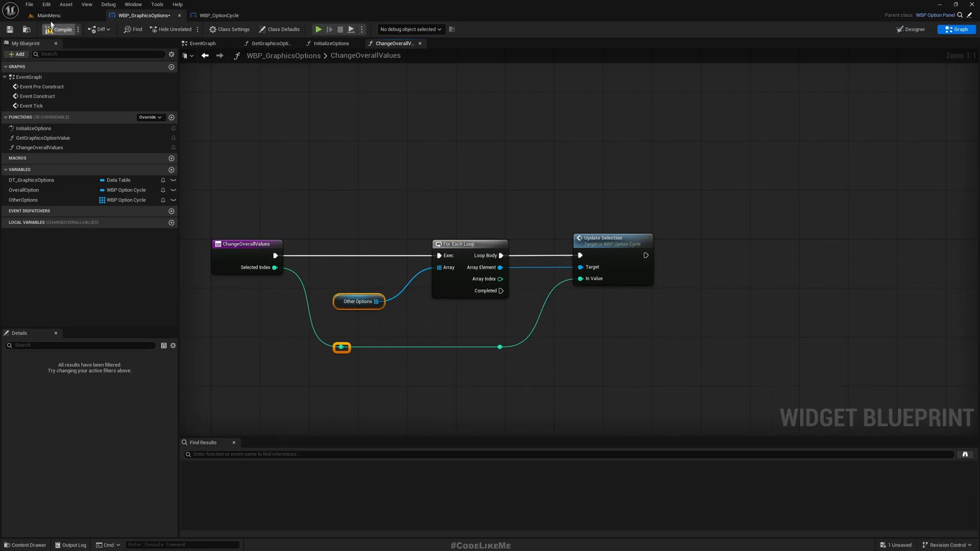
Step: Play the game, open settings and cycle Overall from Low up to Cinematic, watching every row follow
left_click(321, 28)
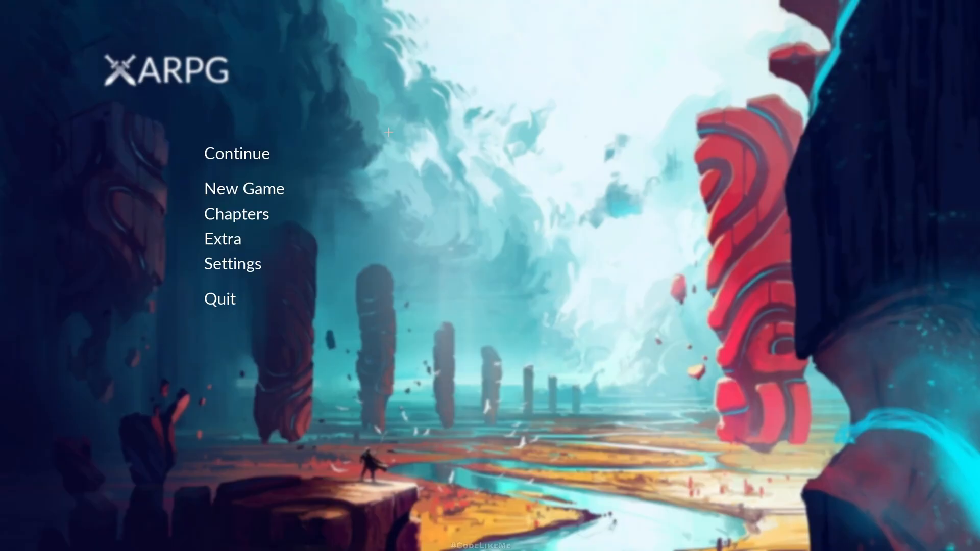
left_click(233, 263)
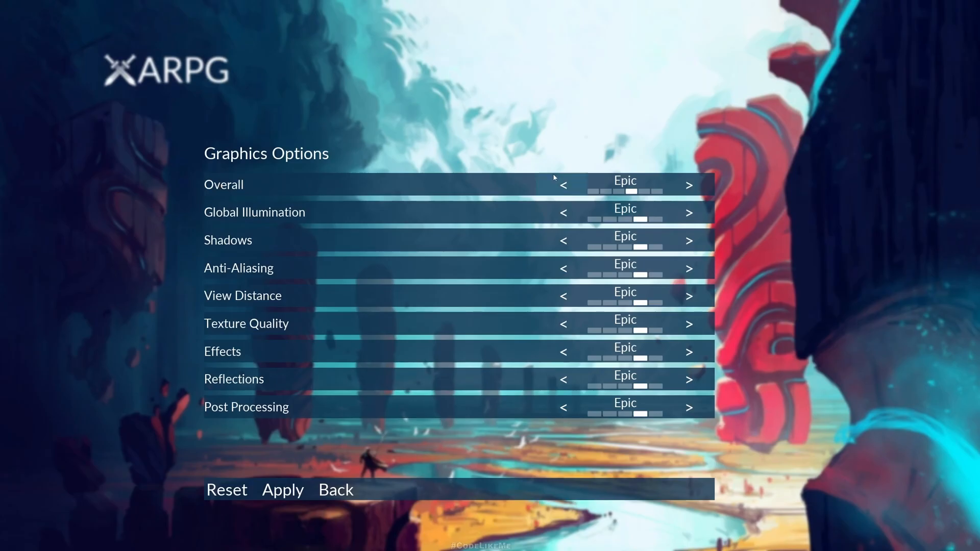
left_click(564, 185)
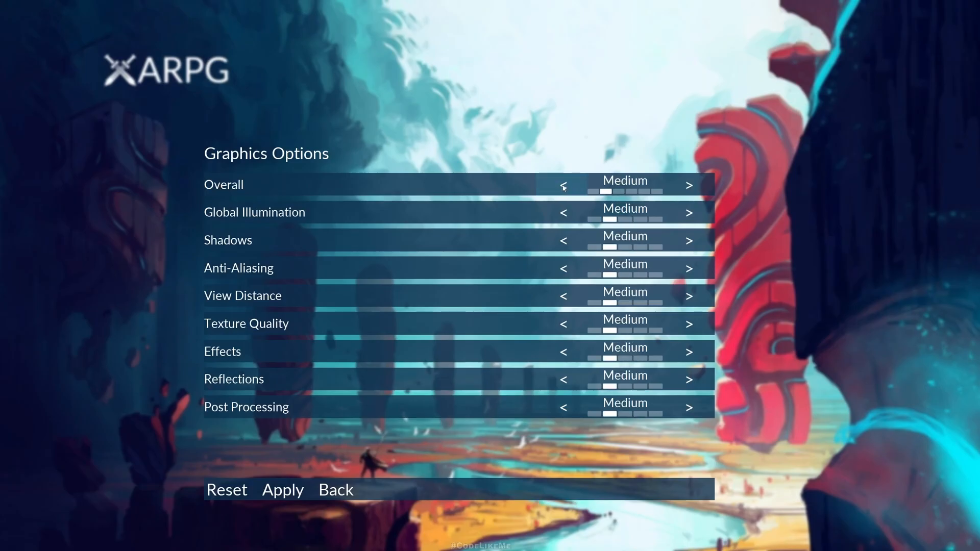
left_click(563, 184)
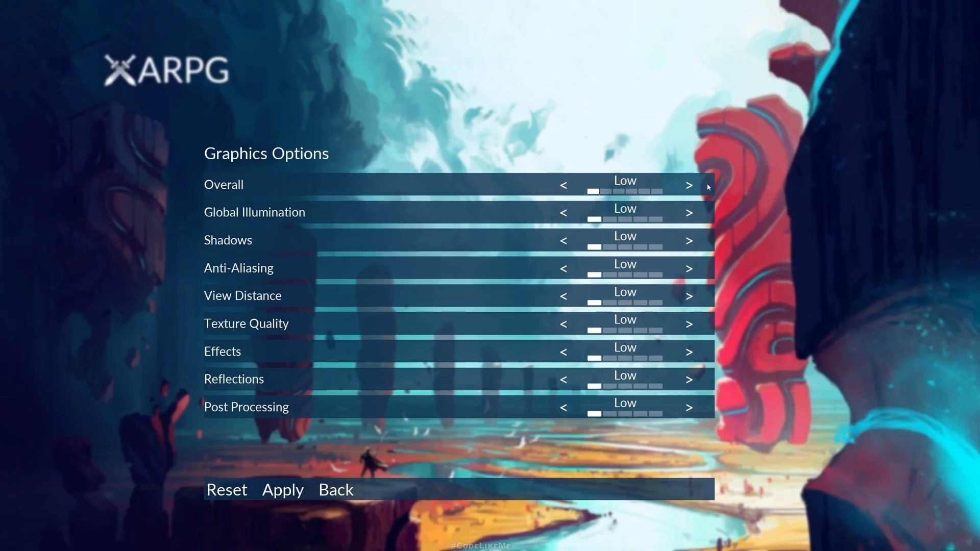
left_click(690, 186)
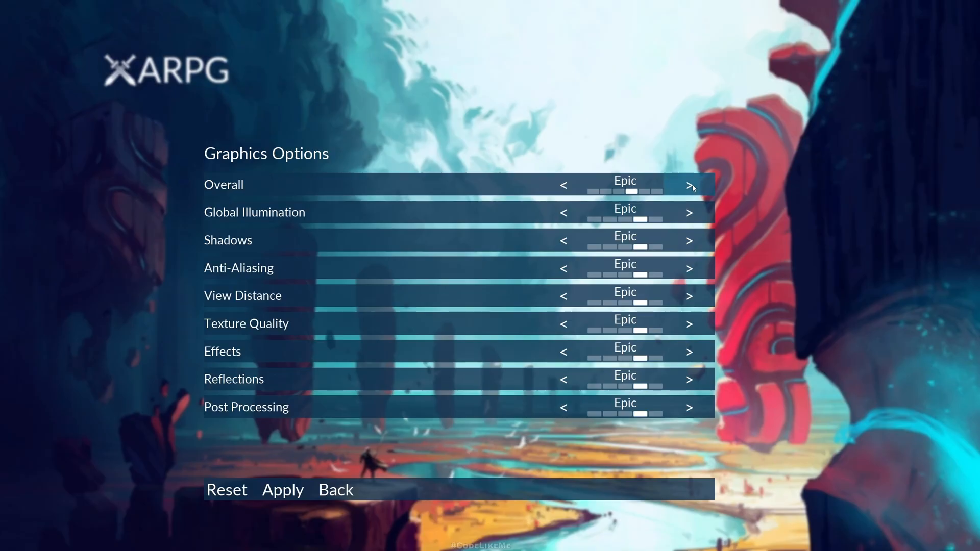
left_click(690, 186)
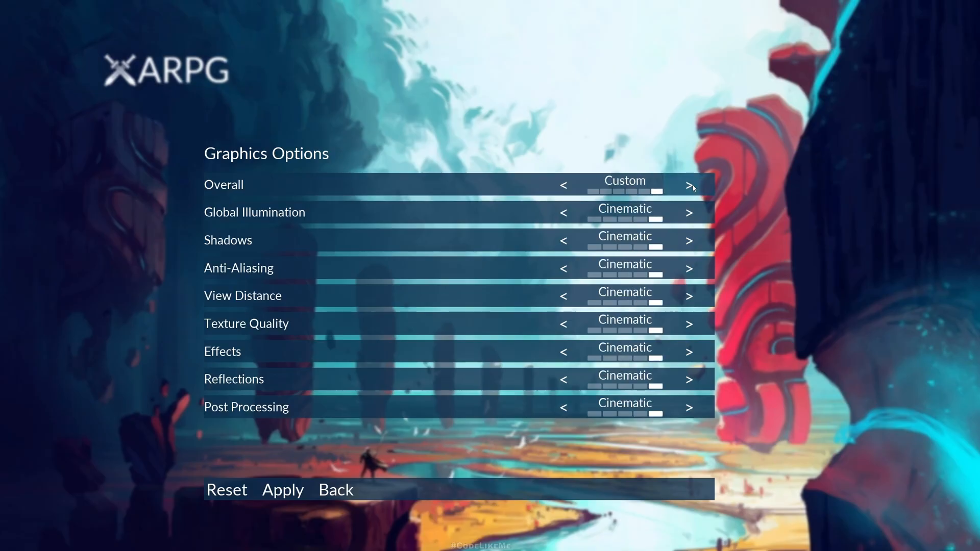
mouse_move(704, 188)
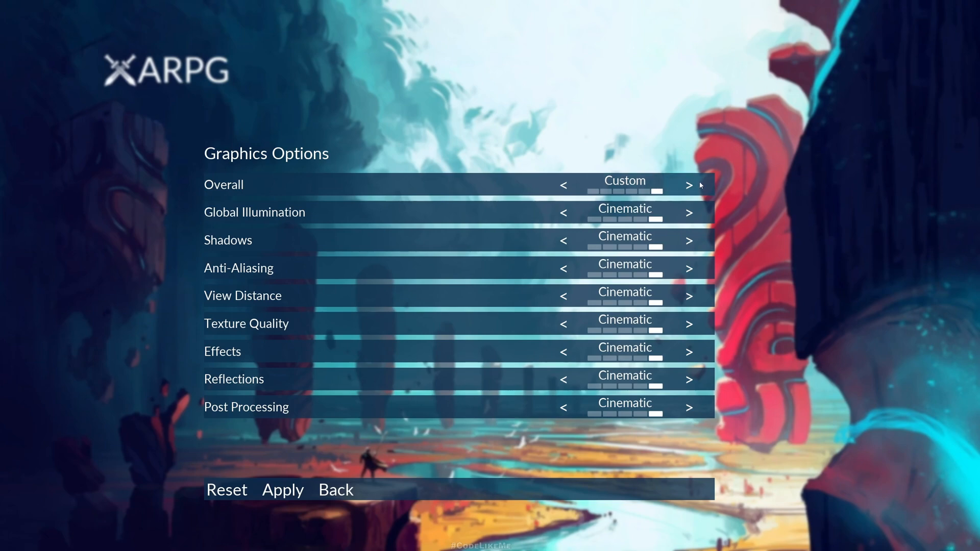
left_click(689, 185)
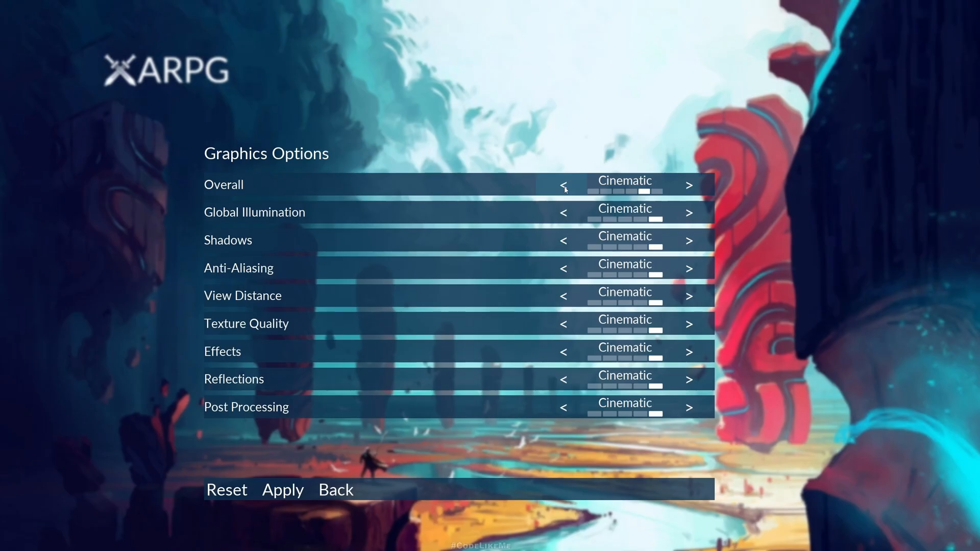
mouse_move(691, 216)
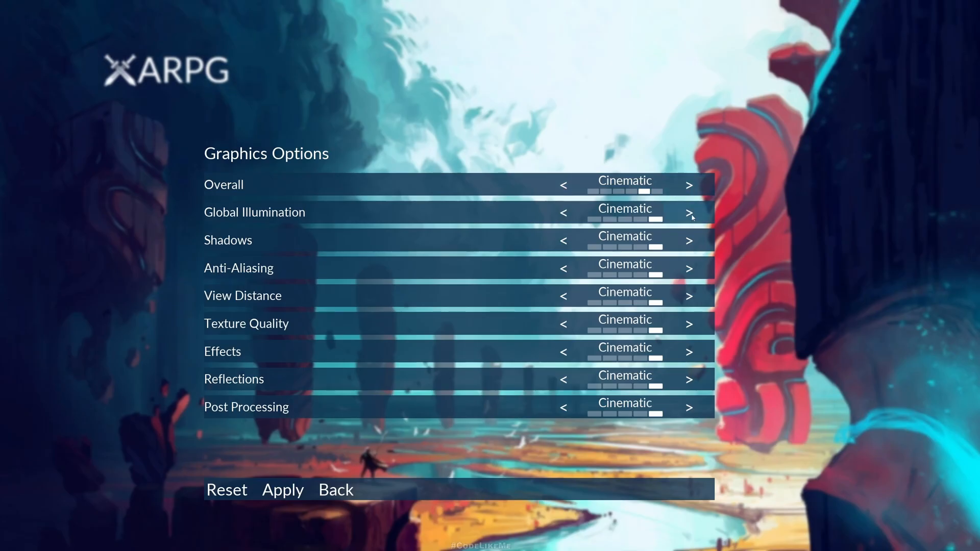
Step: Set Global Illumination to Low independently, then cycle Overall around again, ending back at the top presets
left_click(689, 212)
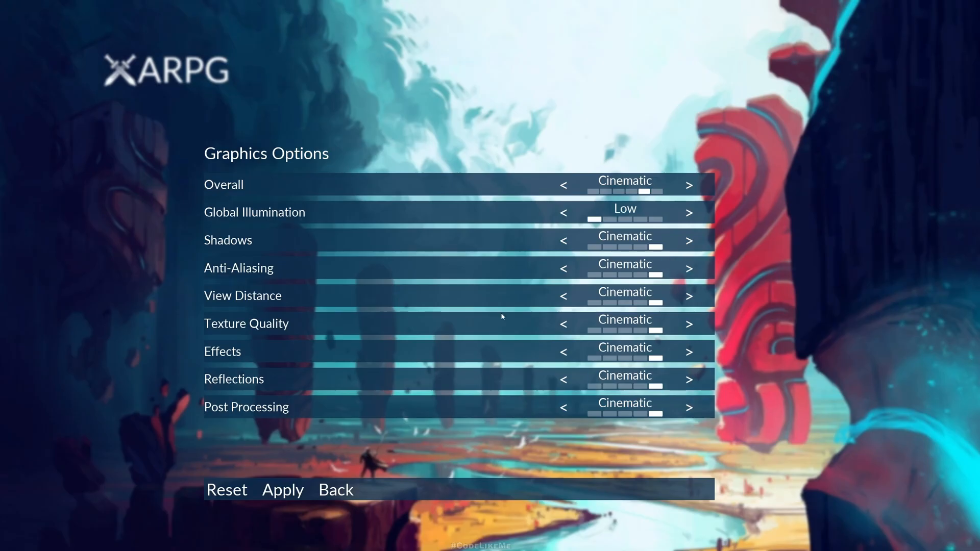
mouse_move(547, 270)
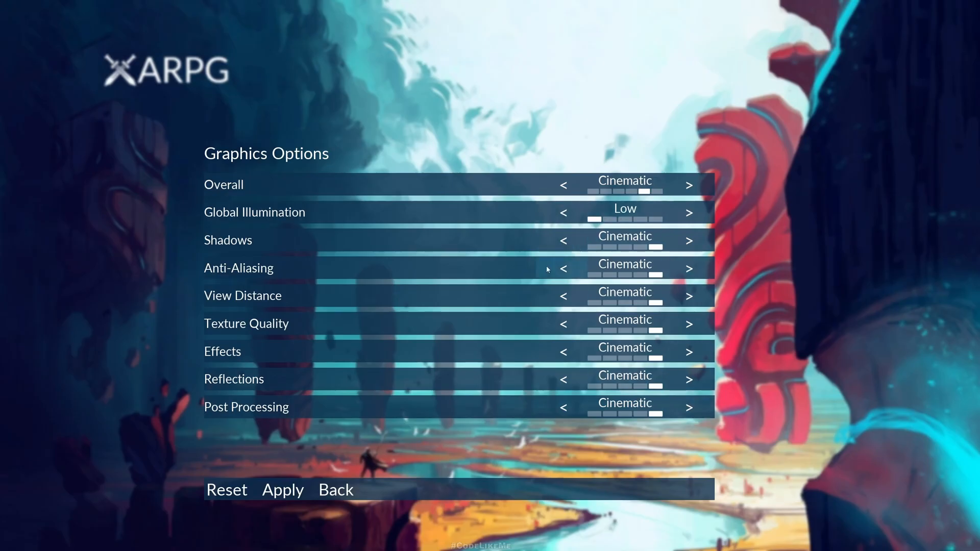
mouse_move(297, 232)
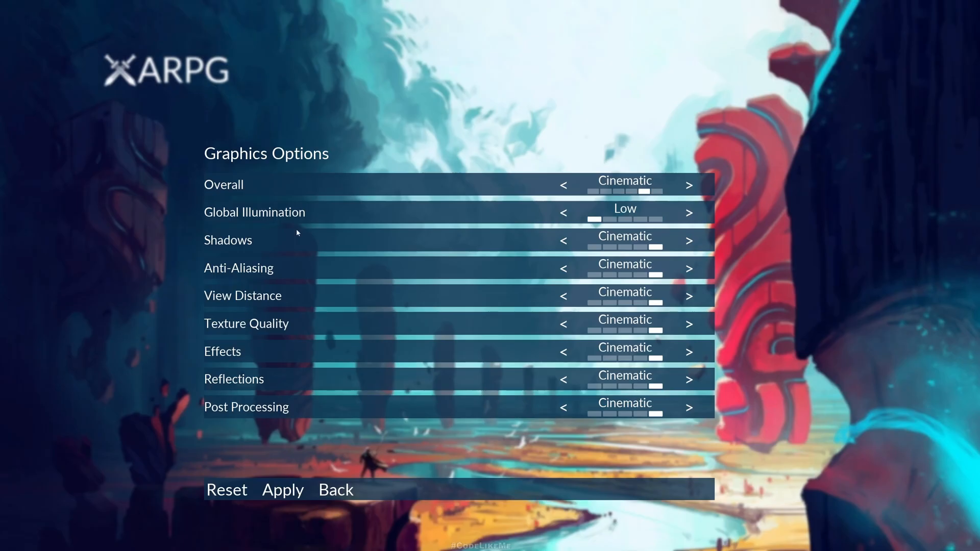
mouse_move(595, 190)
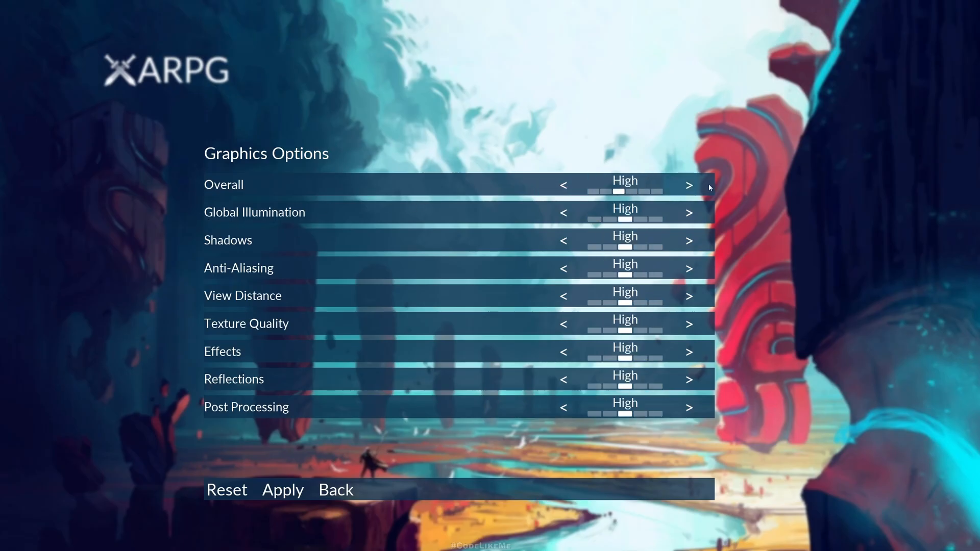
mouse_move(690, 214)
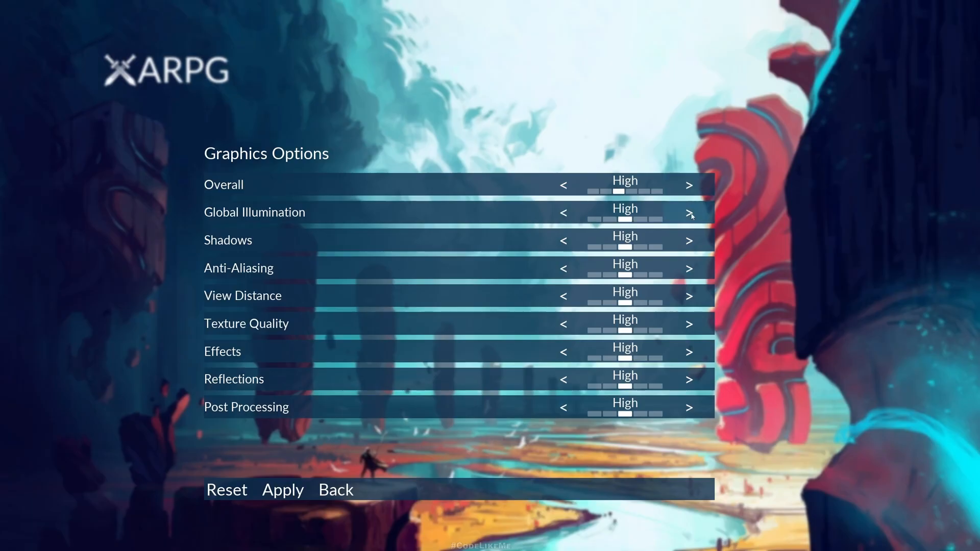
left_click(689, 183)
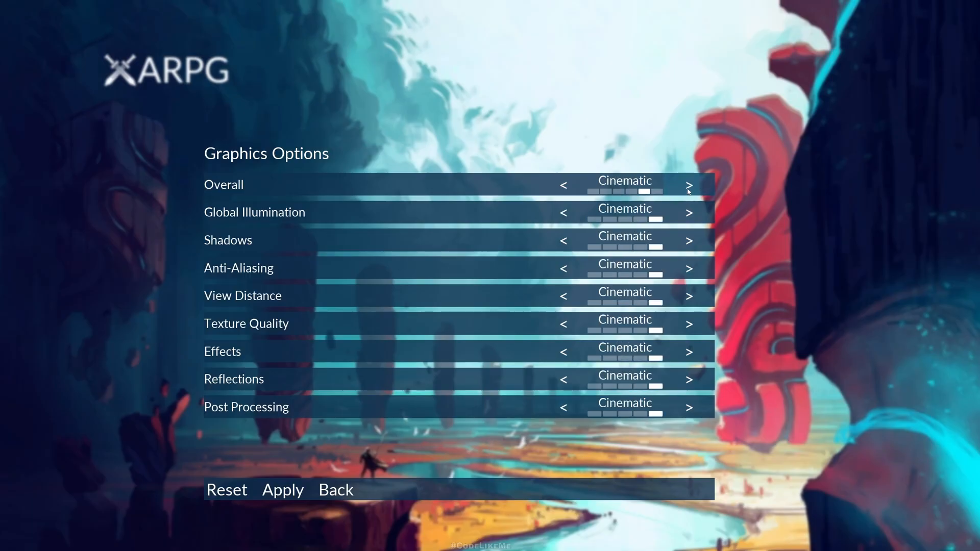
left_click(563, 185)
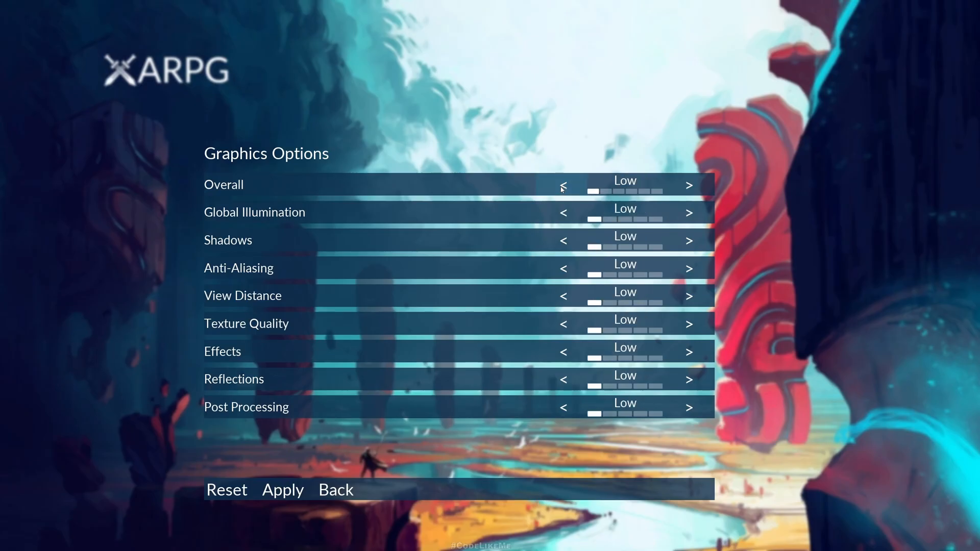
mouse_move(713, 290)
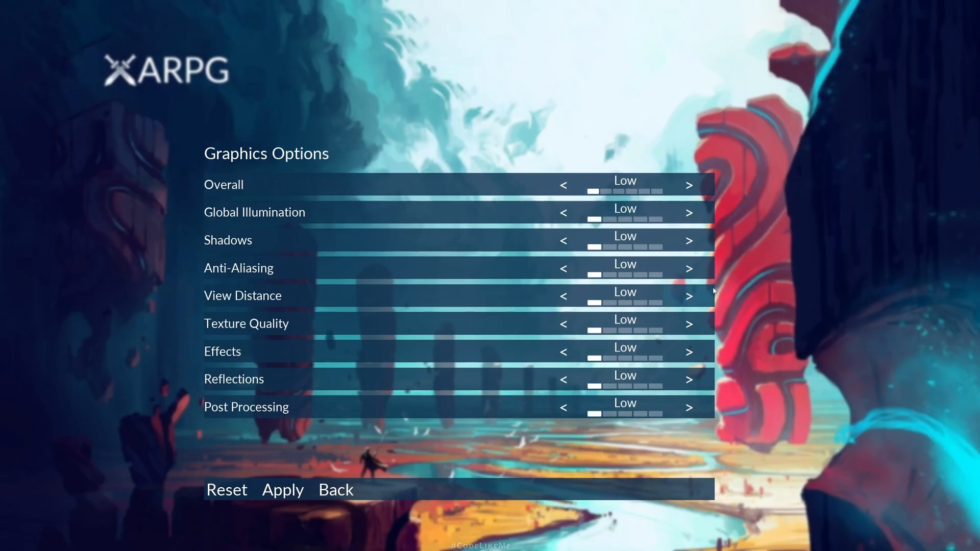
mouse_move(575, 182)
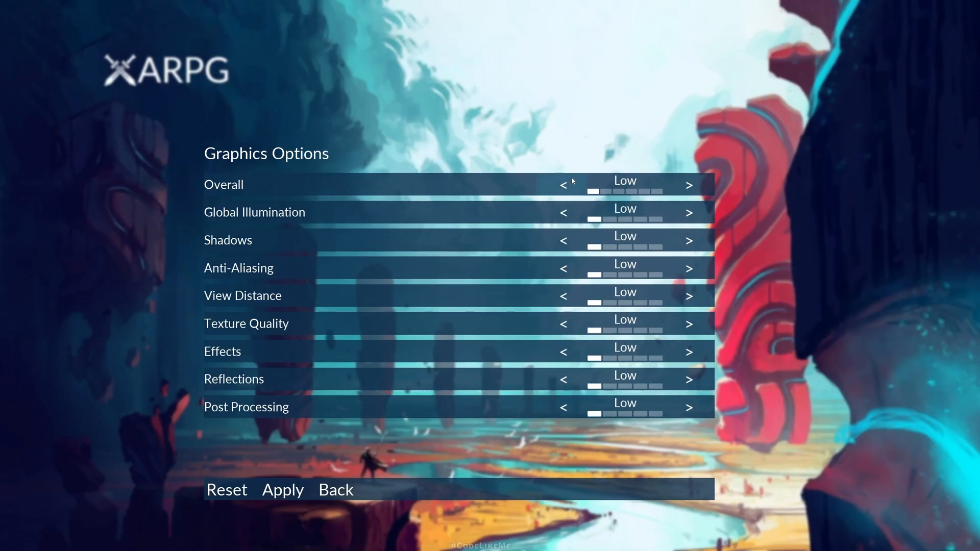
left_click(687, 185)
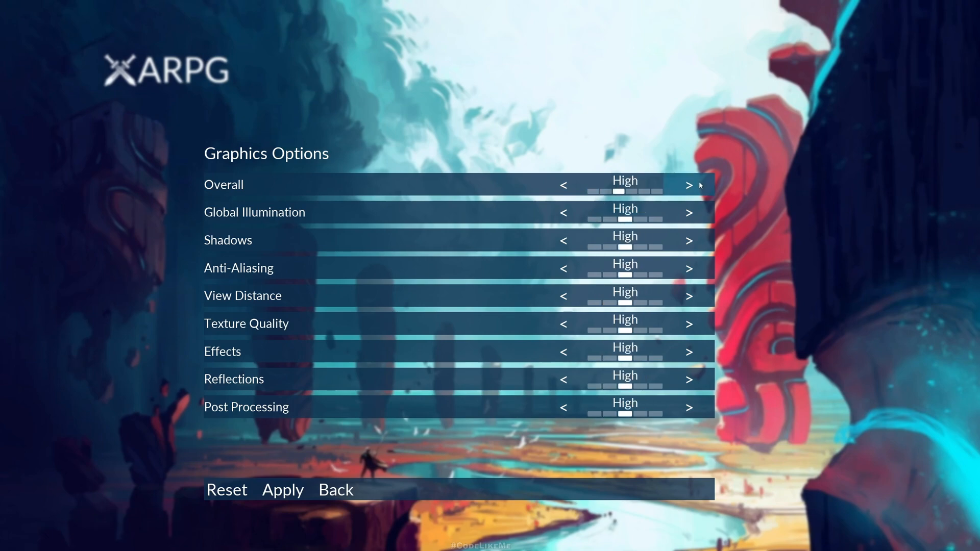
left_click(687, 185)
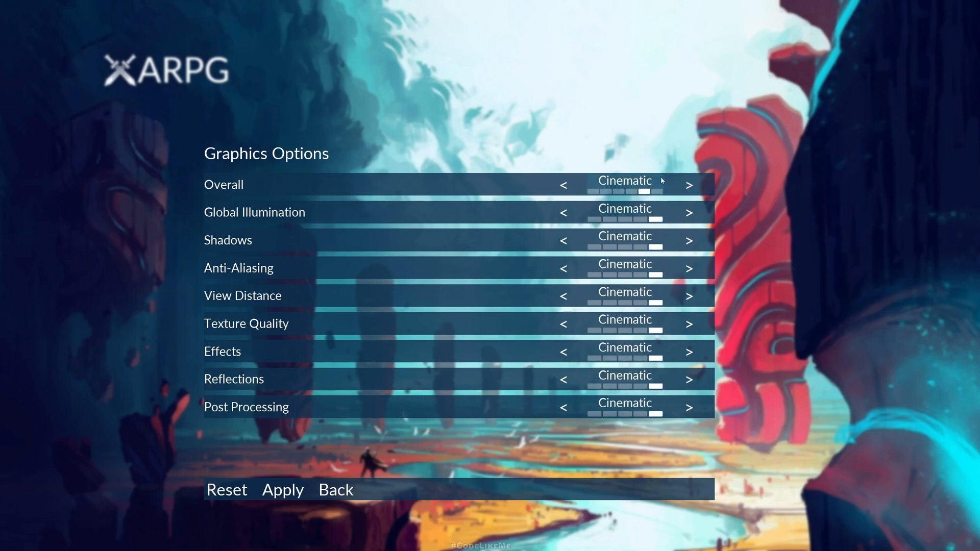
mouse_move(548, 200)
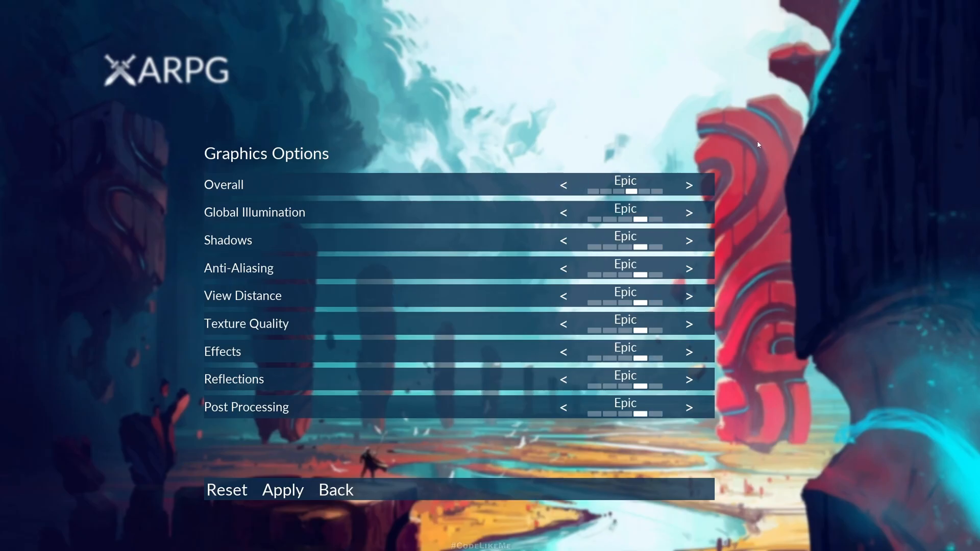
mouse_move(611, 103)
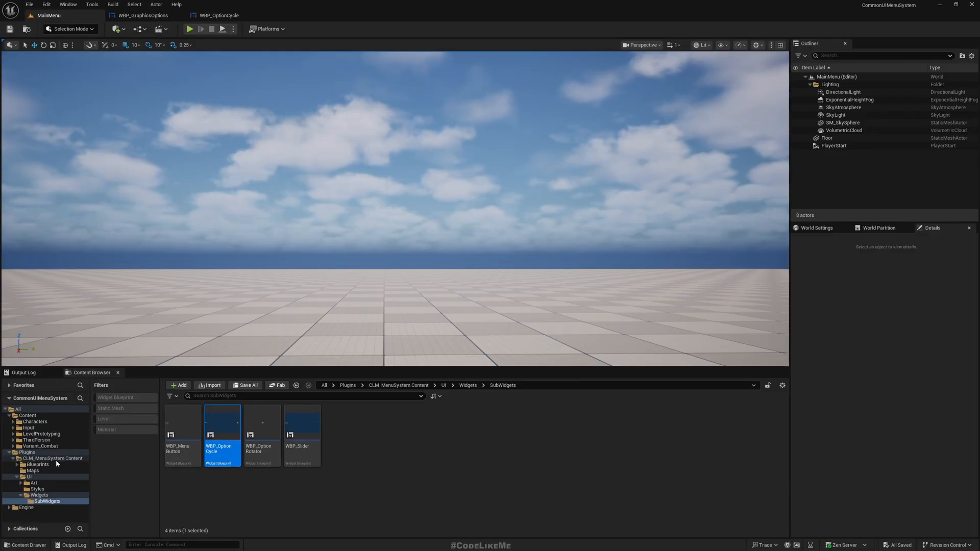
Step: Open DT_GraphicsOptions under Blueprints > Data and delete the Custom element from Overall's Options
left_click(32, 464)
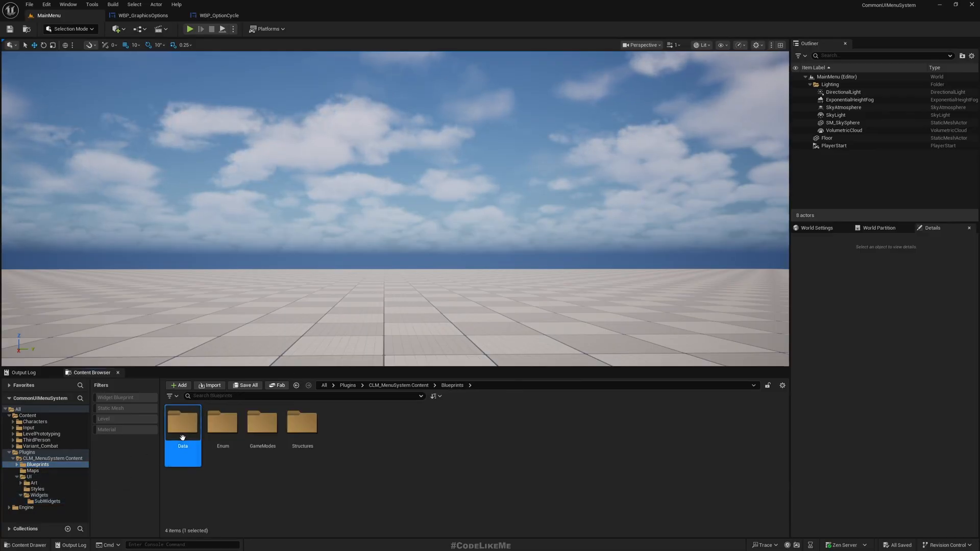
double_click(182, 422)
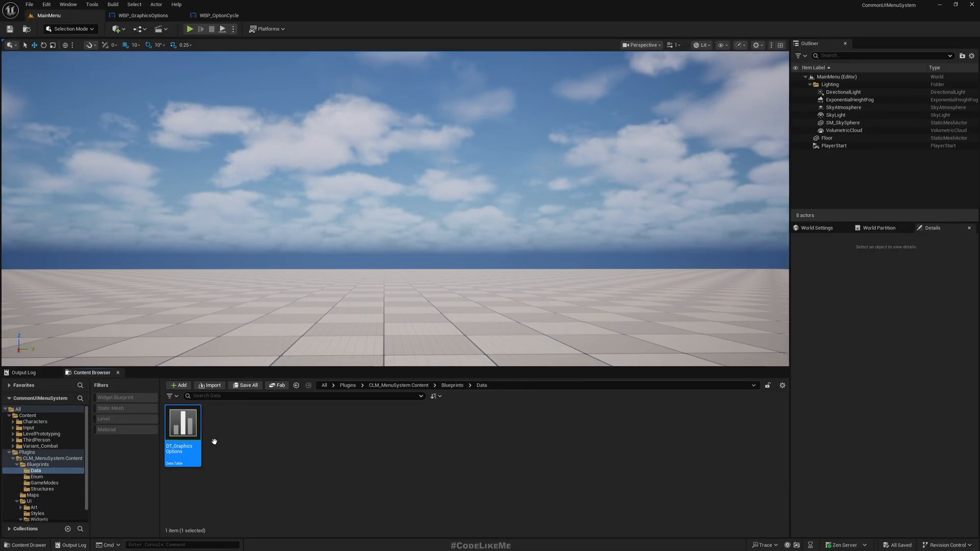
double_click(182, 422)
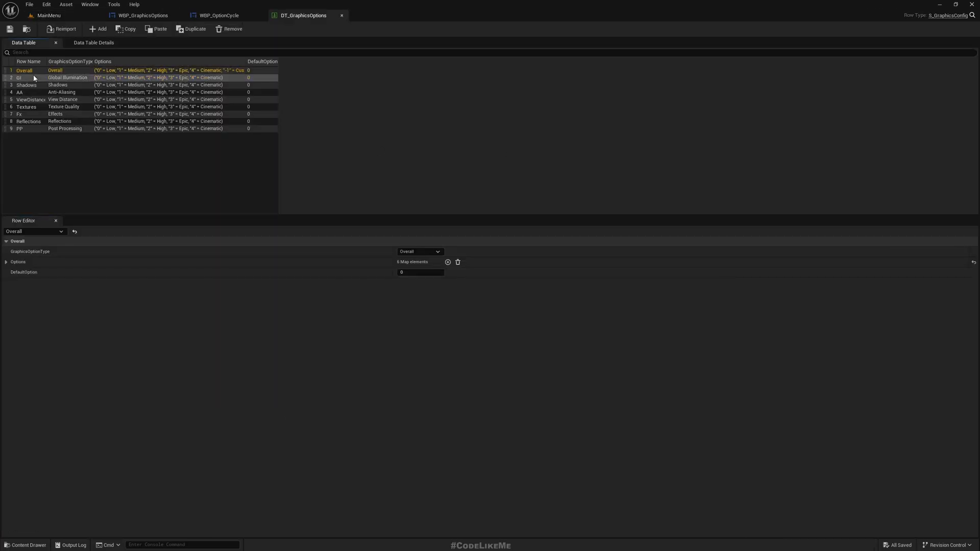
left_click(5, 261)
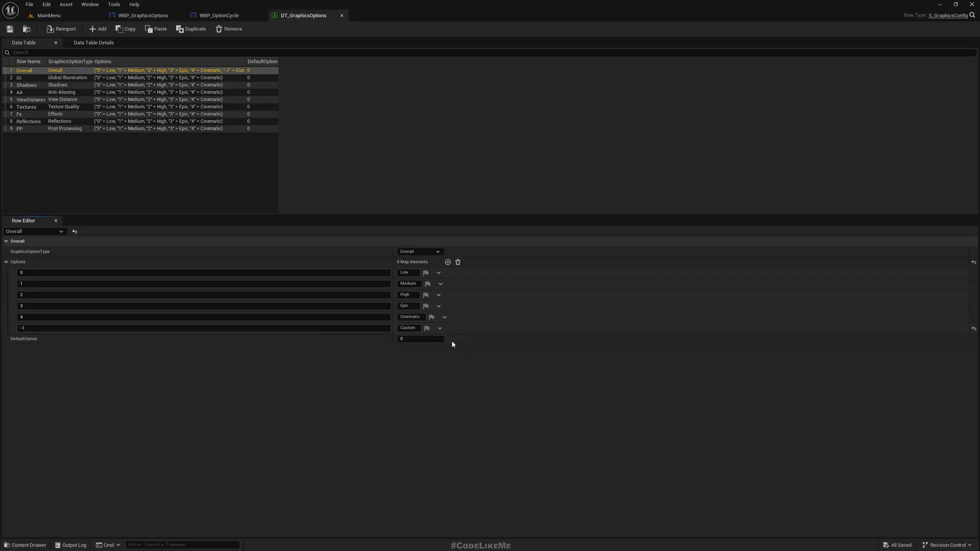
left_click(39, 29)
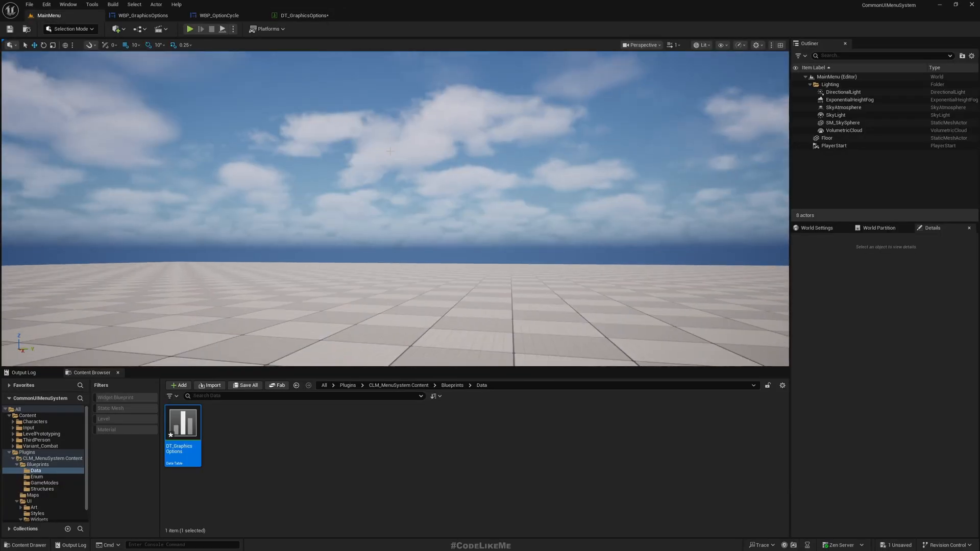
Step: Replay the level, open Graphics, lower Overall to Epic and step Shadows to Cinematic then High
key("F11")
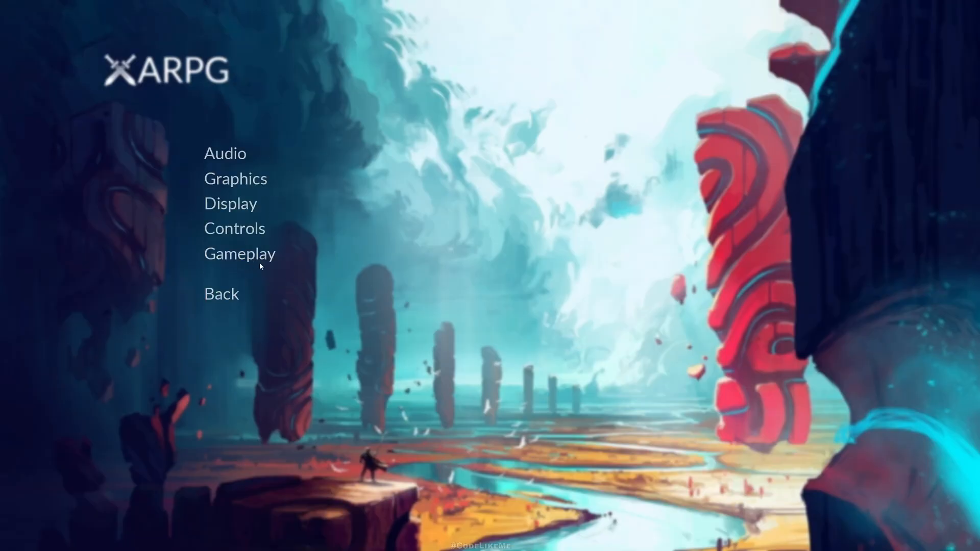
left_click(235, 178)
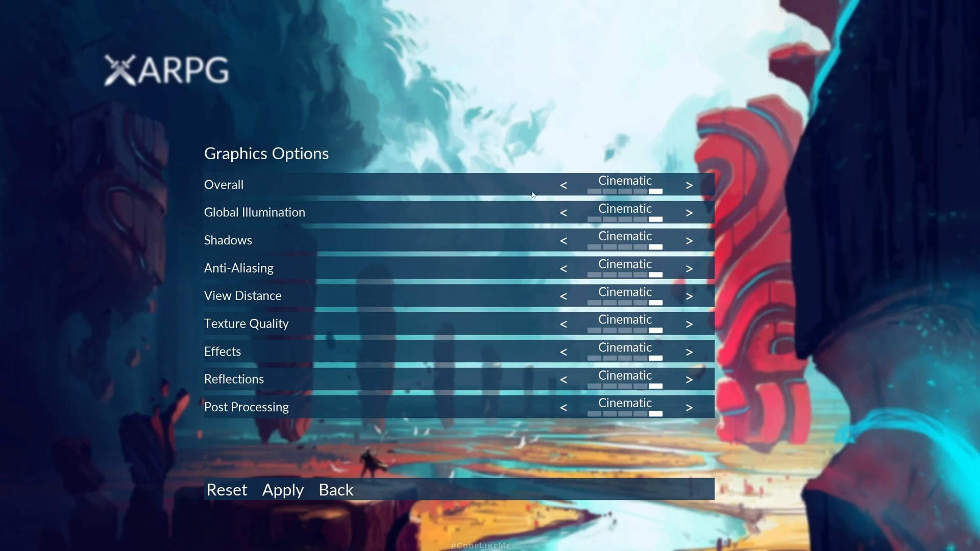
left_click(563, 184)
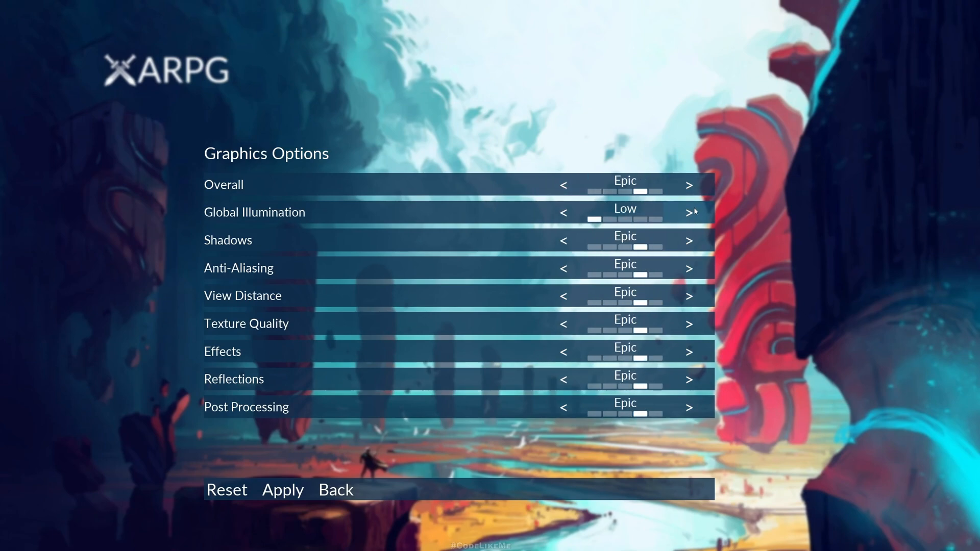
left_click(689, 240)
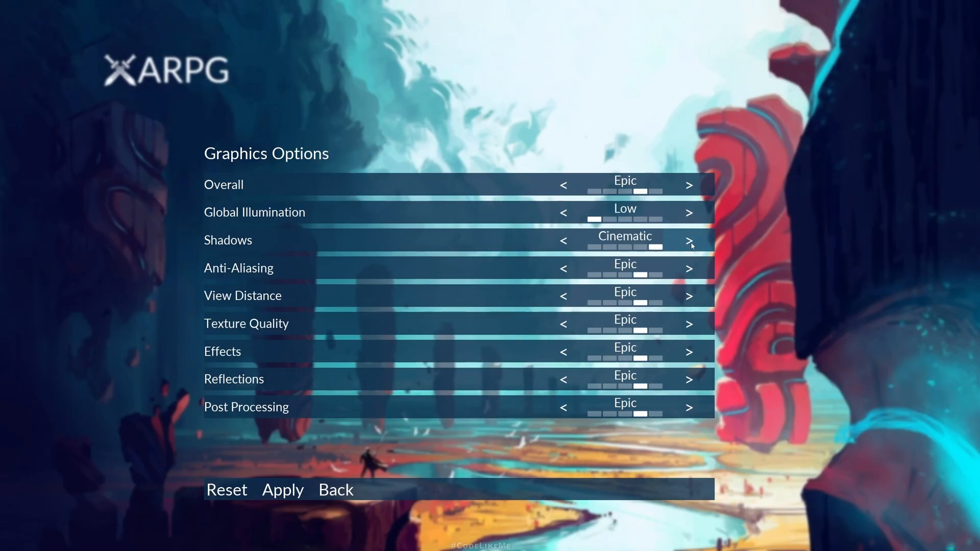
left_click(564, 240)
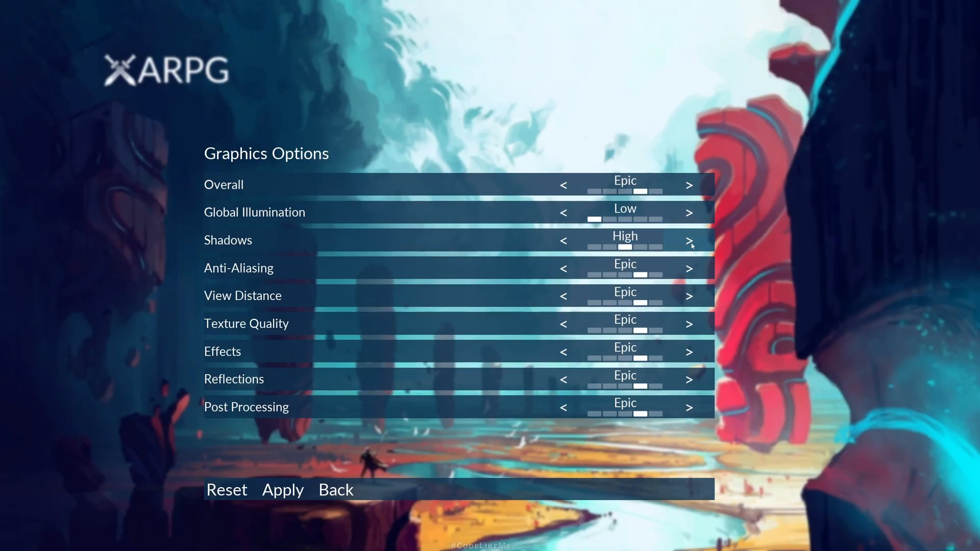
mouse_move(693, 222)
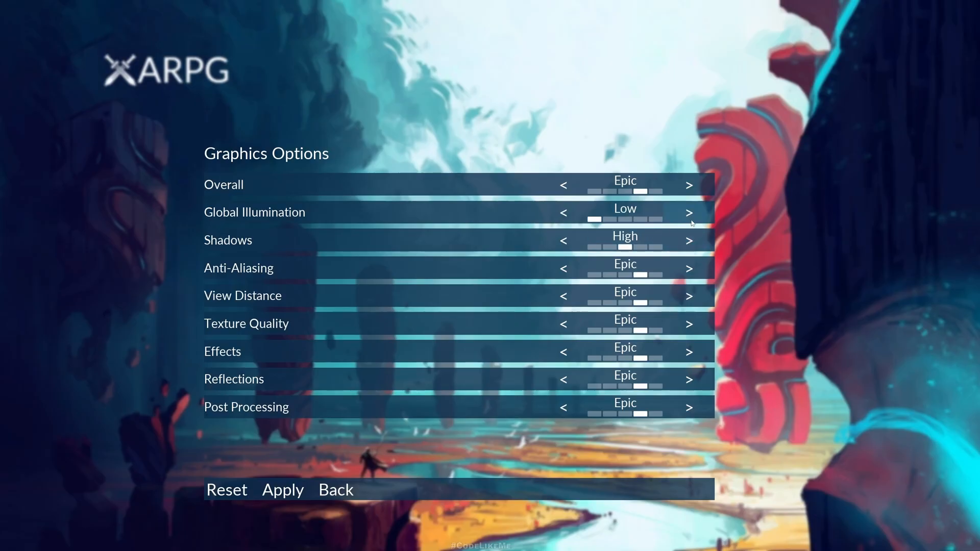
Step: Set Overall to High for every row, then raise Anti-Aliasing alone to Epic
left_click(689, 183)
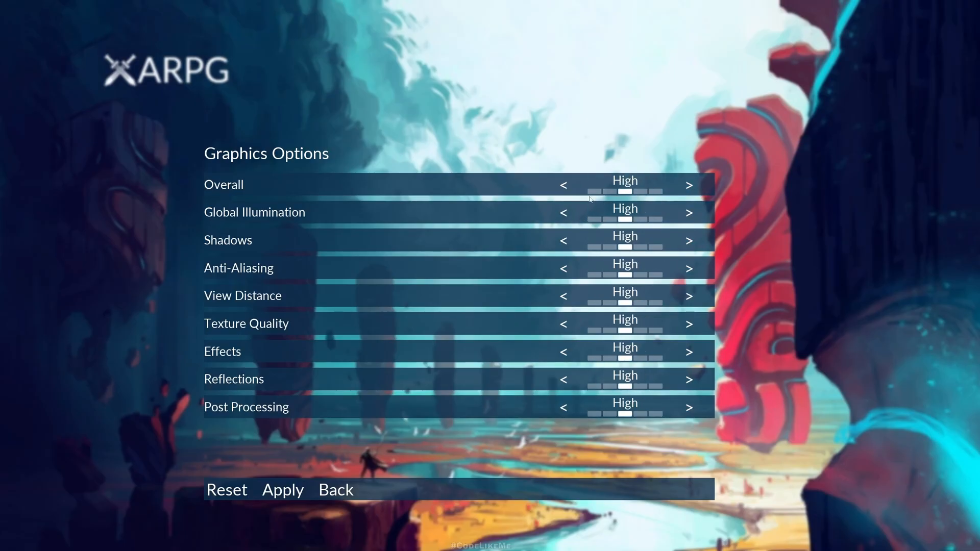
mouse_move(669, 240)
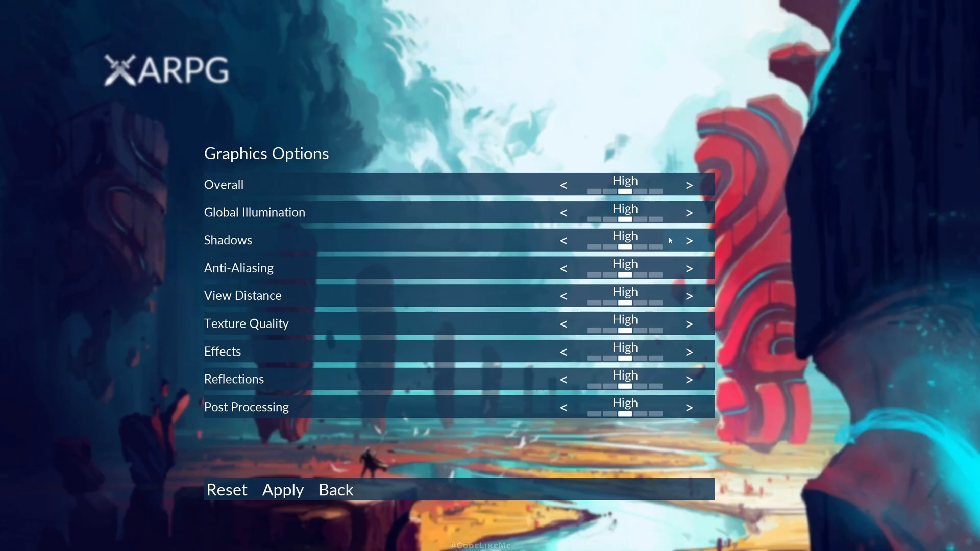
left_click(689, 268)
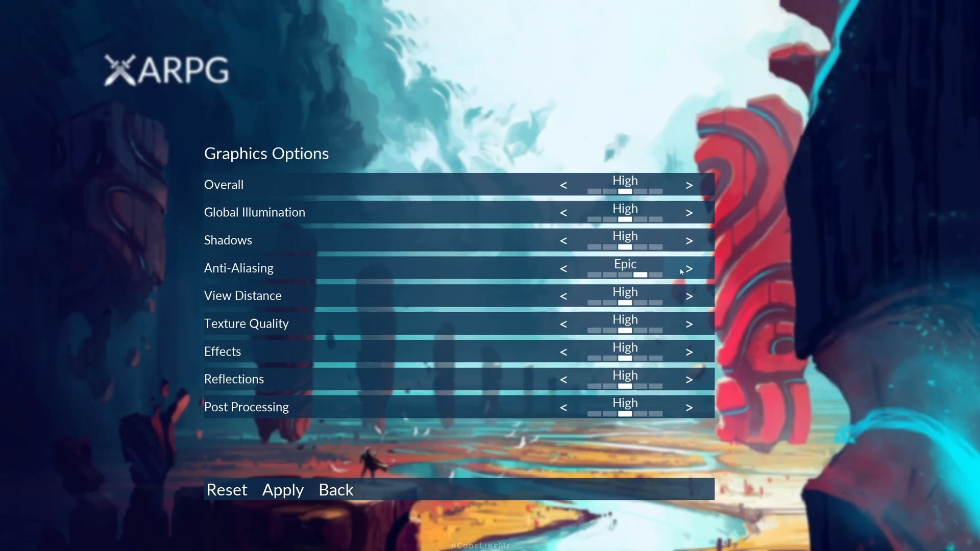
mouse_move(561, 184)
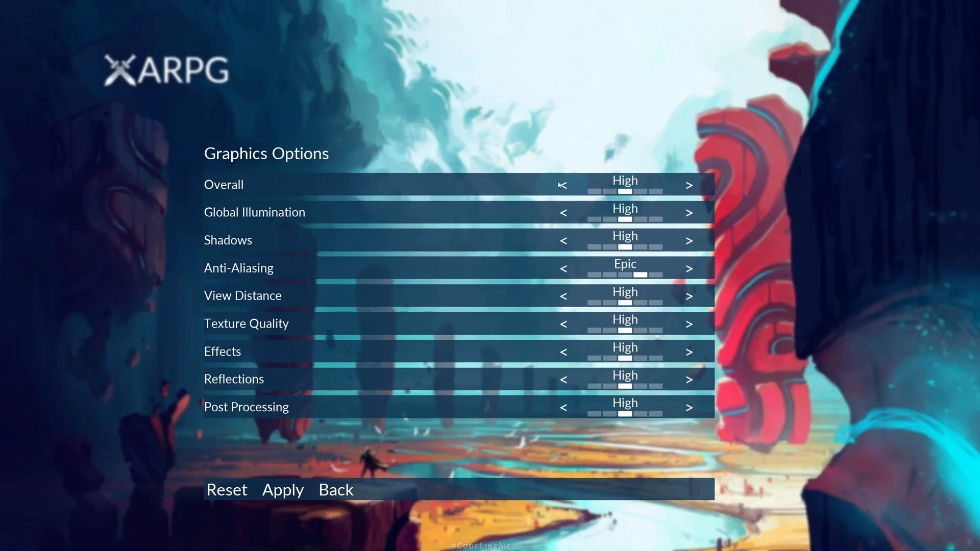
mouse_move(608, 75)
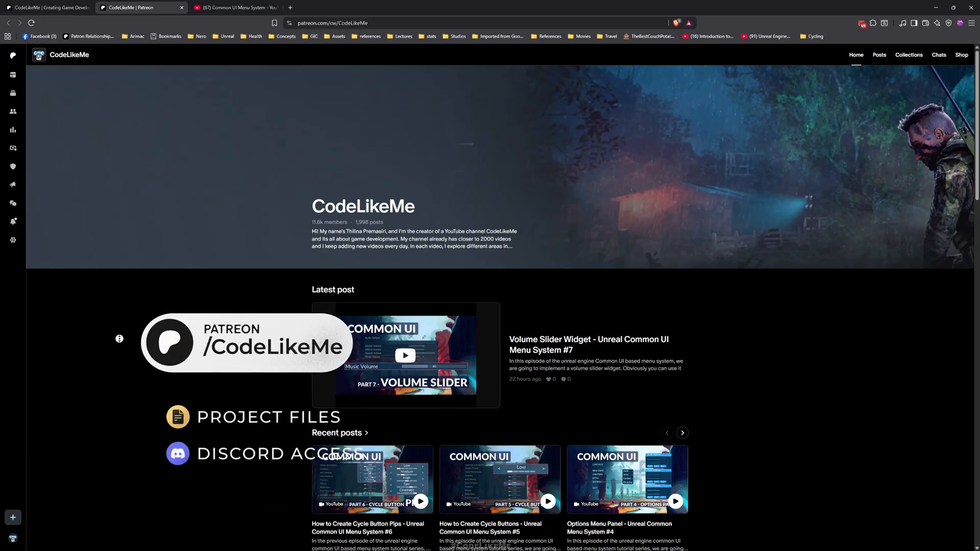
scroll("down", 3)
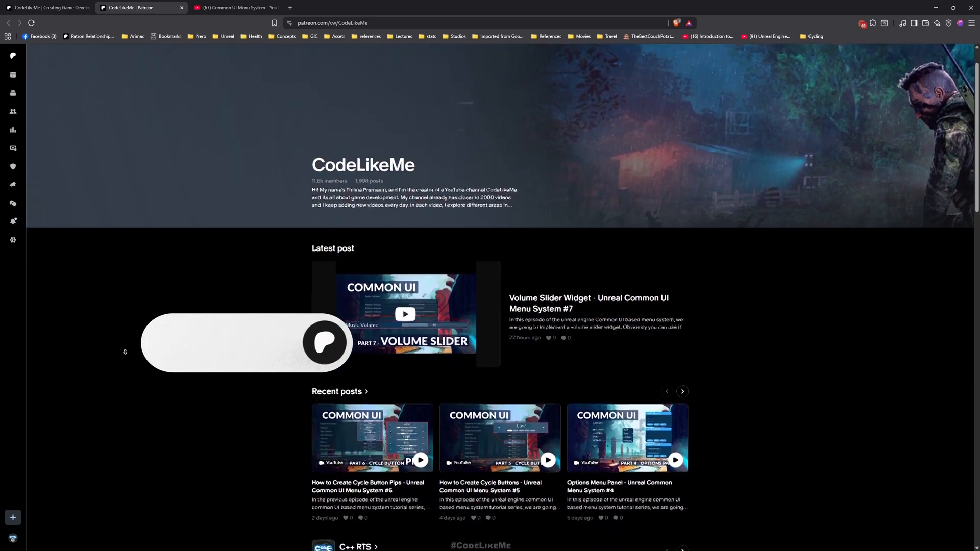
scroll("down", 3)
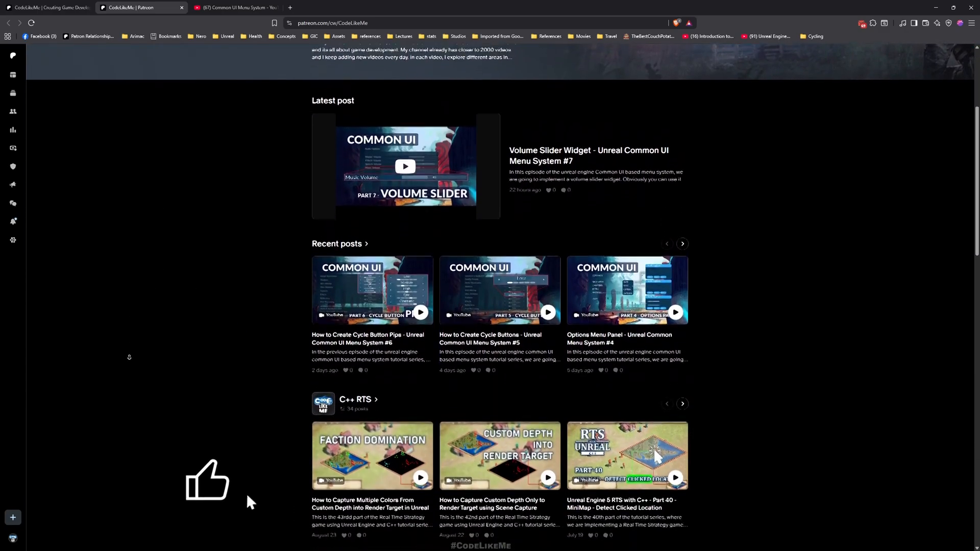
scroll("down", 3)
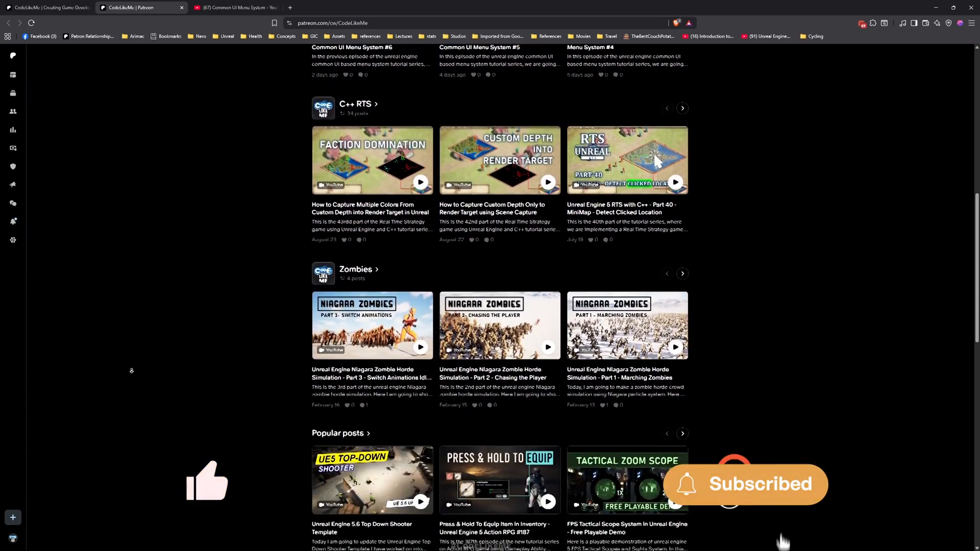
scroll("down", 3)
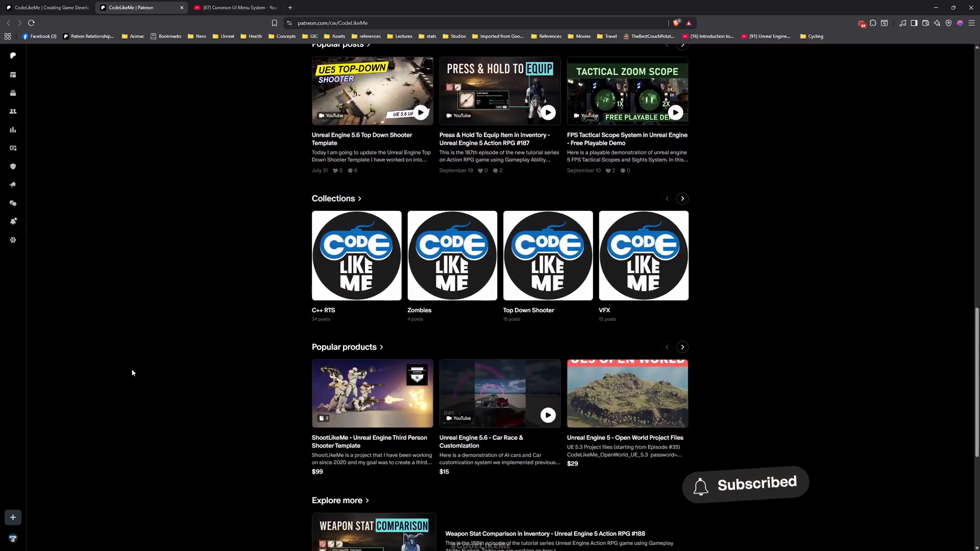